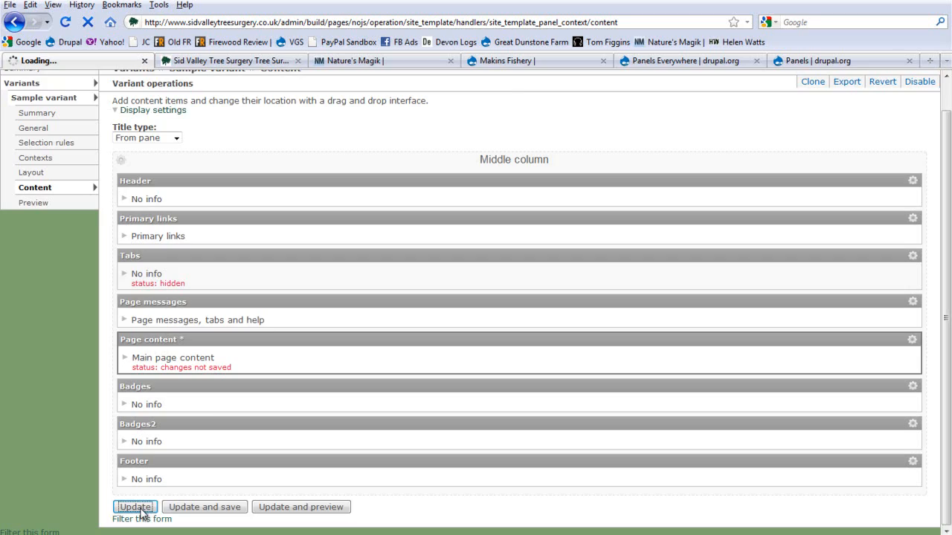
Apply the site template's content pane updates and view the Sid Valley Tree Surgery homepage.
left_click(134, 507)
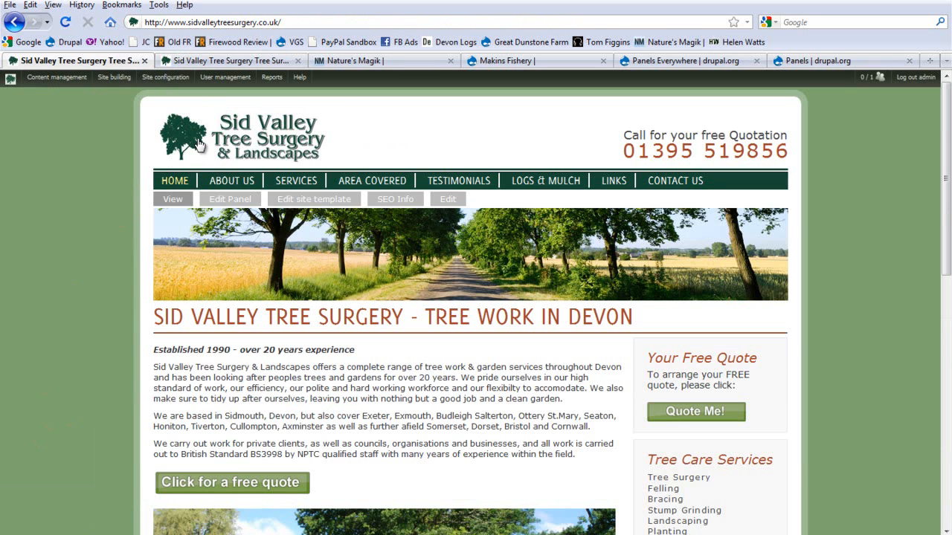
mouse_move(910, 78)
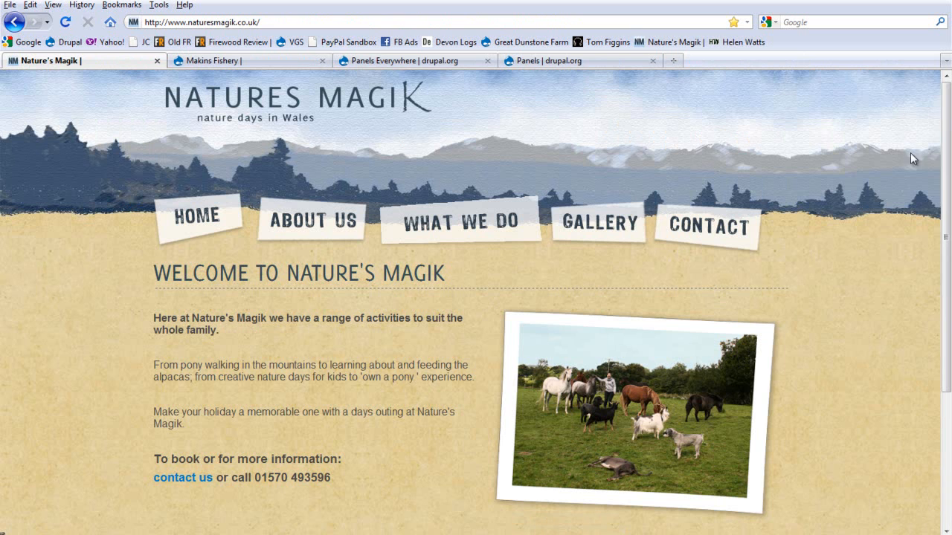
mouse_move(311, 220)
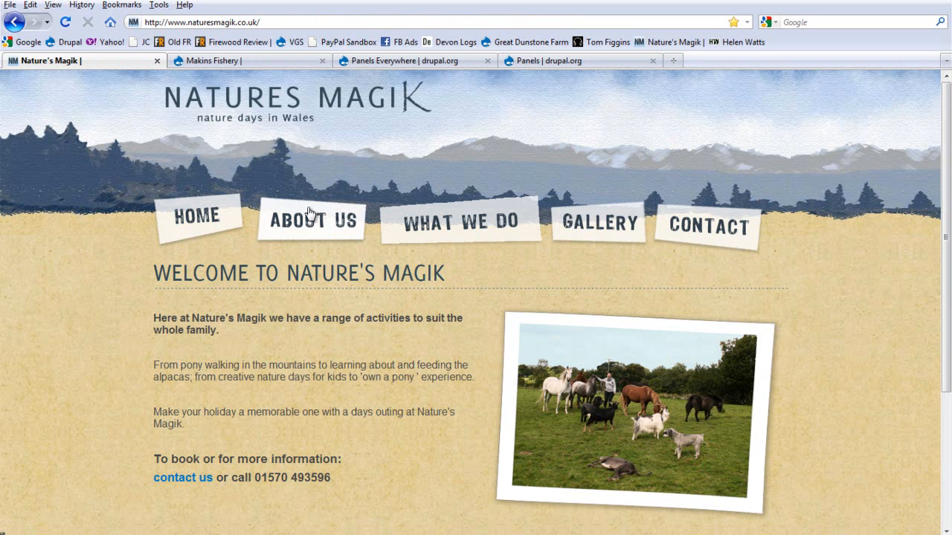
mouse_move(310, 216)
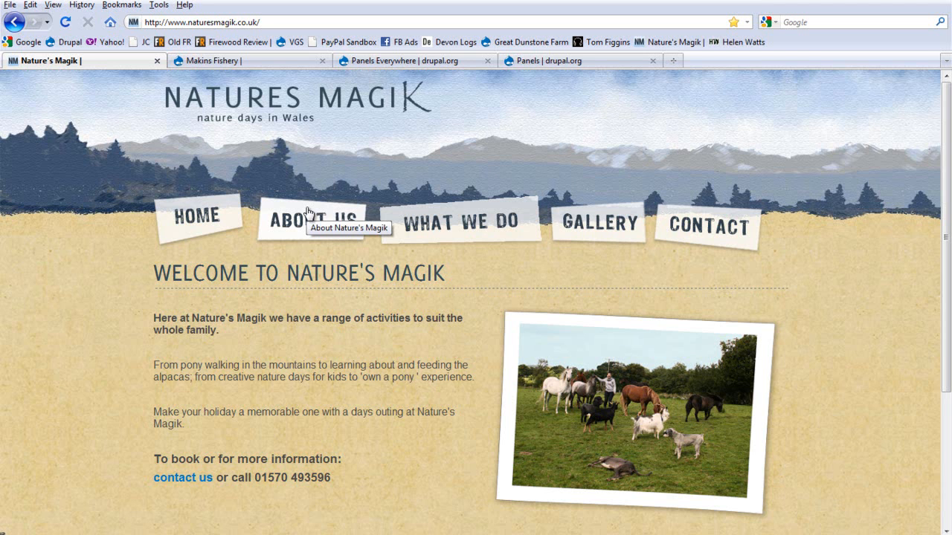
mouse_move(123, 117)
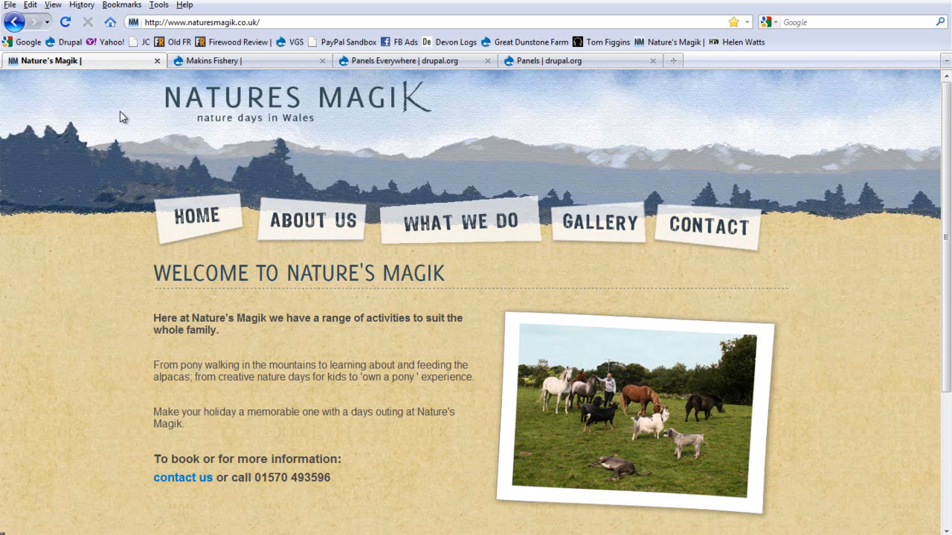
mouse_move(248, 208)
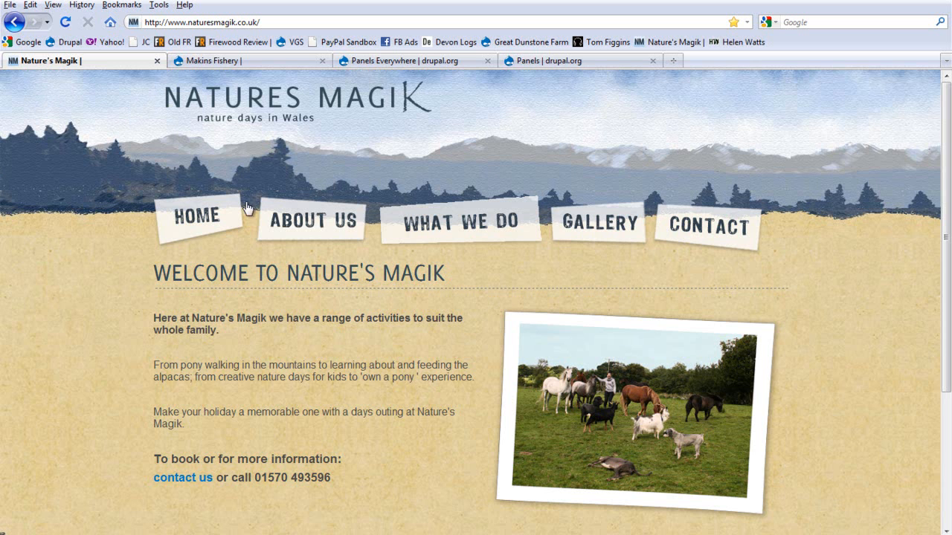
mouse_move(726, 186)
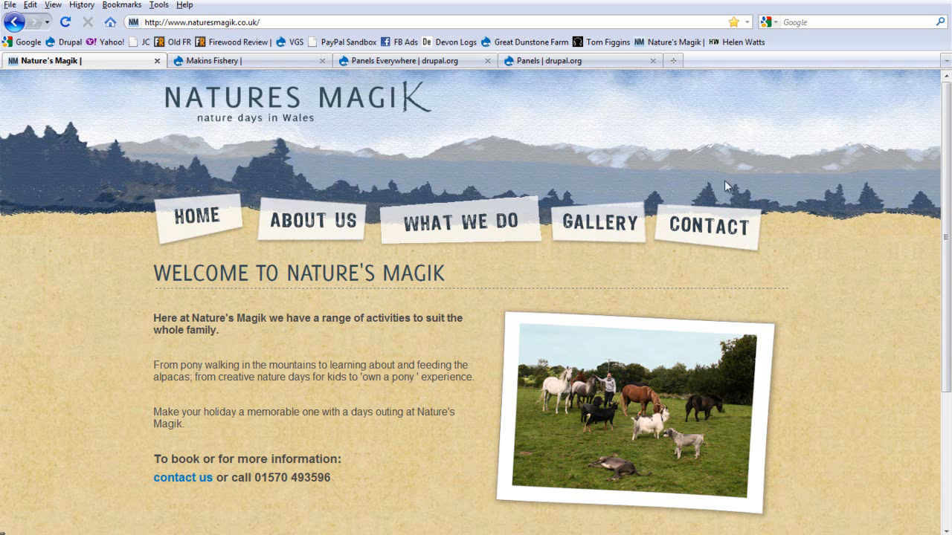
mouse_move(936, 174)
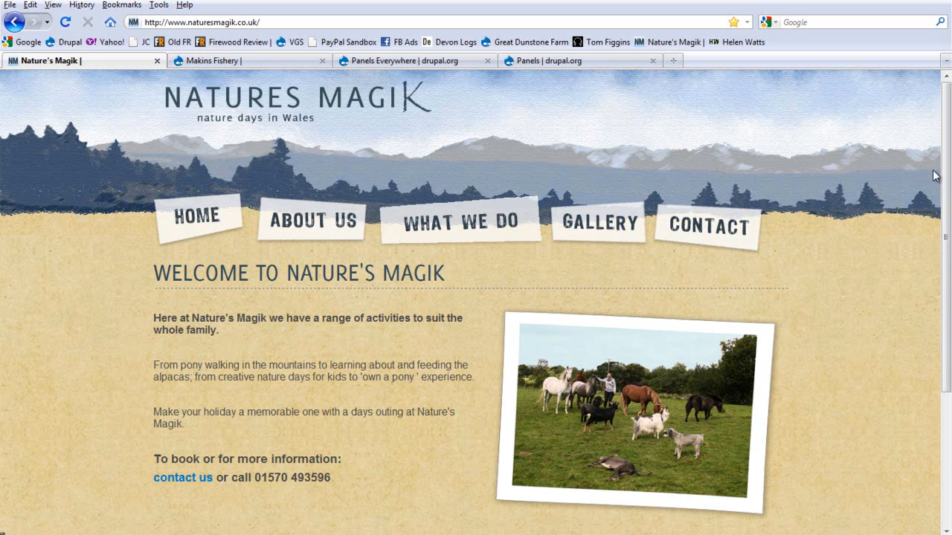
mouse_move(622, 104)
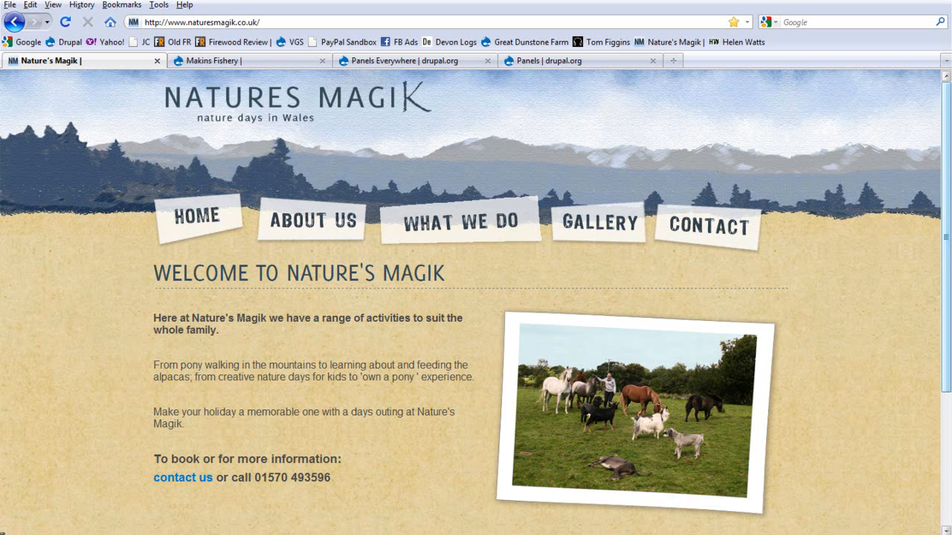
mouse_move(158, 81)
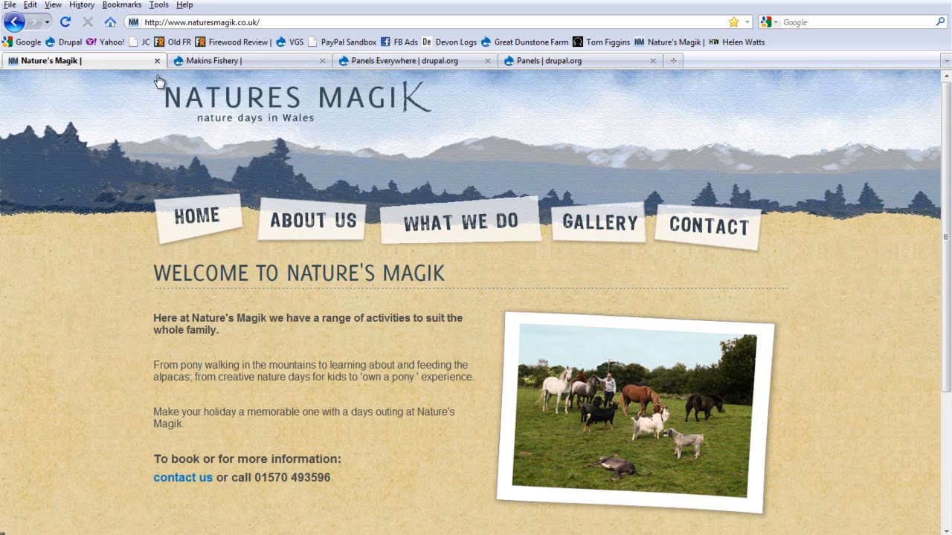
mouse_move(148, 227)
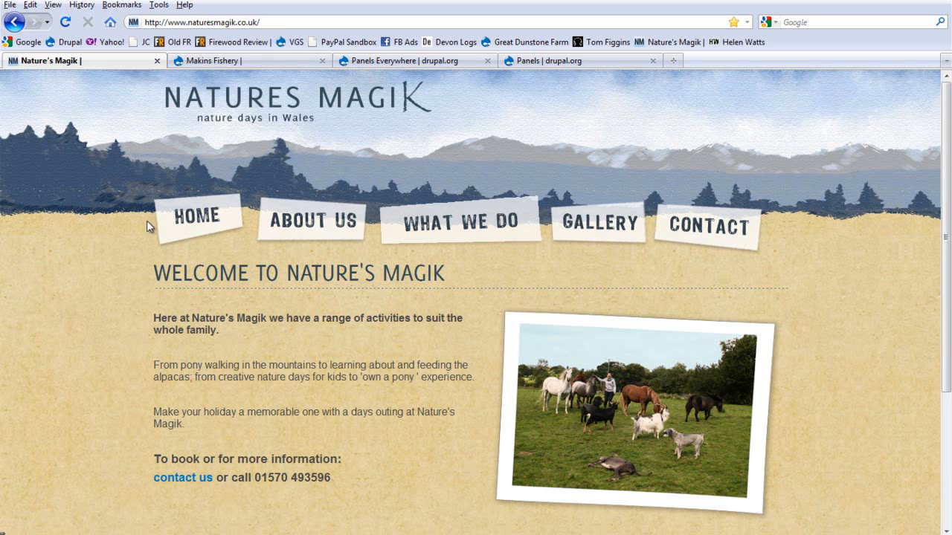
mouse_move(147, 119)
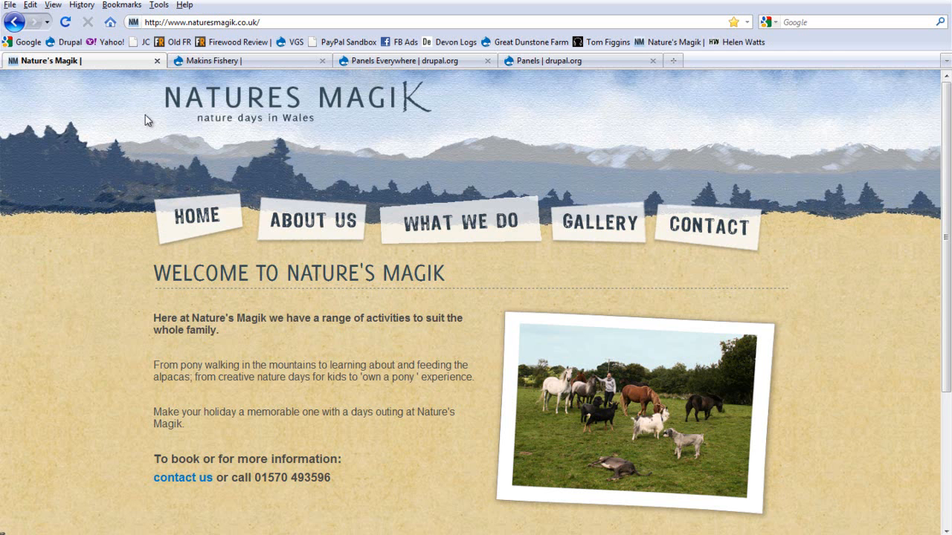
mouse_move(142, 119)
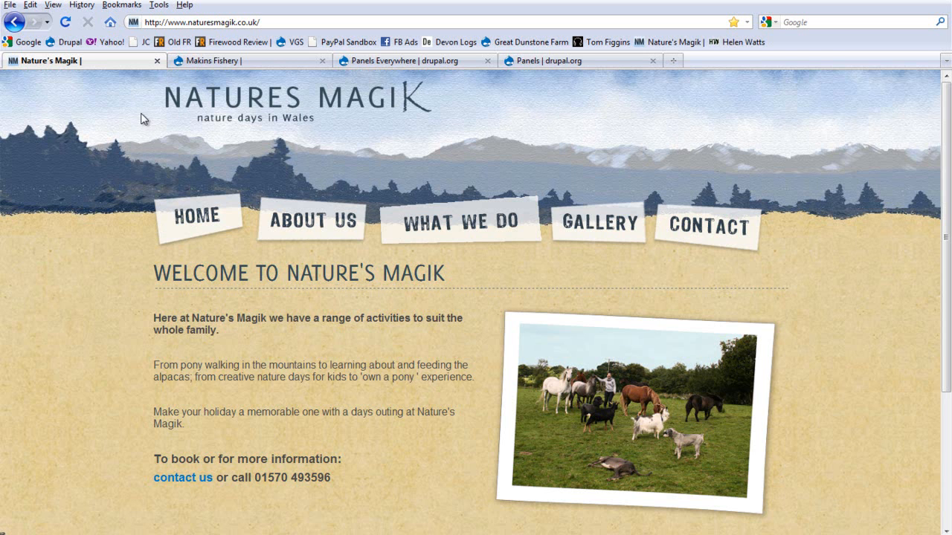
mouse_move(543, 139)
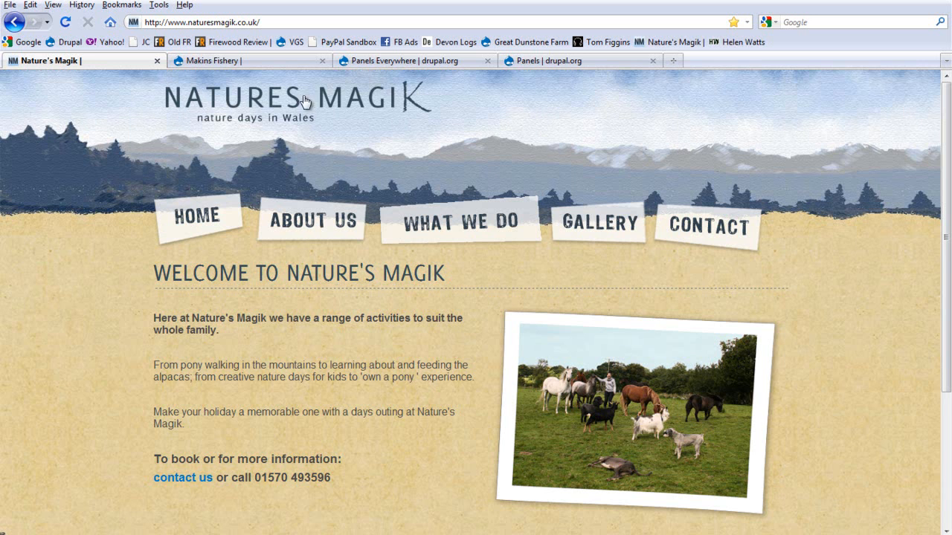
scroll("down", 3)
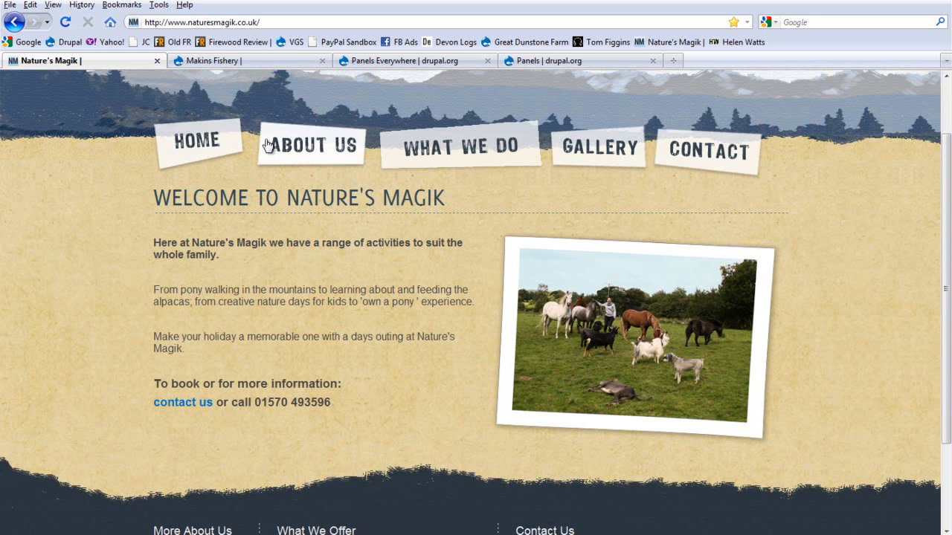
mouse_move(699, 153)
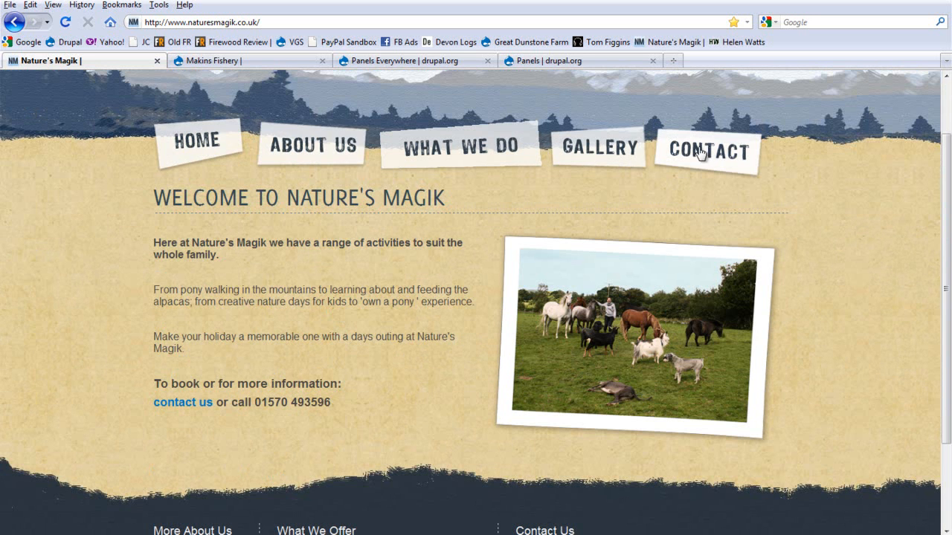
mouse_move(199, 140)
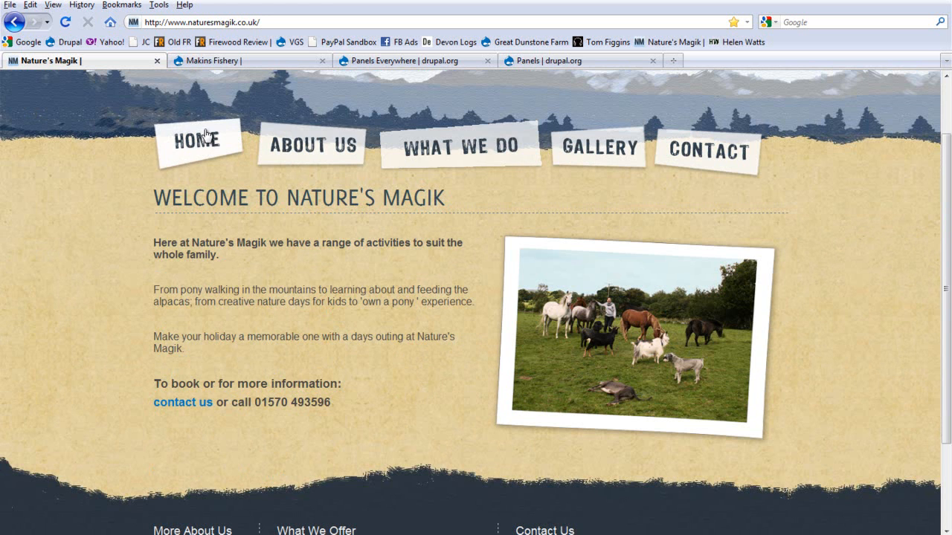
double_click(195, 197)
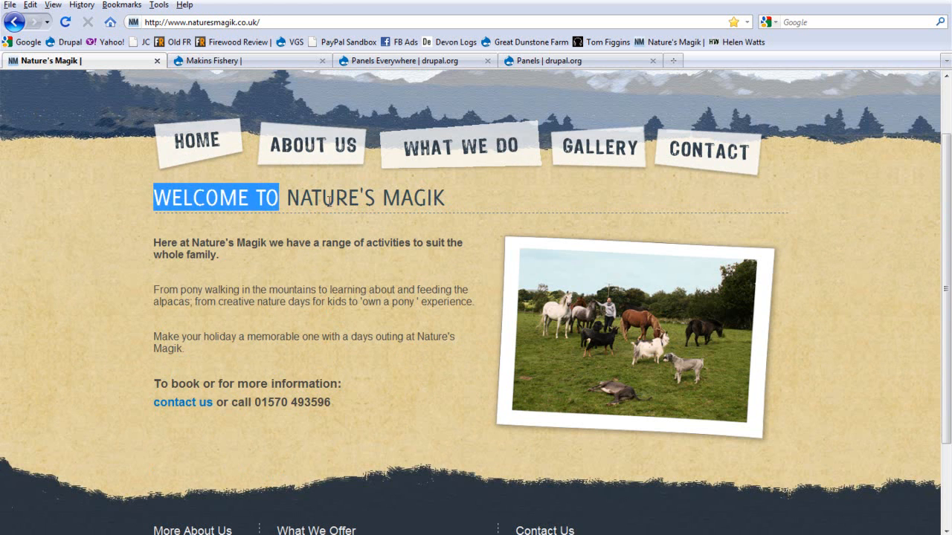
scroll("down", 3)
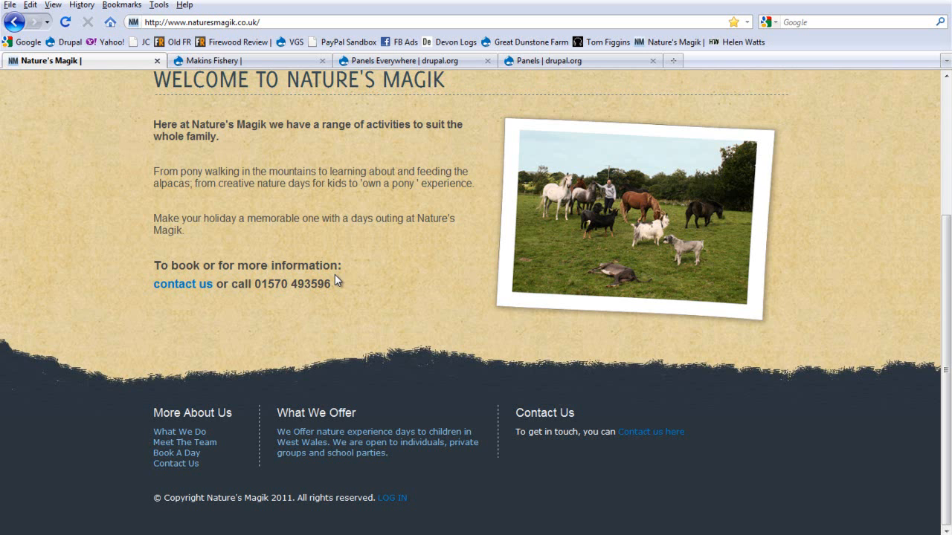
mouse_move(553, 369)
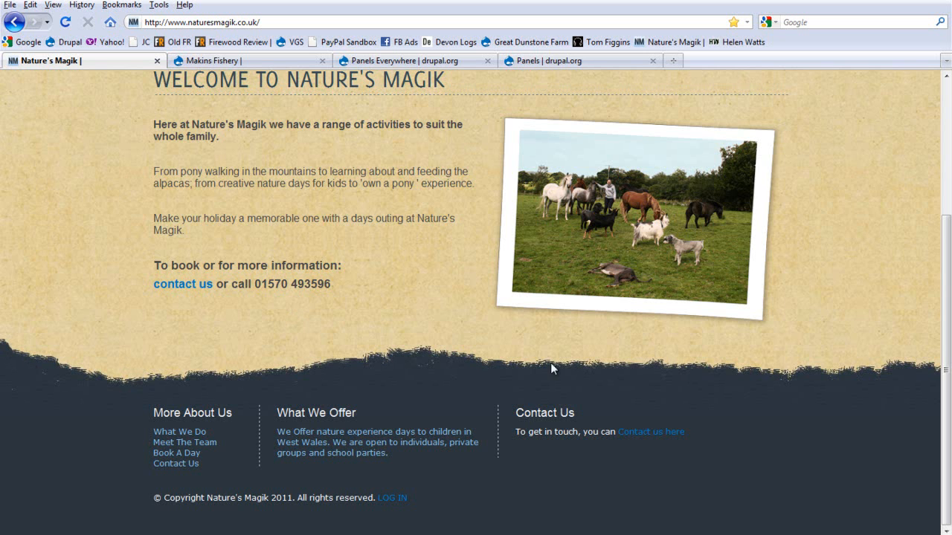
mouse_move(313, 376)
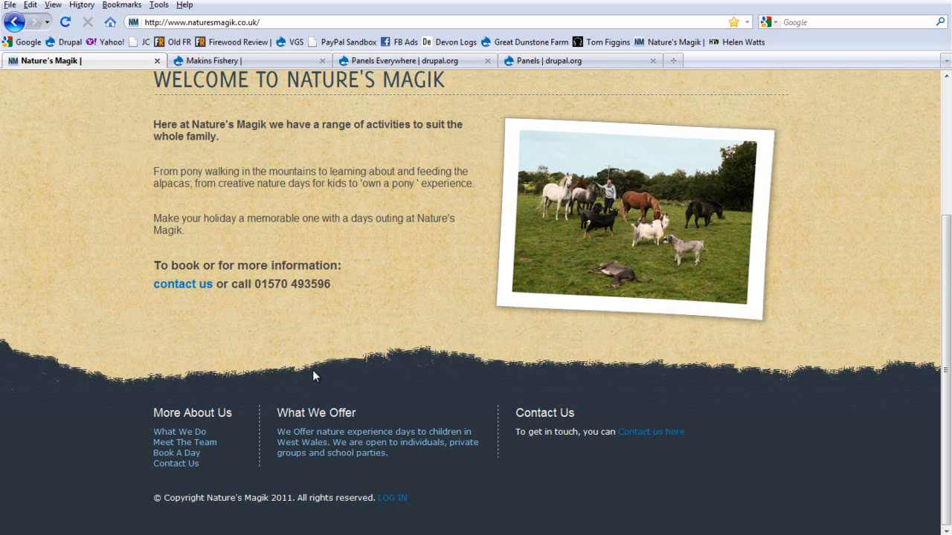
mouse_move(182, 403)
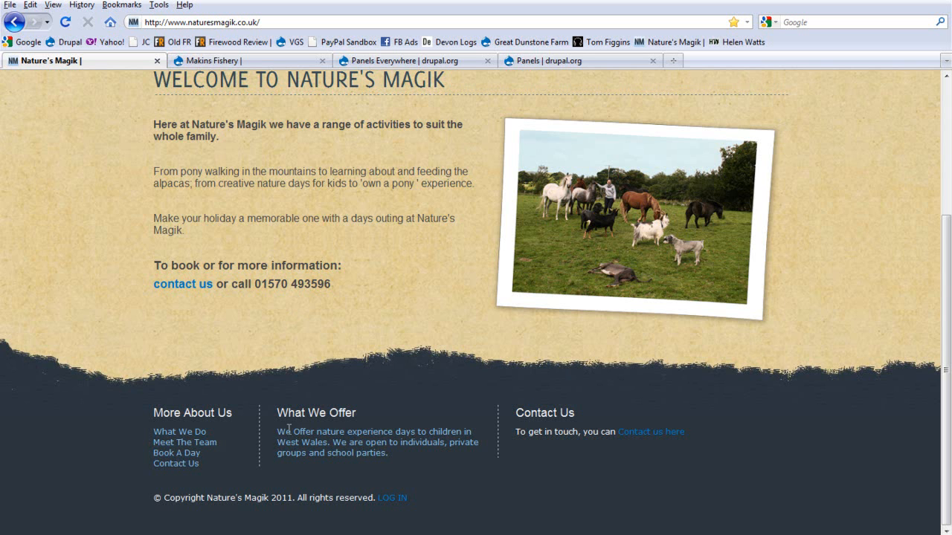
mouse_move(341, 455)
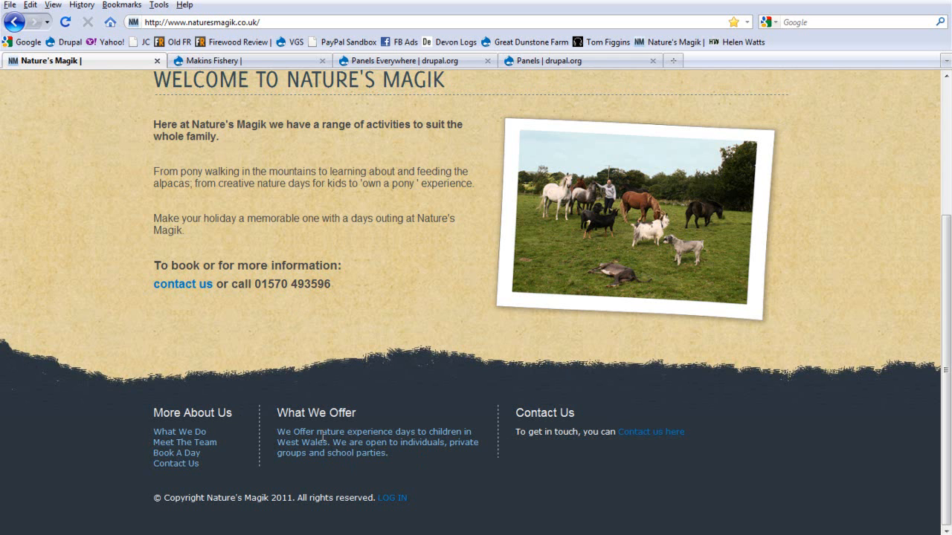
mouse_move(417, 385)
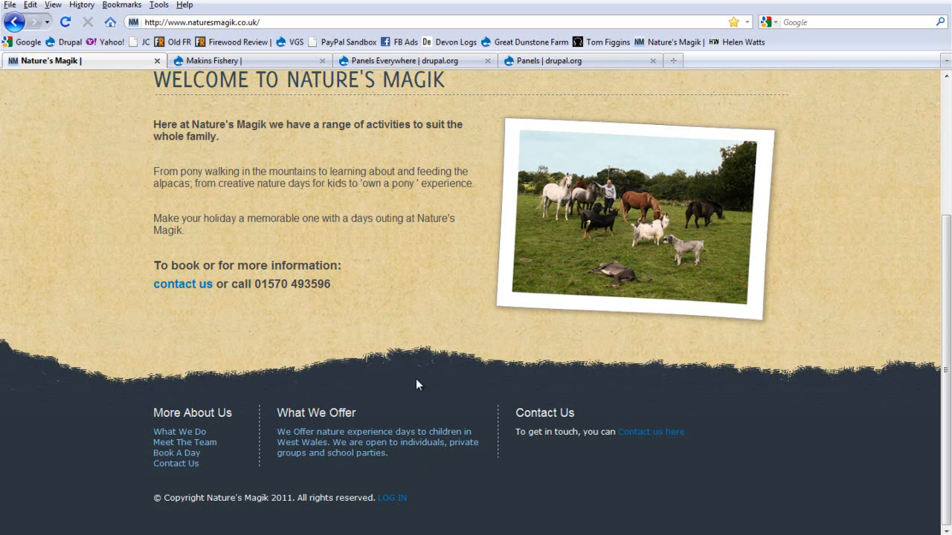
Browse About Us and its Location & Directions and Meet the Team pages.
left_click(64, 21)
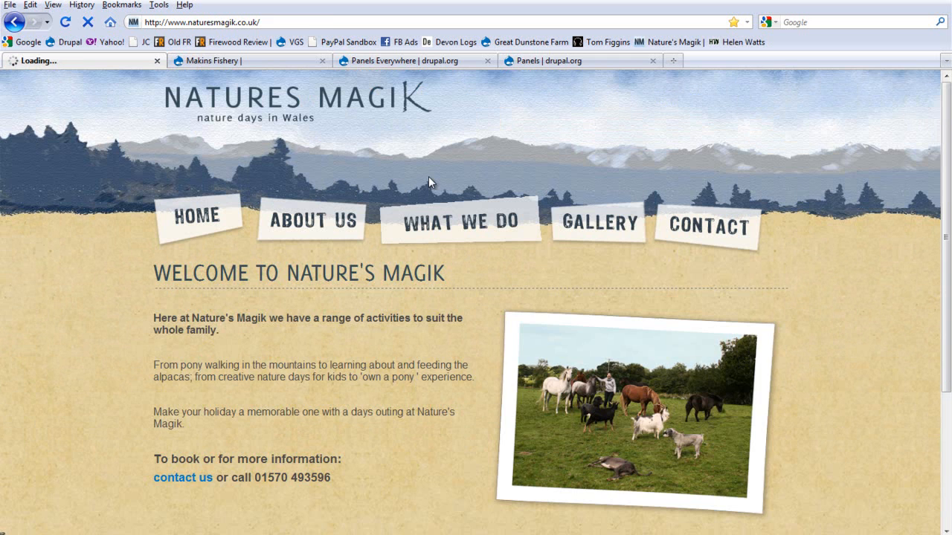
left_click(312, 220)
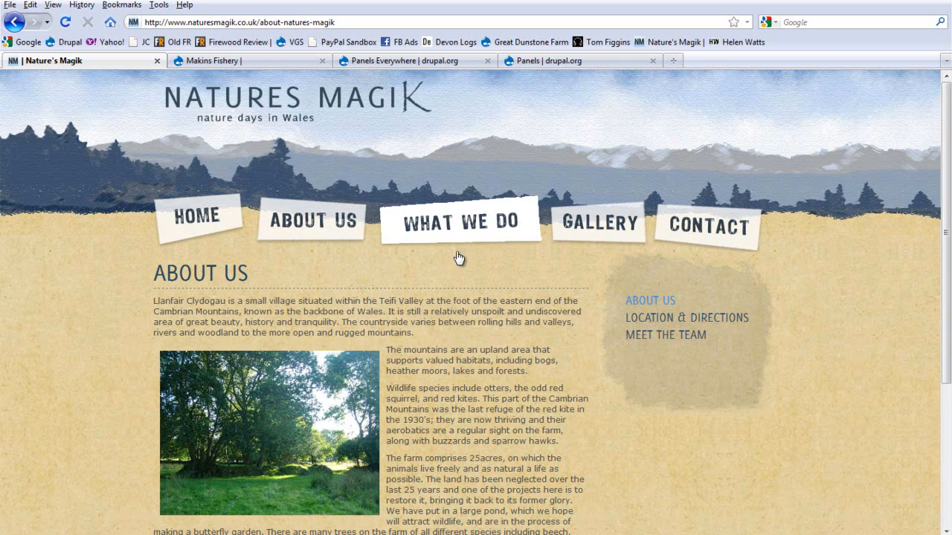
left_click(686, 317)
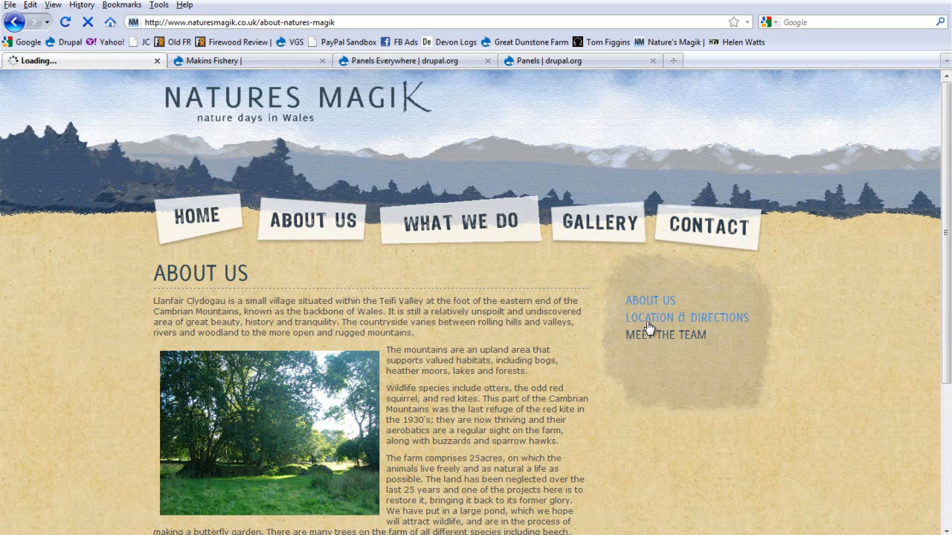
left_click(685, 317)
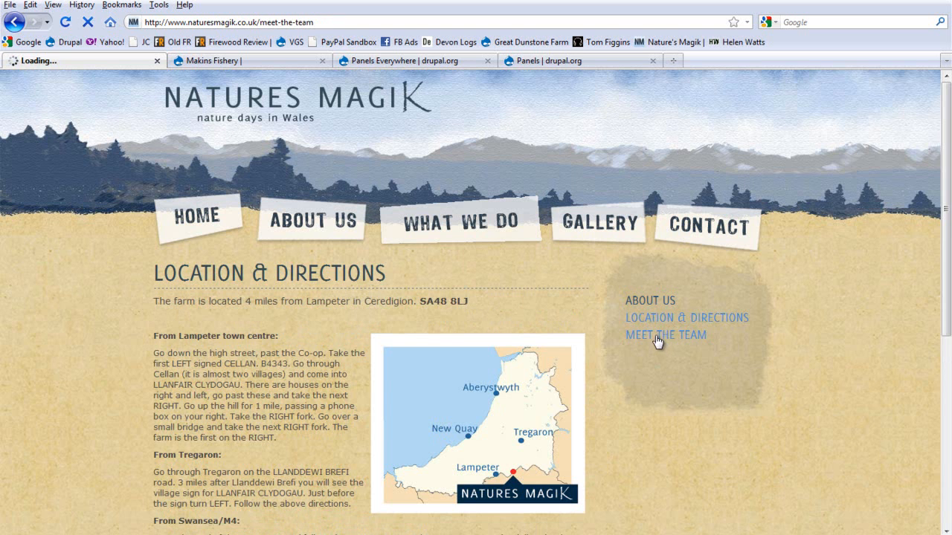
left_click(664, 334)
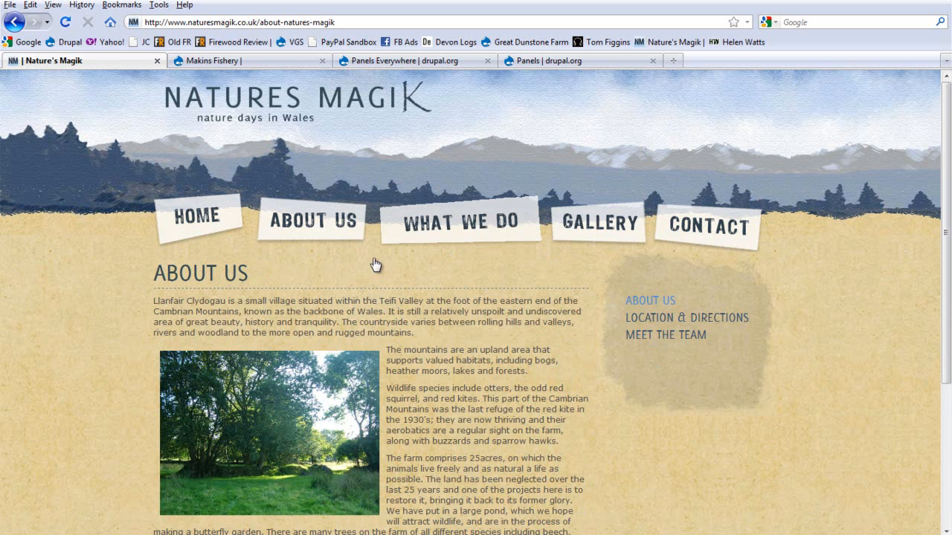
Open What We Do, view Alpaca Magik, and return to the overview.
left_click(460, 221)
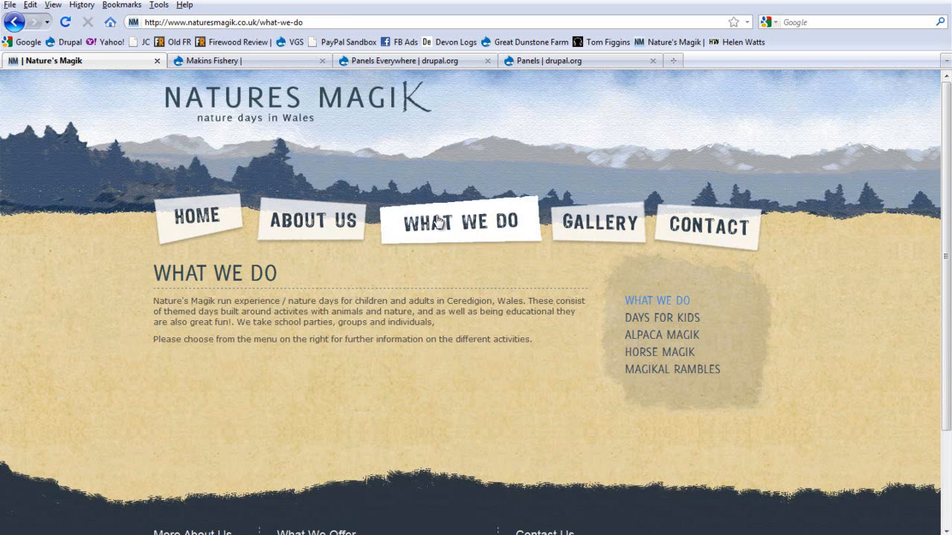
mouse_move(652, 312)
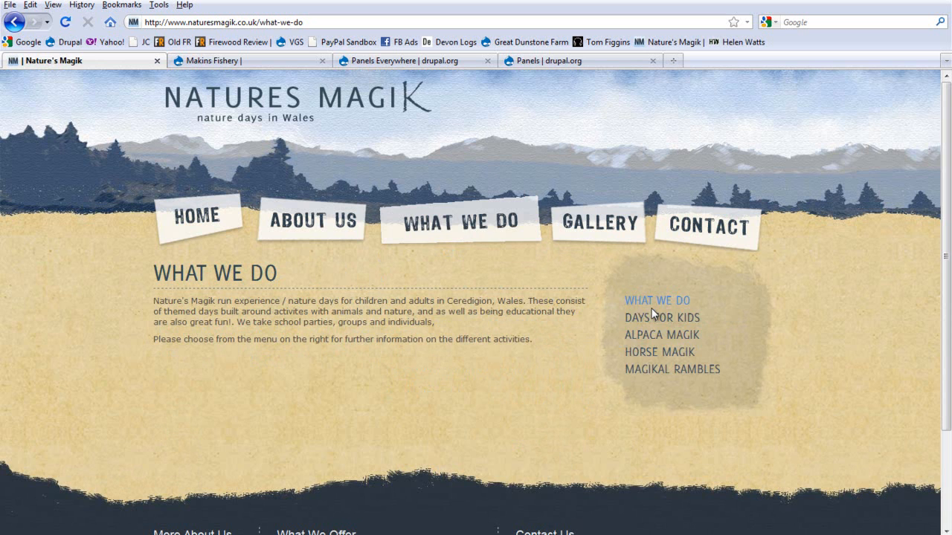
mouse_move(683, 297)
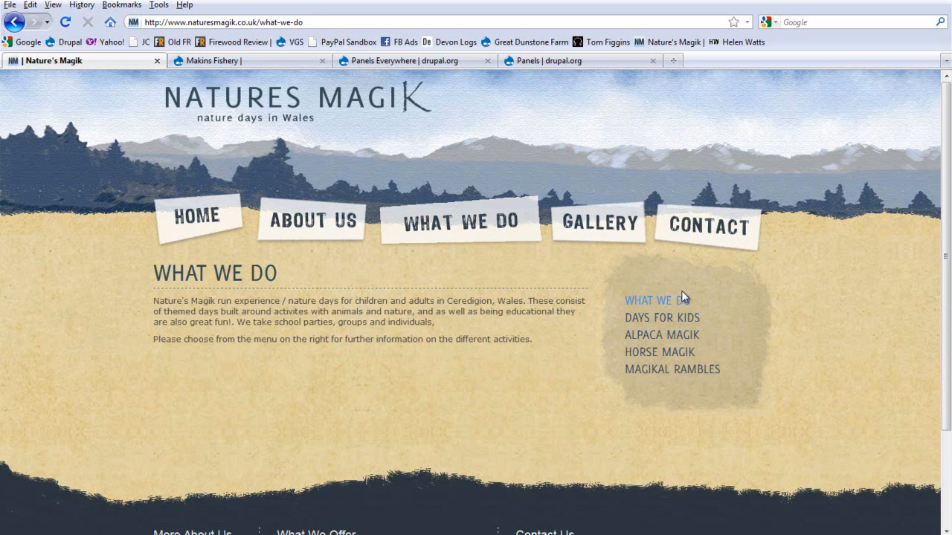
mouse_move(662, 317)
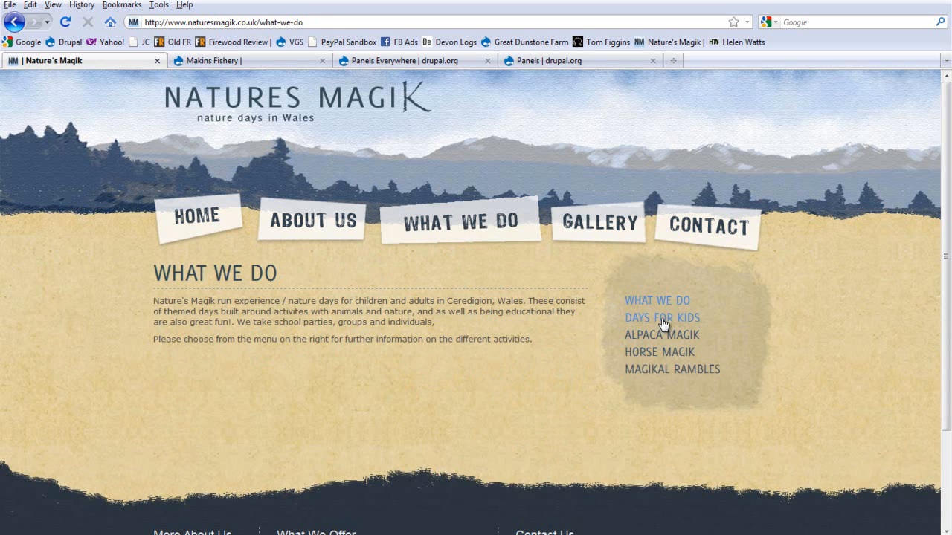
mouse_move(661, 334)
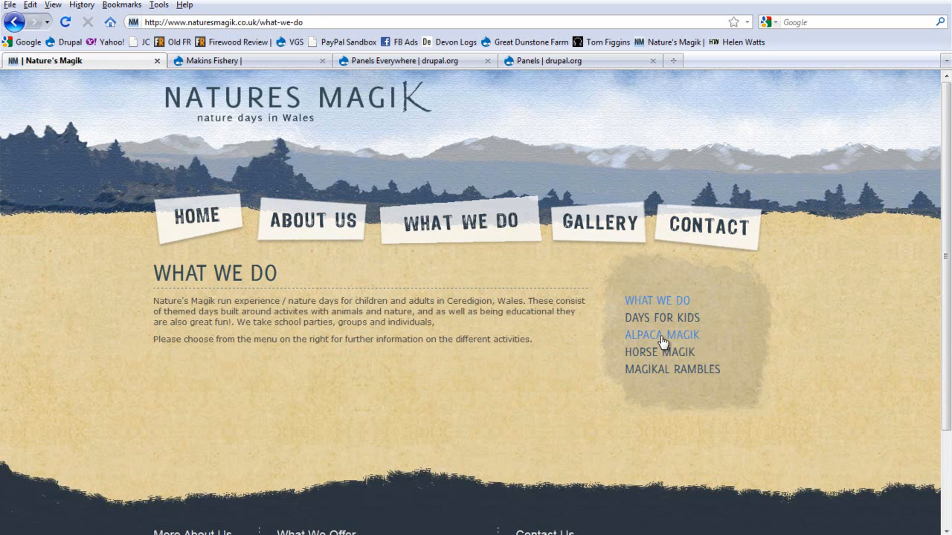
left_click(660, 335)
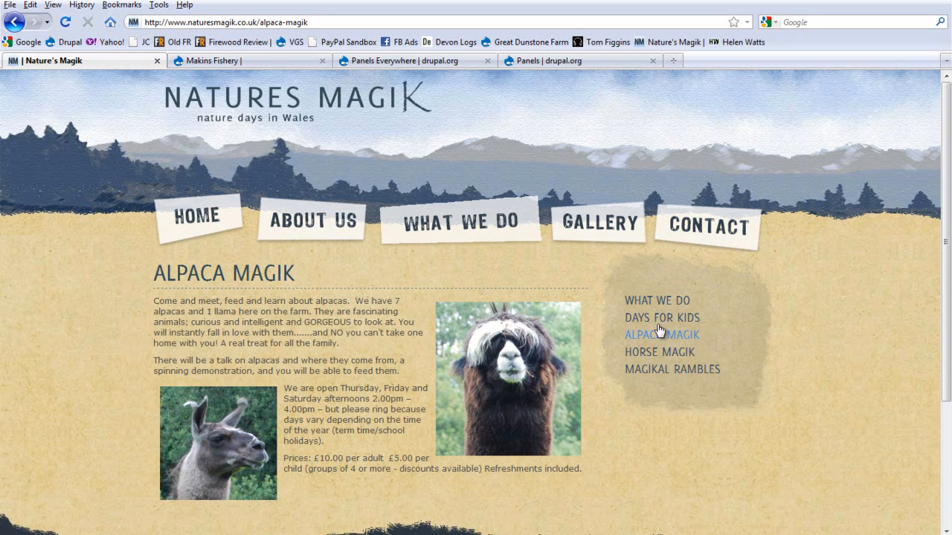
left_click(656, 300)
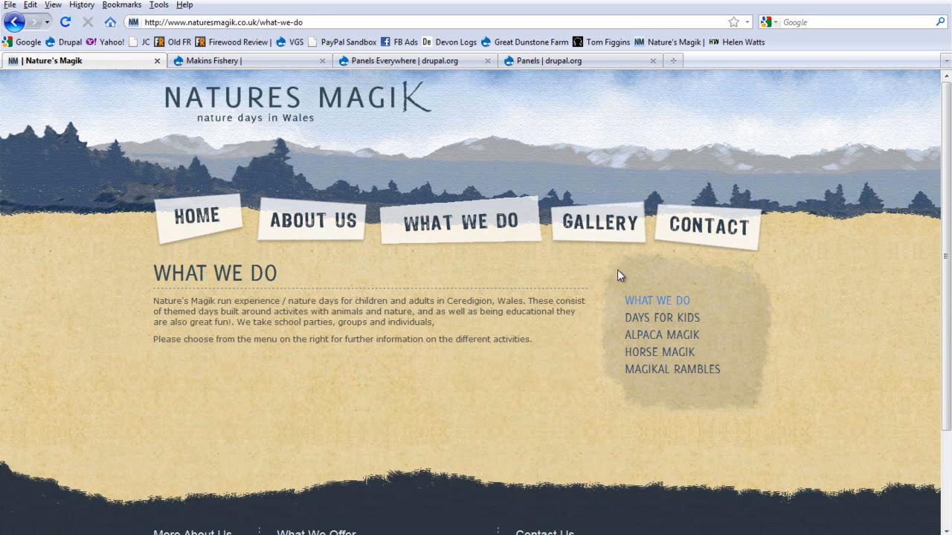
View the photo gallery lightbox, then scroll through the Contact Us enquiry form.
left_click(598, 223)
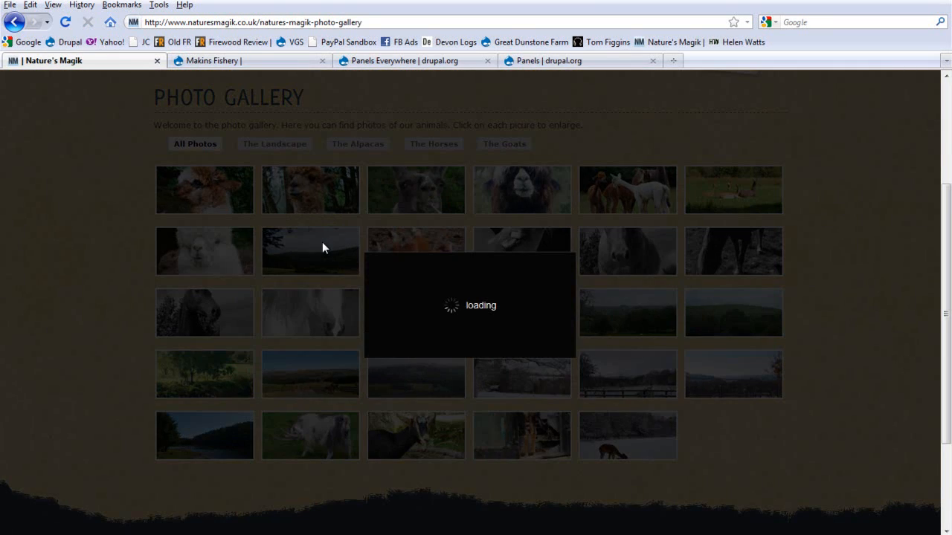
left_click(310, 250)
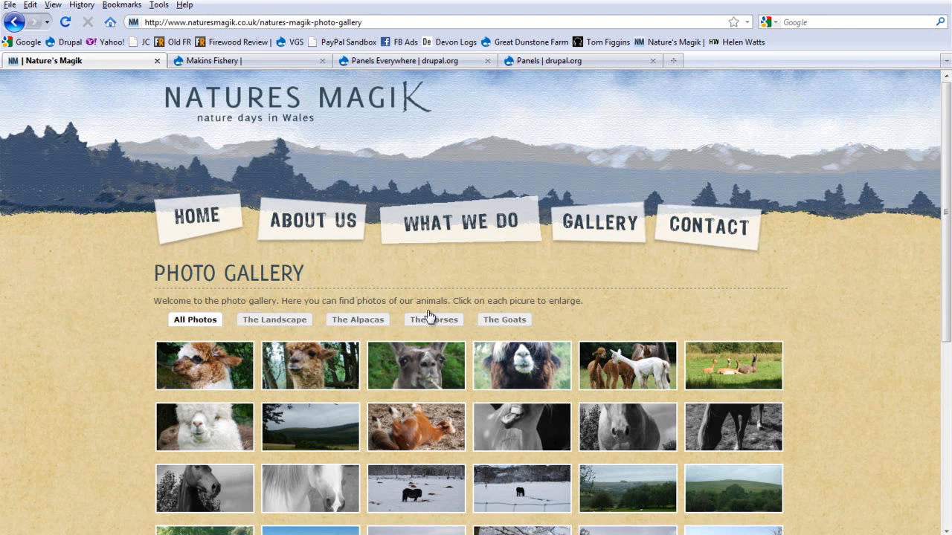
left_click(707, 223)
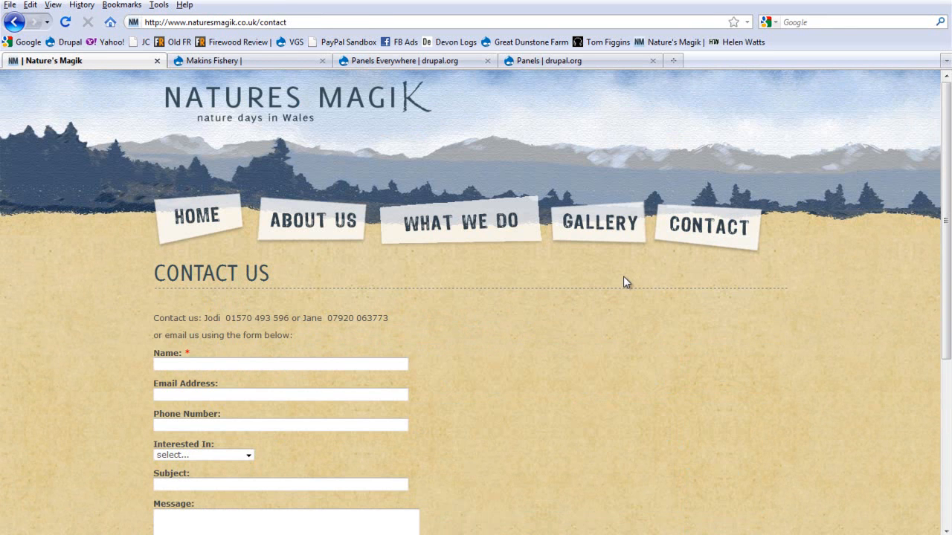
scroll("down", 3)
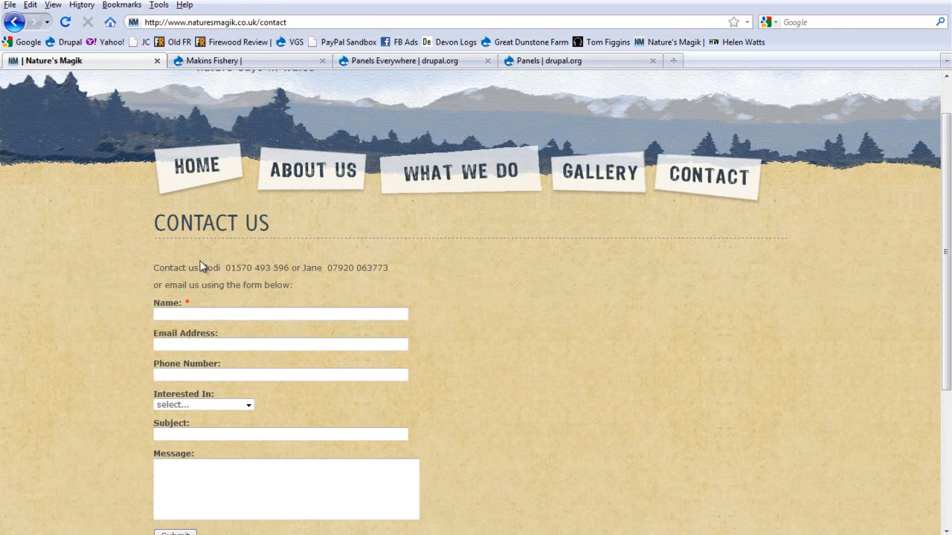
scroll("down", 3)
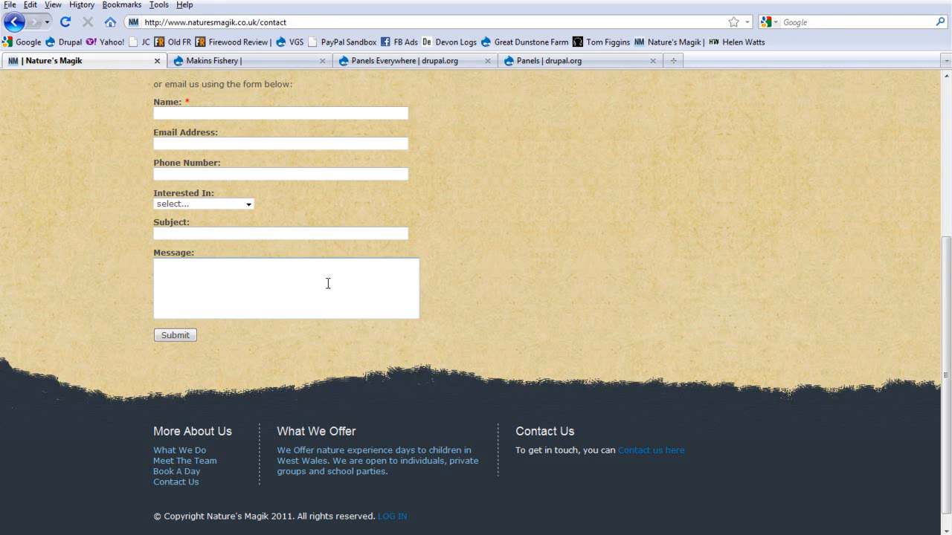
mouse_move(459, 223)
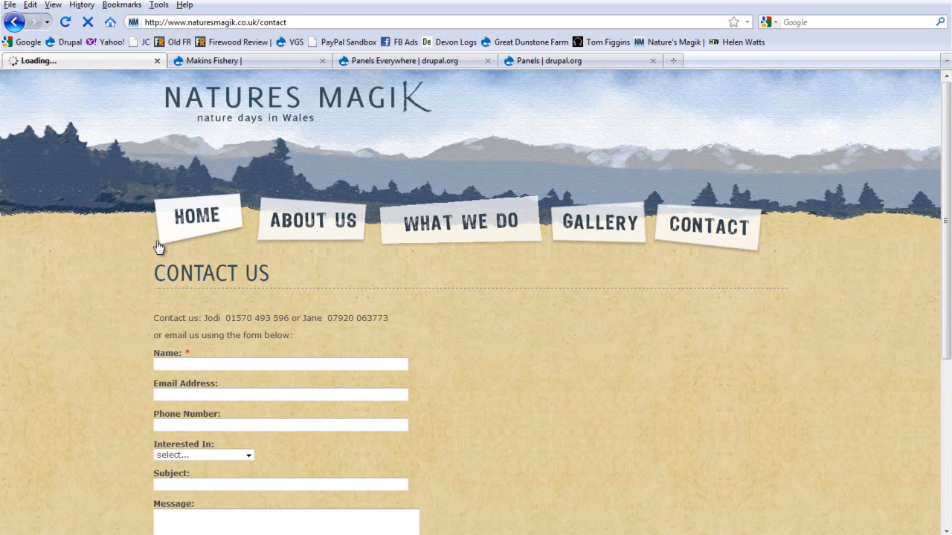
Return to the Nature's Magik homepage and scroll down to the footer LOG IN link.
left_click(197, 216)
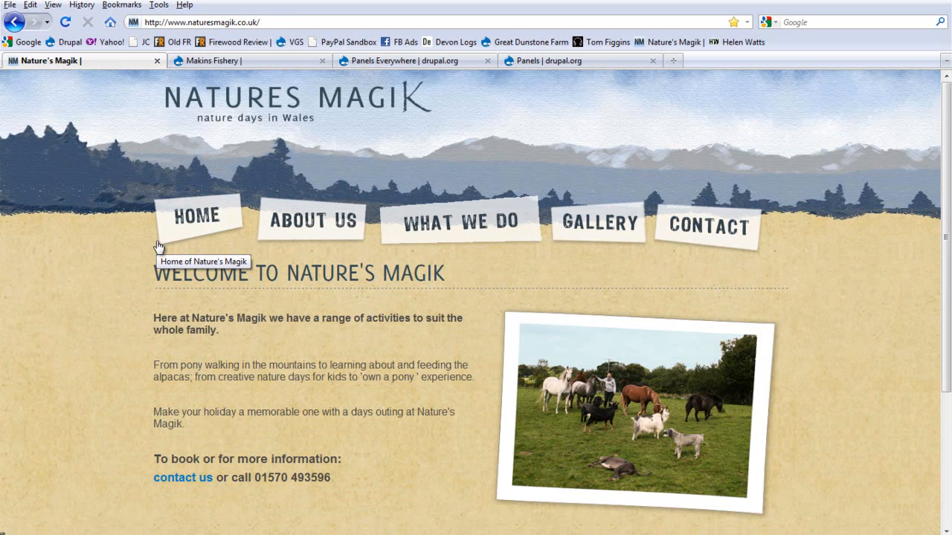
mouse_move(45, 167)
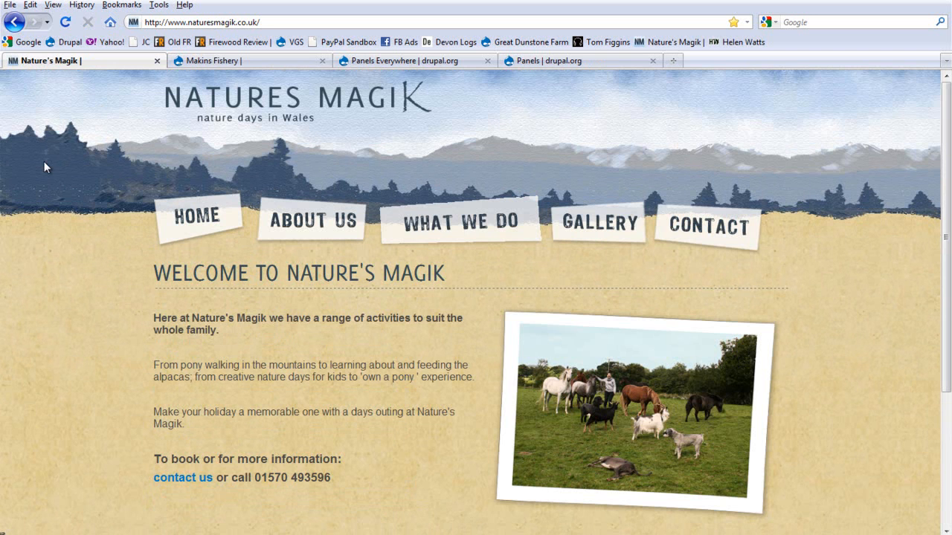
mouse_move(39, 142)
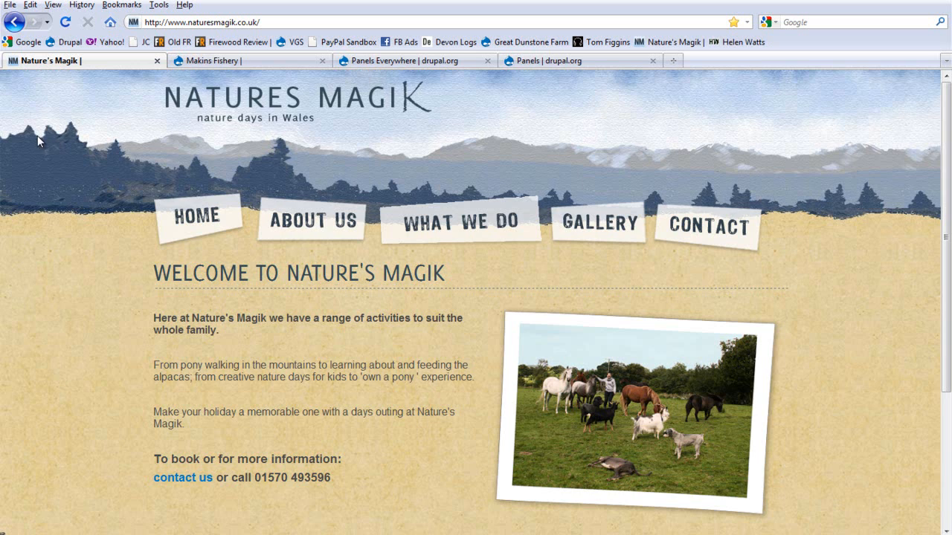
scroll("down", 3)
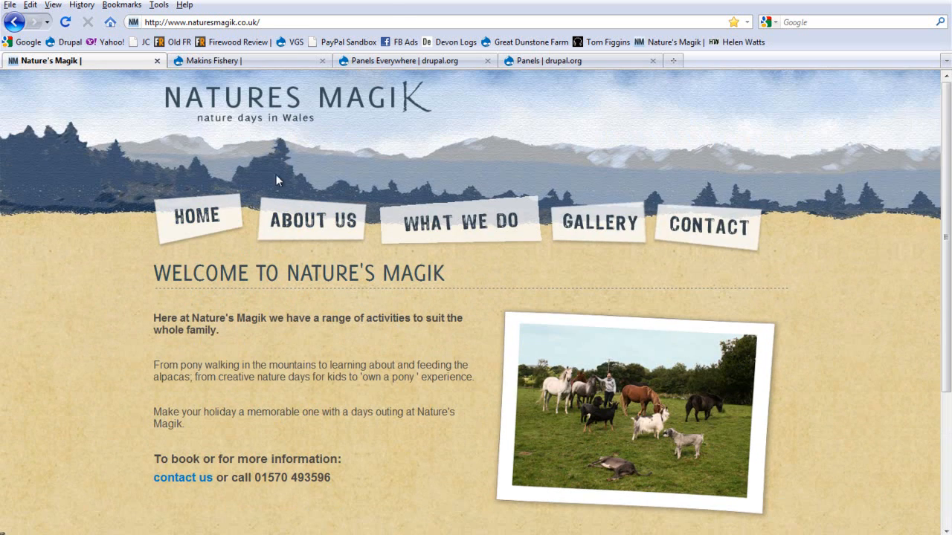
scroll("down", 3)
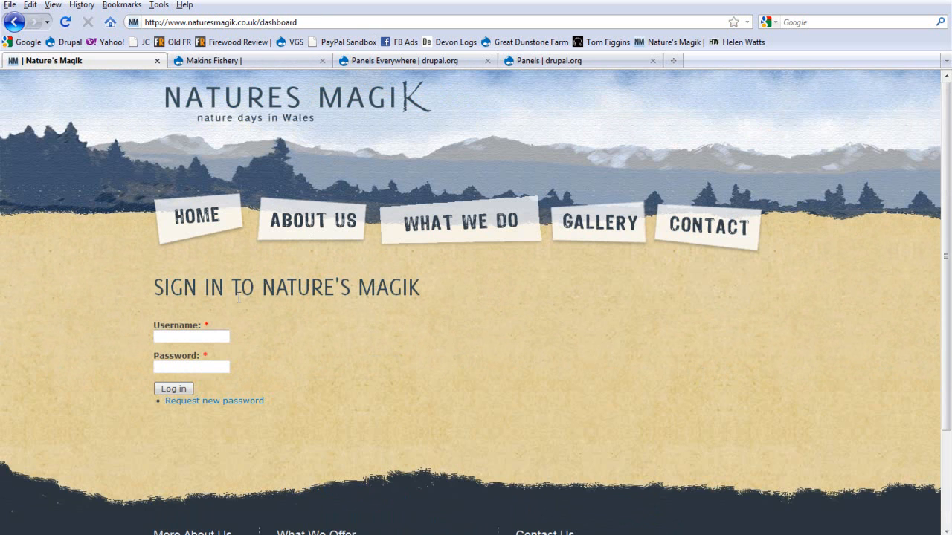
Log in as admin, scroll the Editor Dashboard, then log out.
left_click_drag(228, 287, 419, 287)
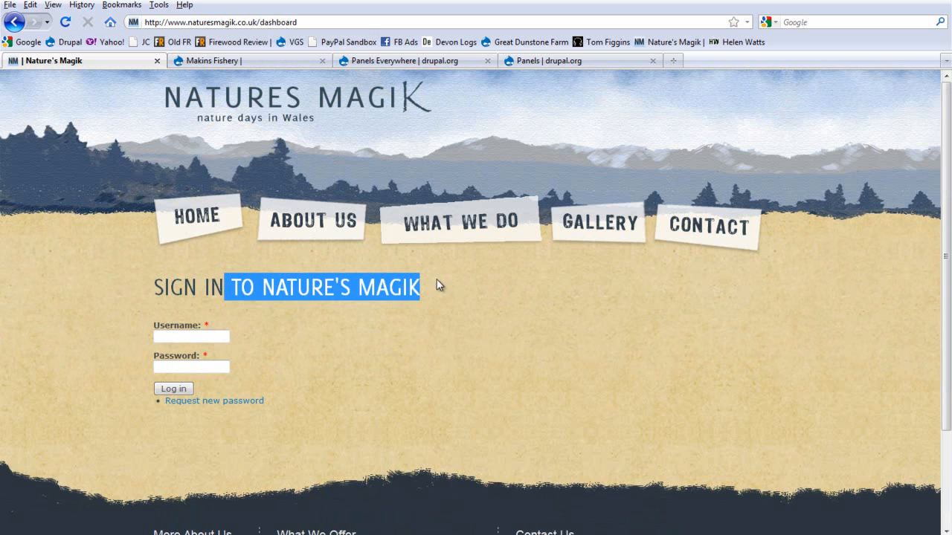
left_click(191, 336)
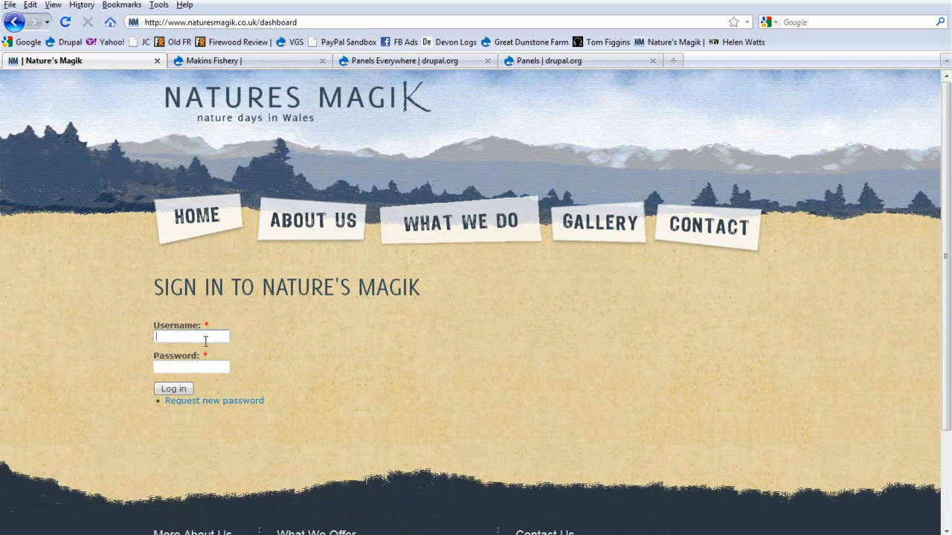
left_click(173, 389)
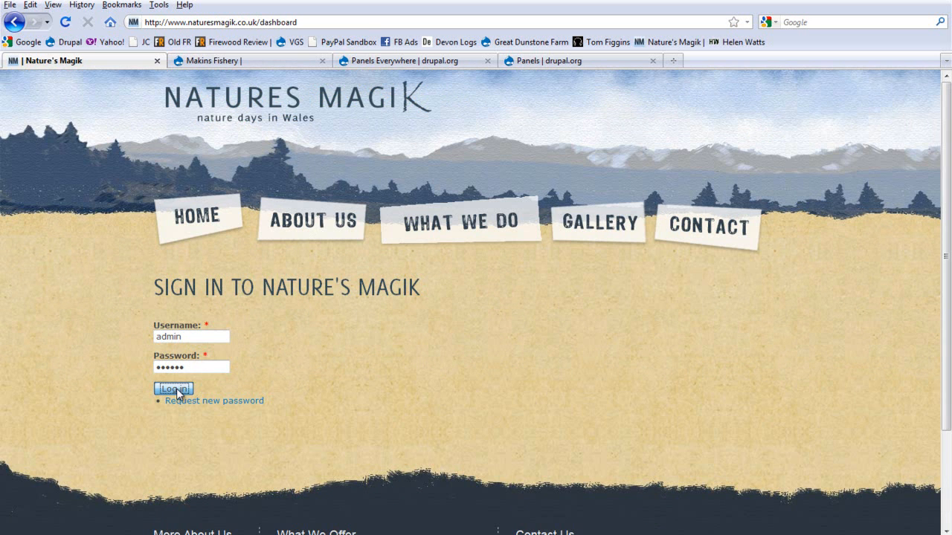
left_click(174, 388)
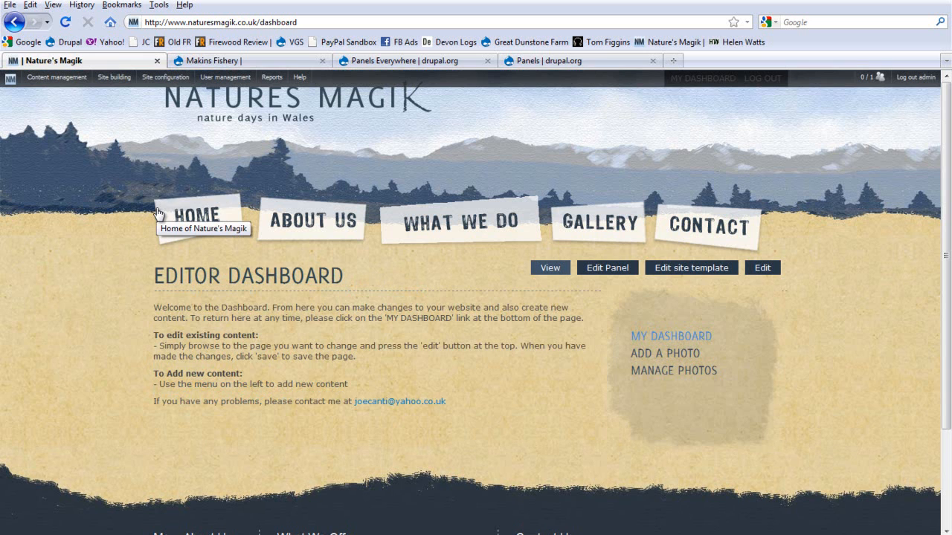
mouse_move(311, 165)
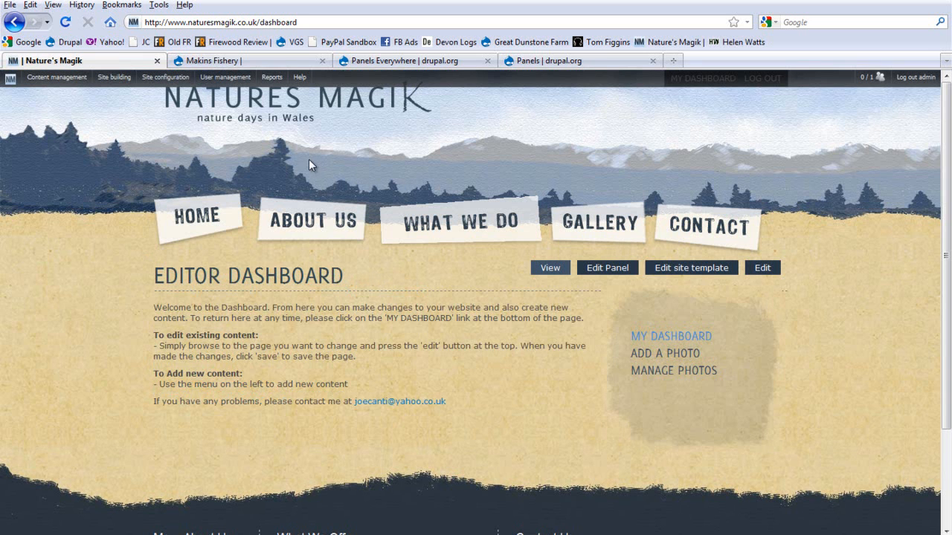
mouse_move(252, 159)
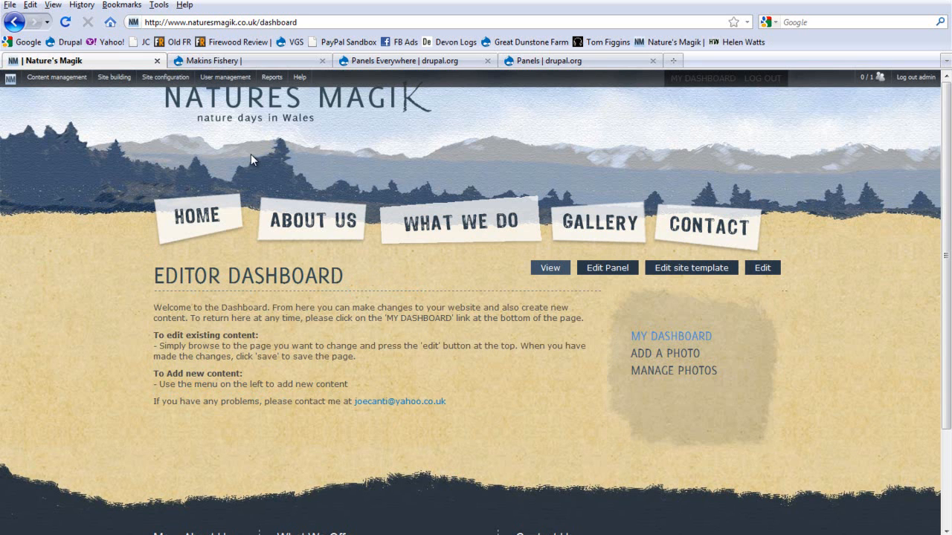
mouse_move(429, 152)
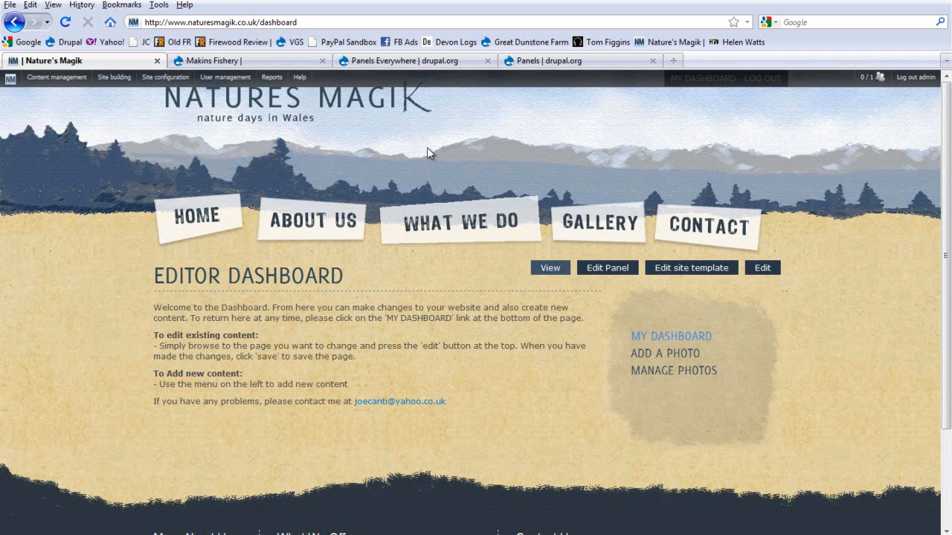
scroll("down", 3)
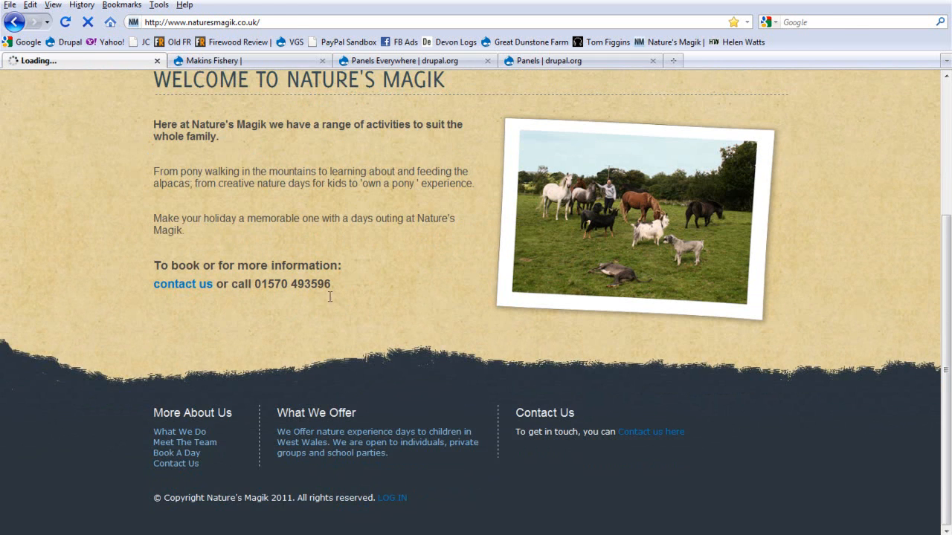
left_click(392, 498)
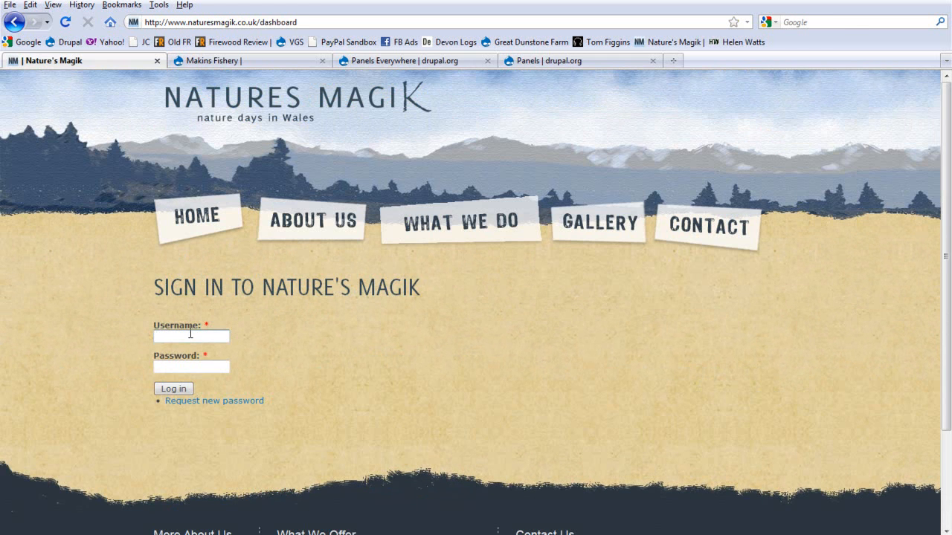
type("editor")
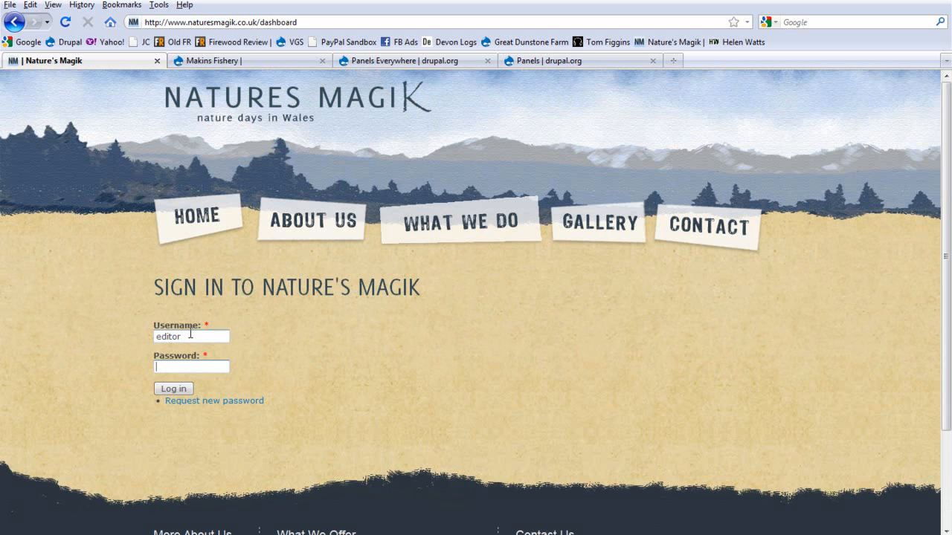
type("password")
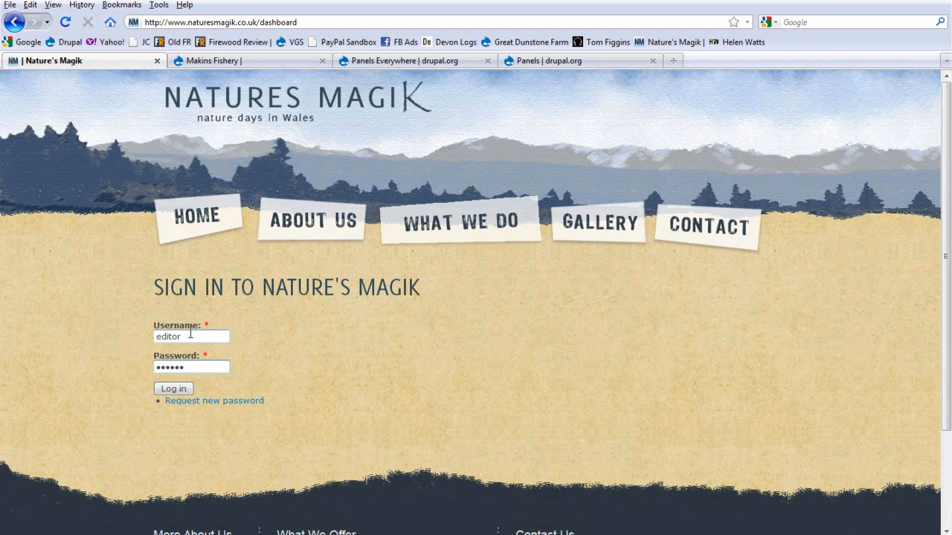
left_click(172, 388)
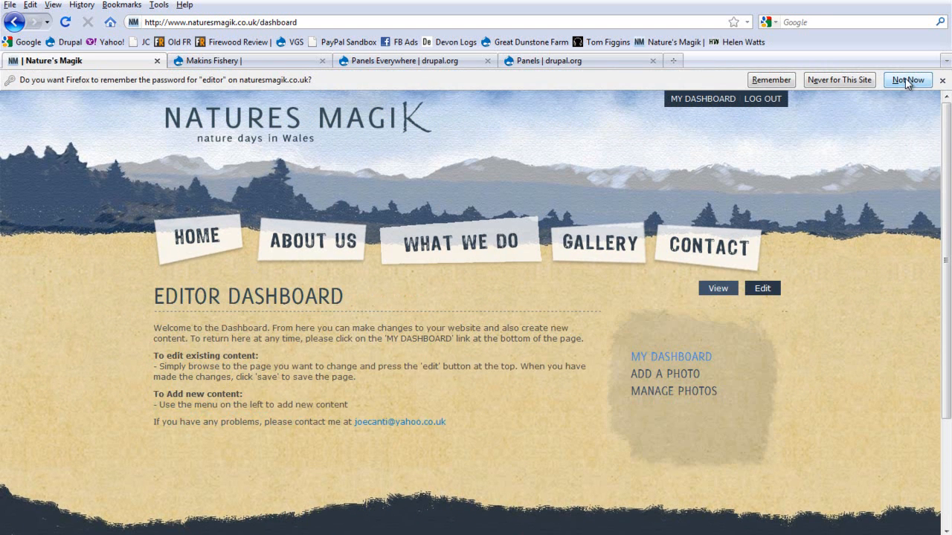
left_click(907, 79)
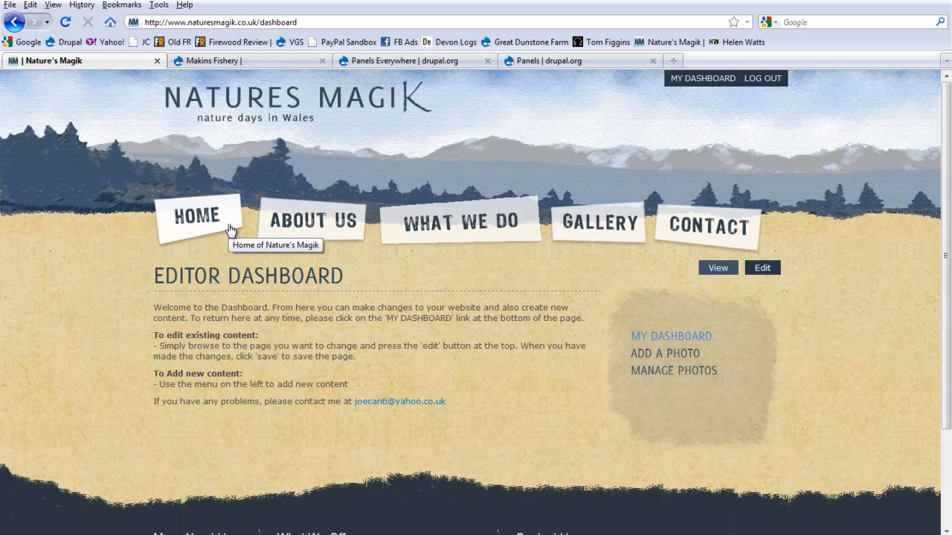
mouse_move(281, 189)
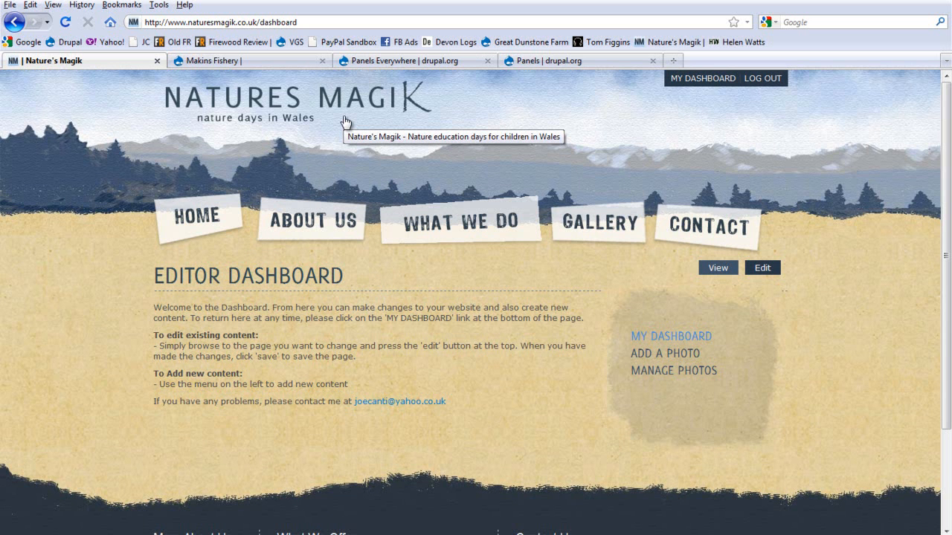
mouse_move(231, 220)
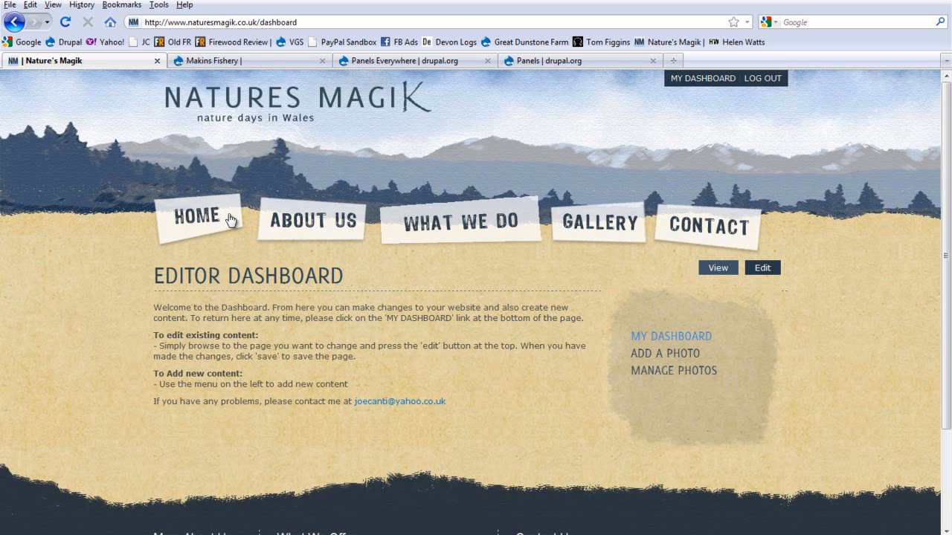
mouse_move(336, 232)
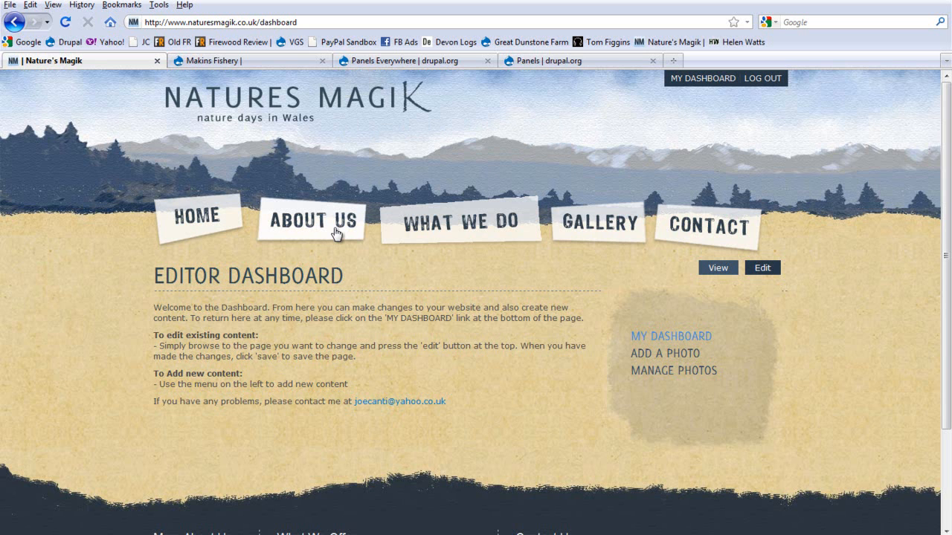
mouse_move(334, 230)
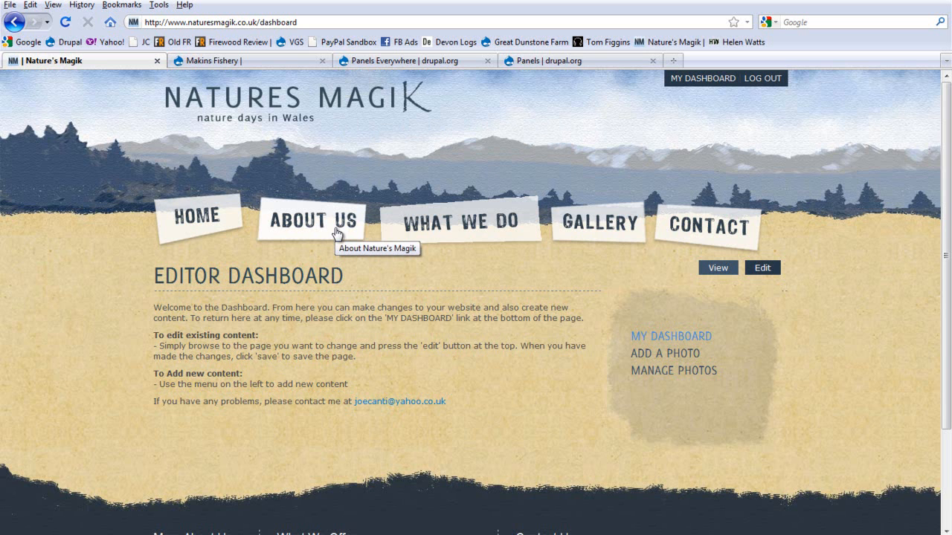
left_click_drag(164, 275, 376, 381)
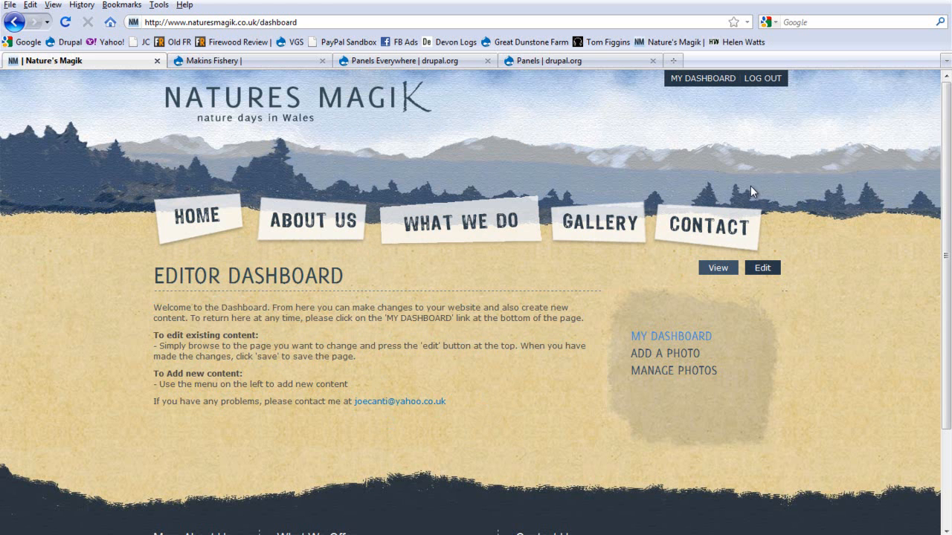
mouse_move(746, 141)
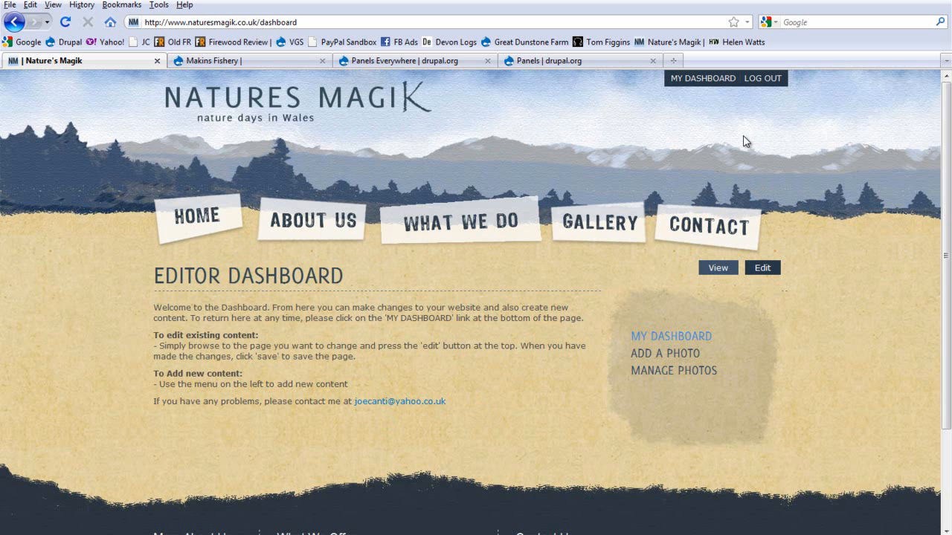
mouse_move(702, 83)
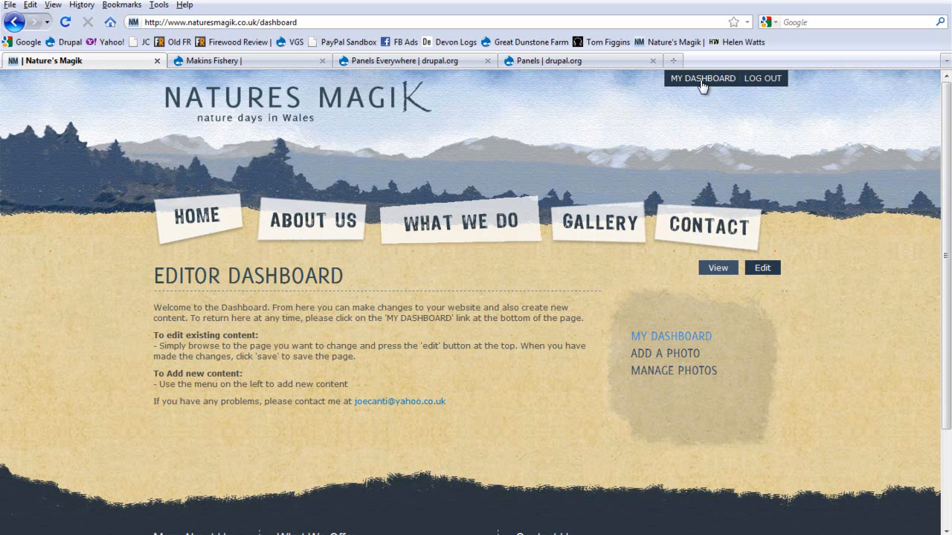
mouse_move(767, 86)
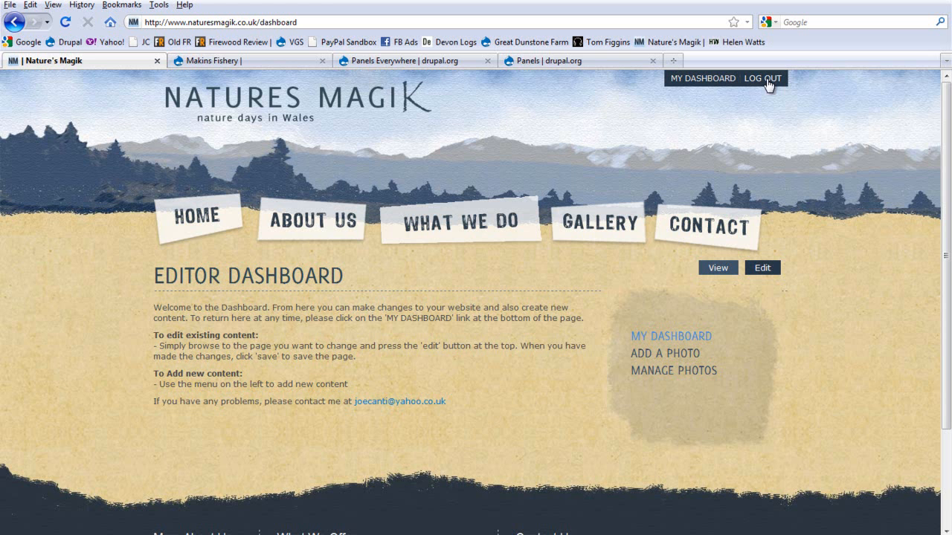
mouse_move(702, 82)
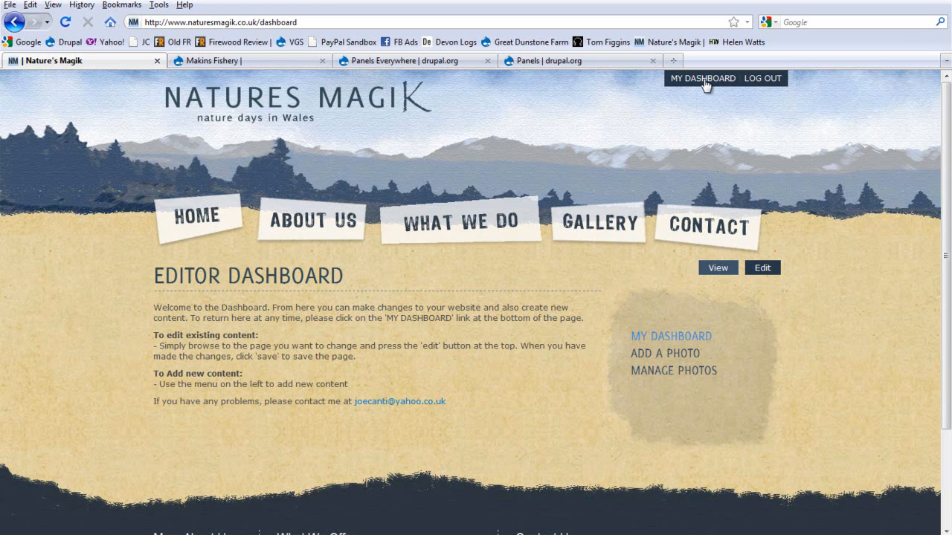
View the gallery page and its edit view, then return to MY DASHBOARD.
left_click(598, 223)
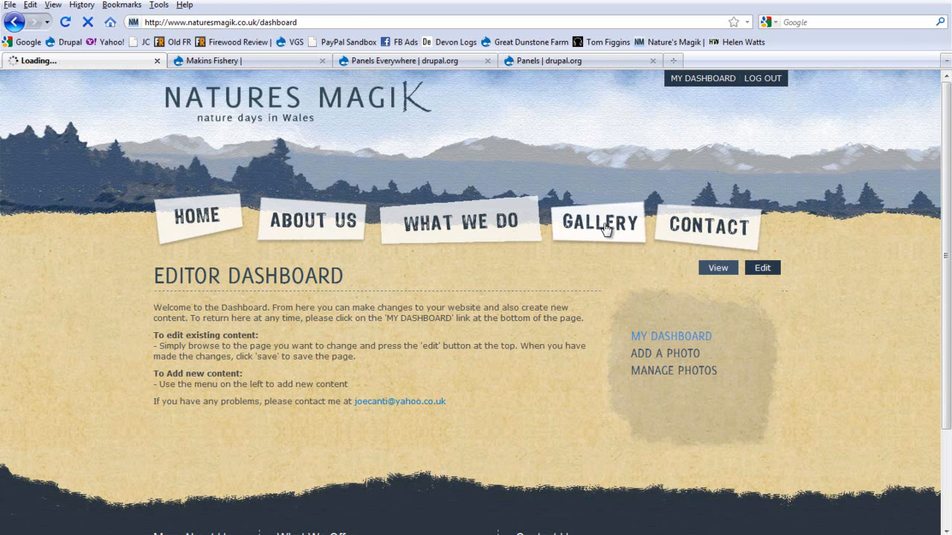
left_click(598, 222)
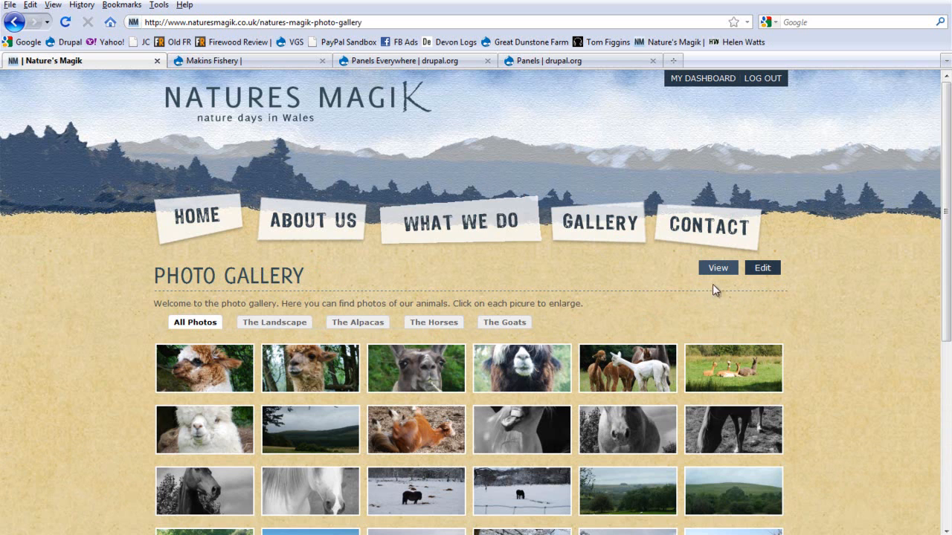
left_click(762, 267)
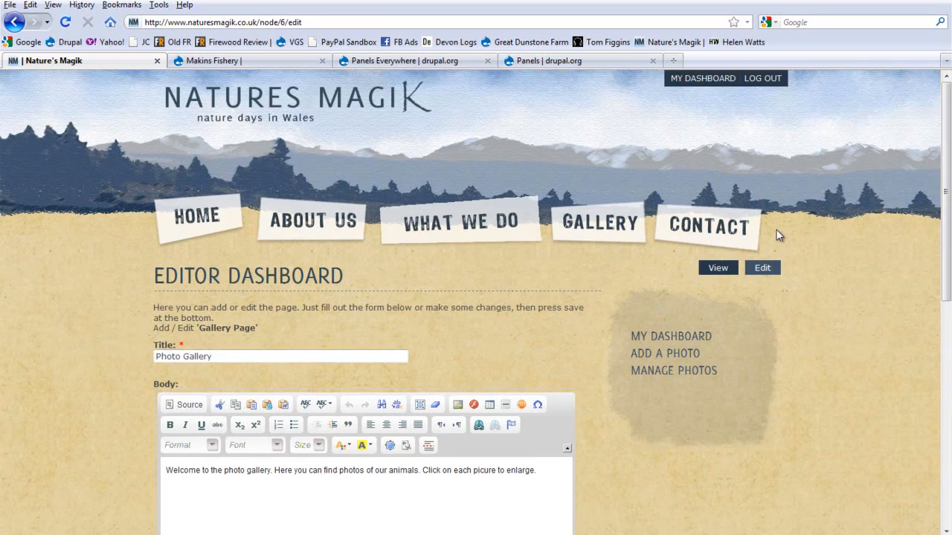
left_click(702, 78)
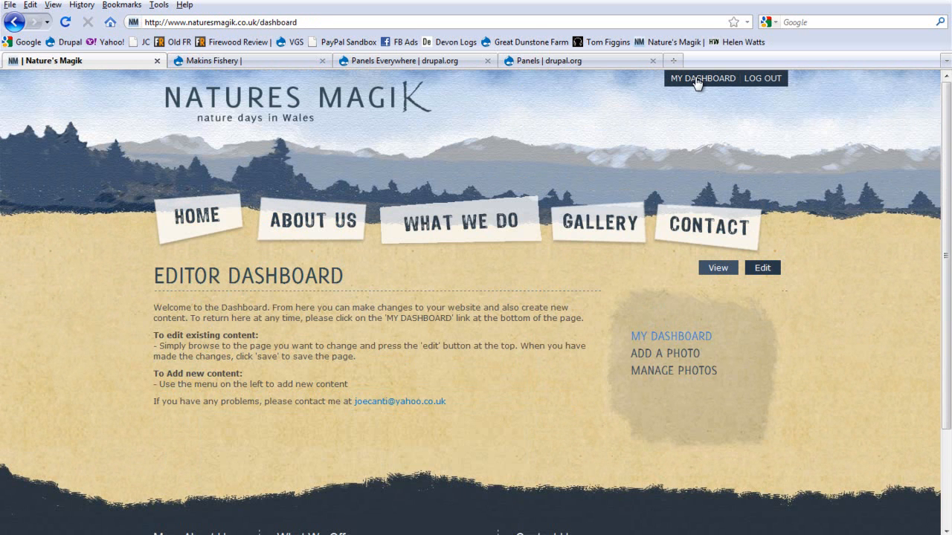
mouse_move(629, 281)
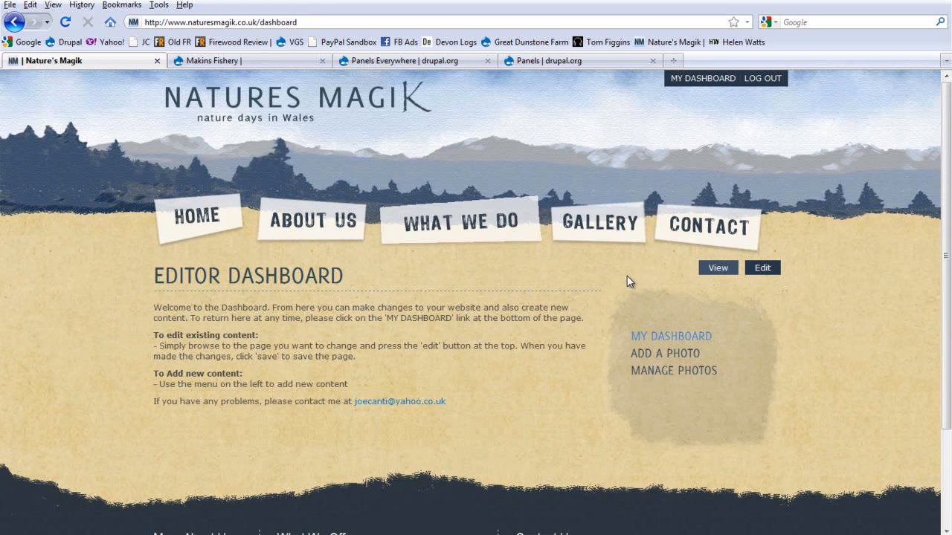
mouse_move(499, 301)
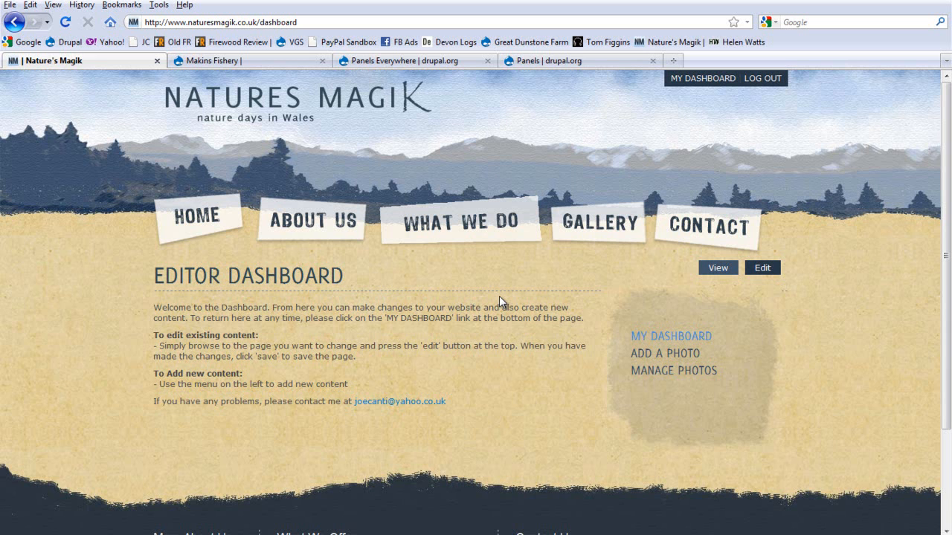
mouse_move(664, 353)
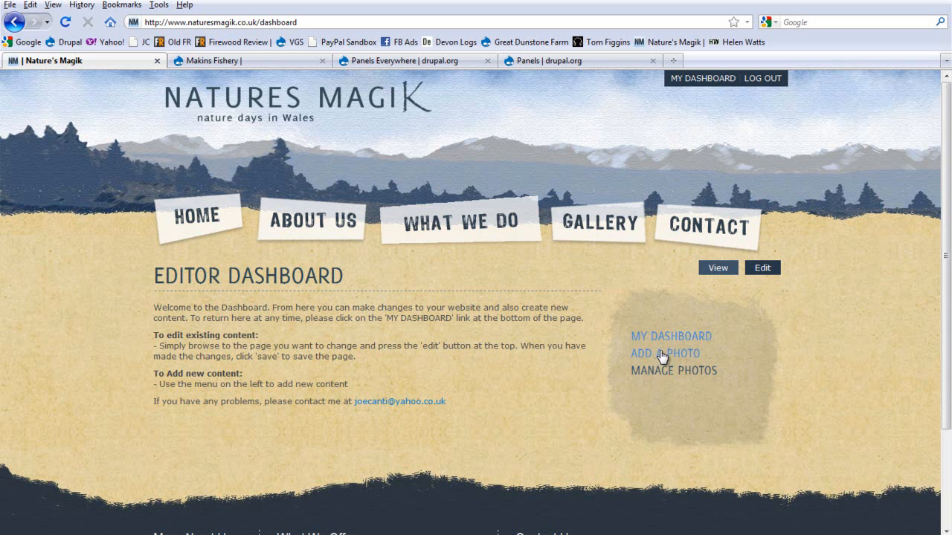
Open the ADD A PHOTO form, then the Manage Photos list.
left_click(663, 353)
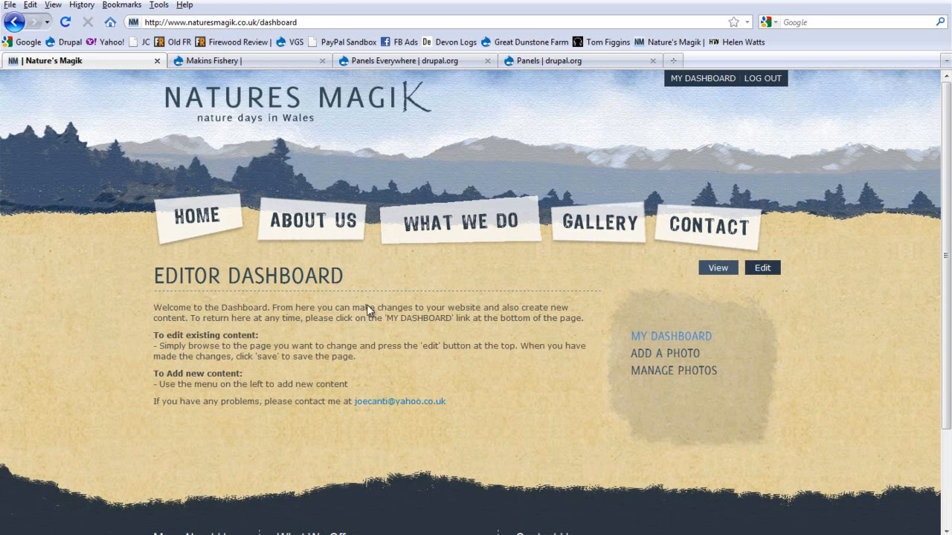
left_click(663, 353)
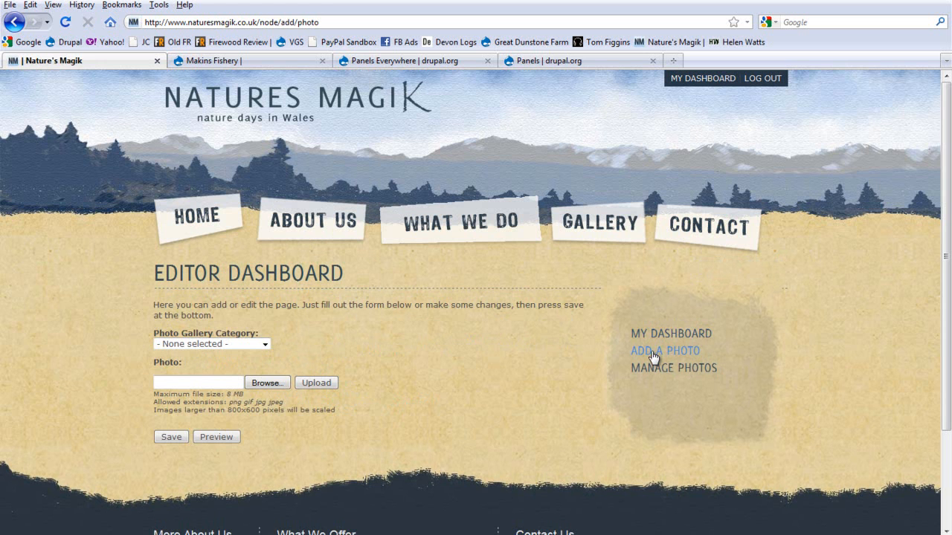
left_click(670, 333)
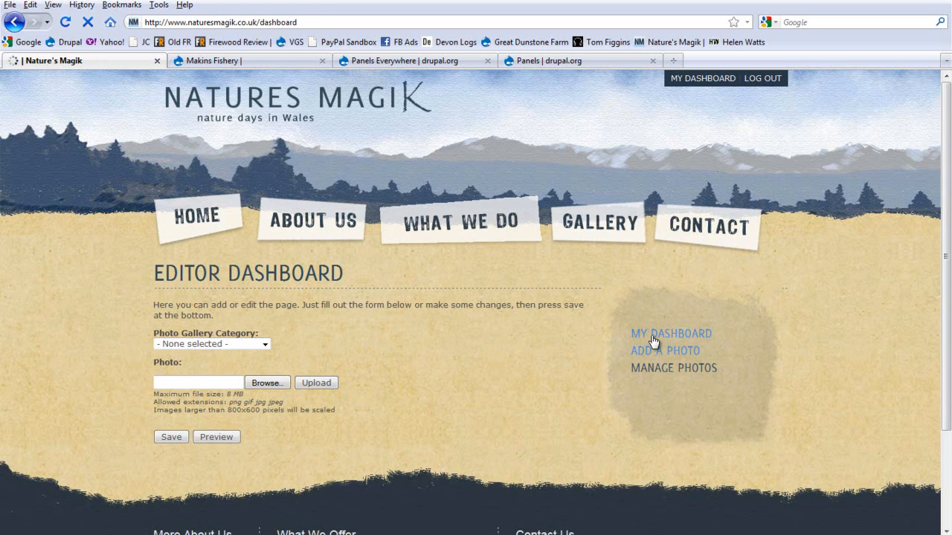
left_click(665, 350)
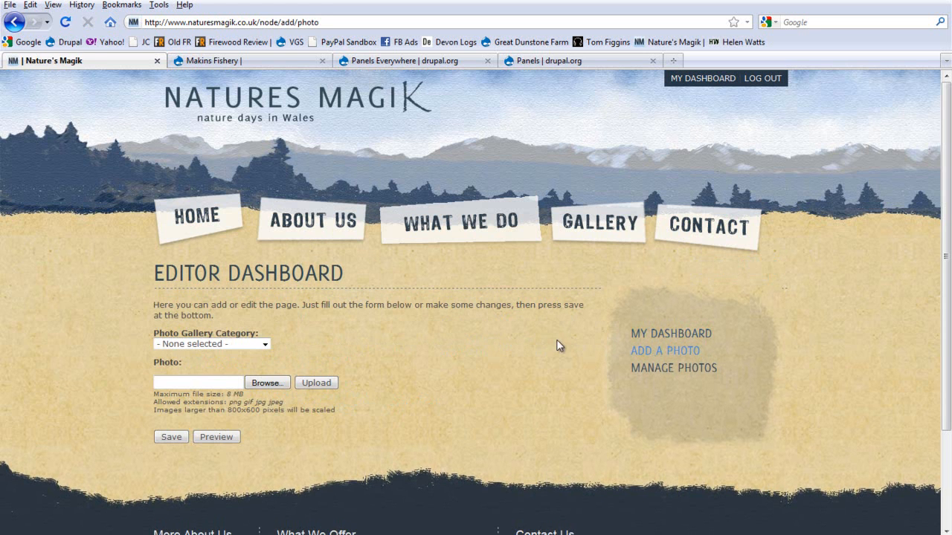
mouse_move(656, 273)
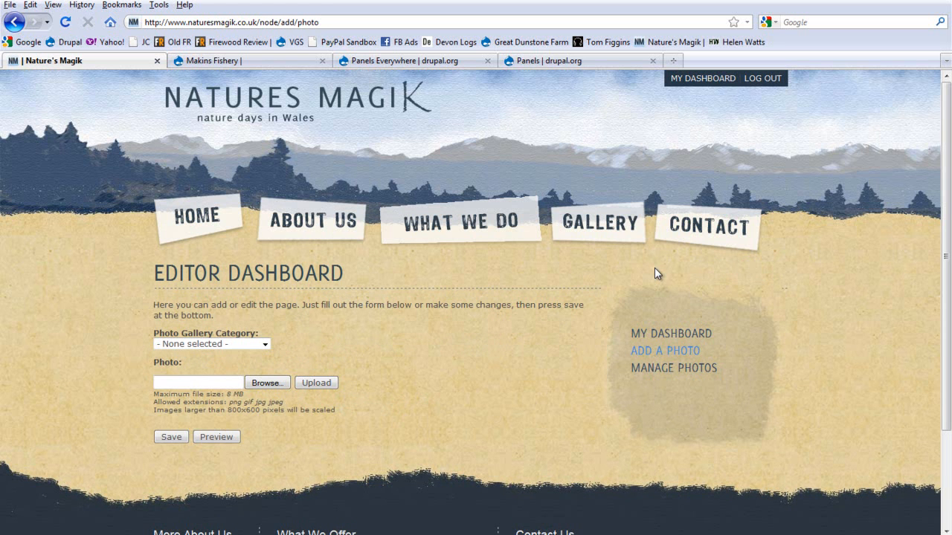
mouse_move(367, 303)
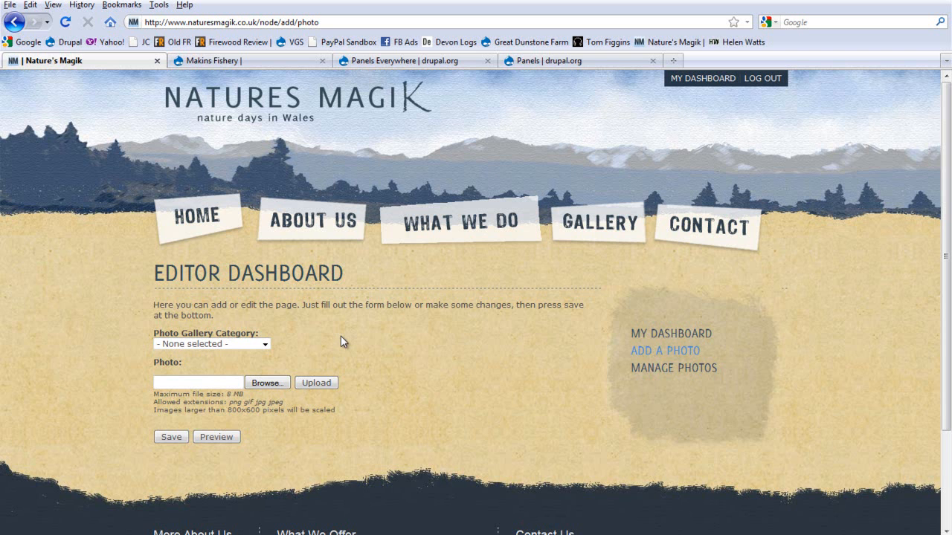
mouse_move(661, 318)
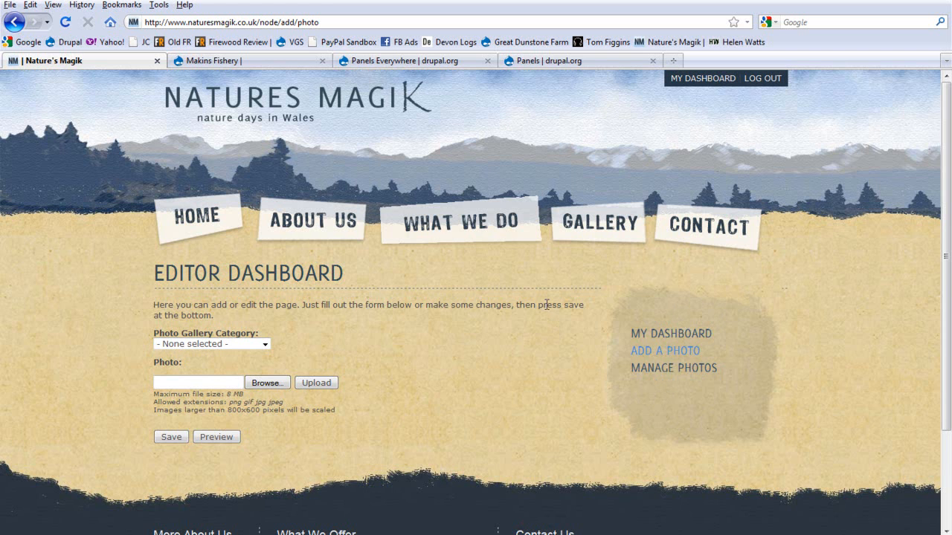
mouse_move(498, 277)
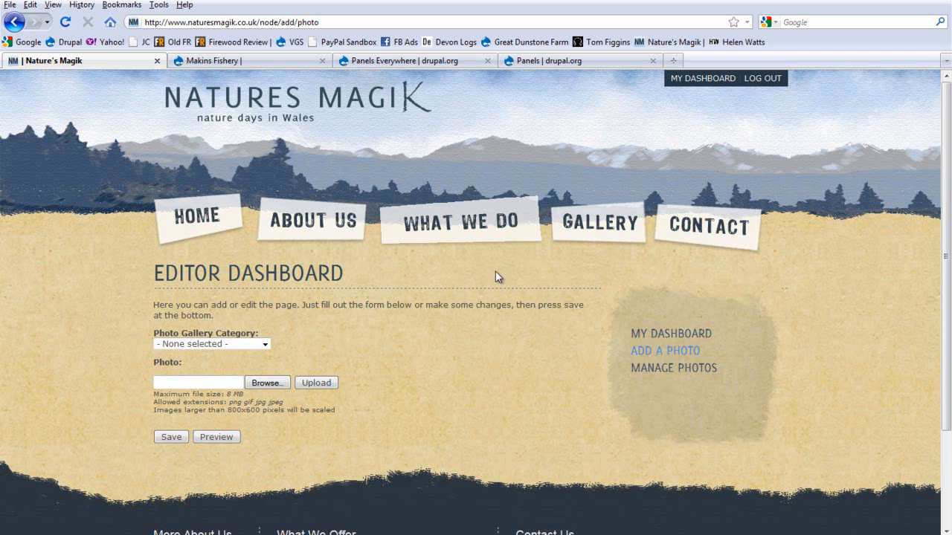
left_click(673, 367)
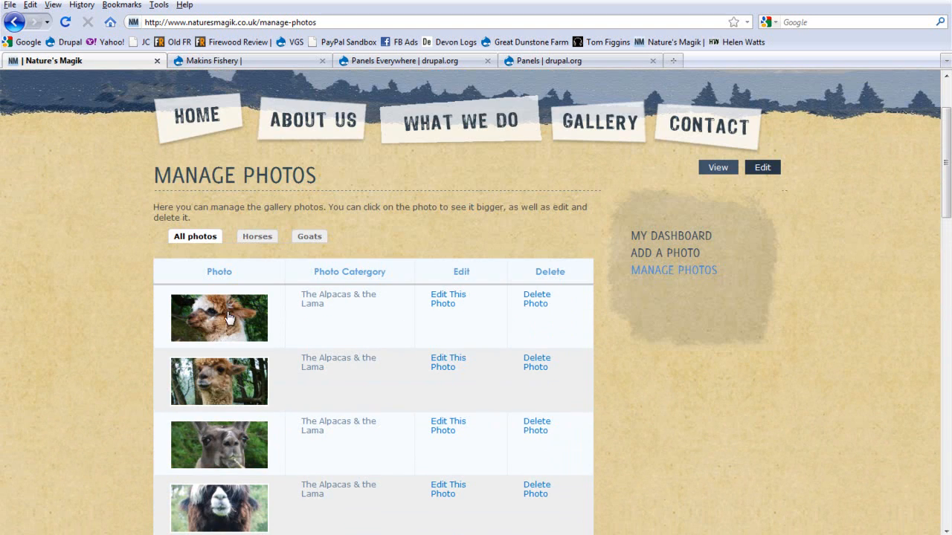
mouse_move(278, 321)
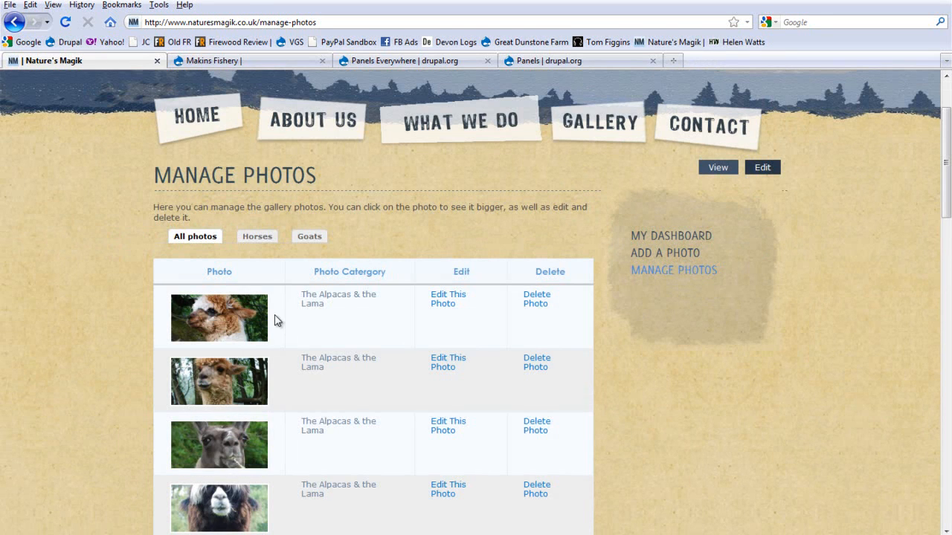
Filter the Manage Photos list by Horses and Goats, then return to the dashboard.
left_click(256, 236)
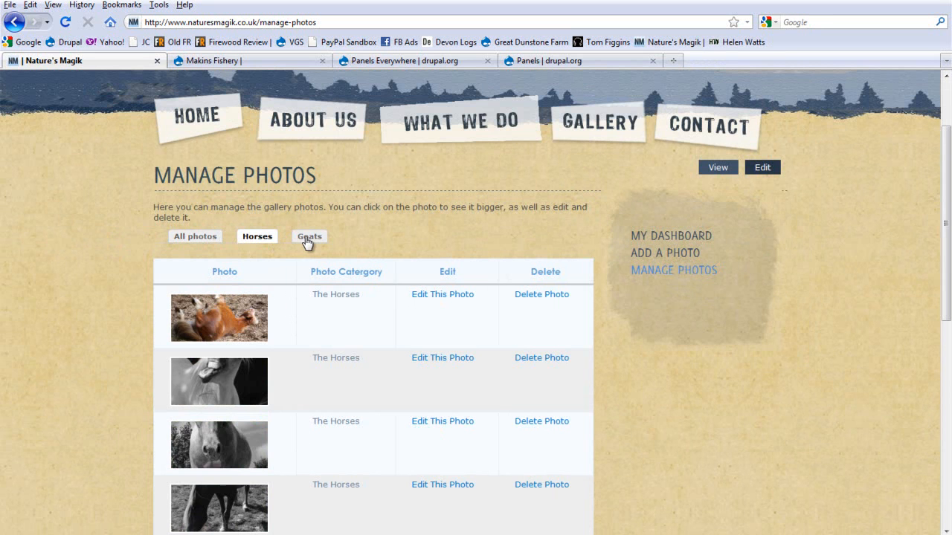
left_click(309, 236)
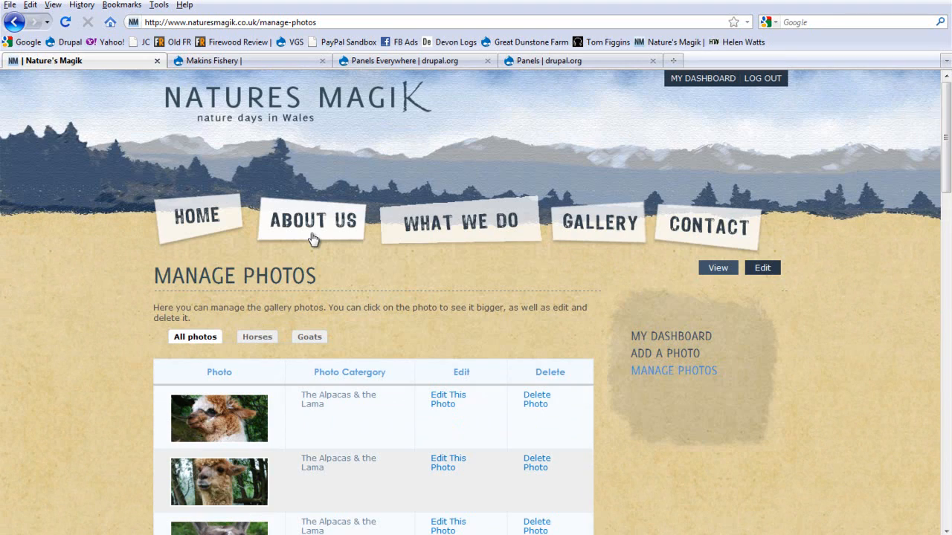
mouse_move(641, 69)
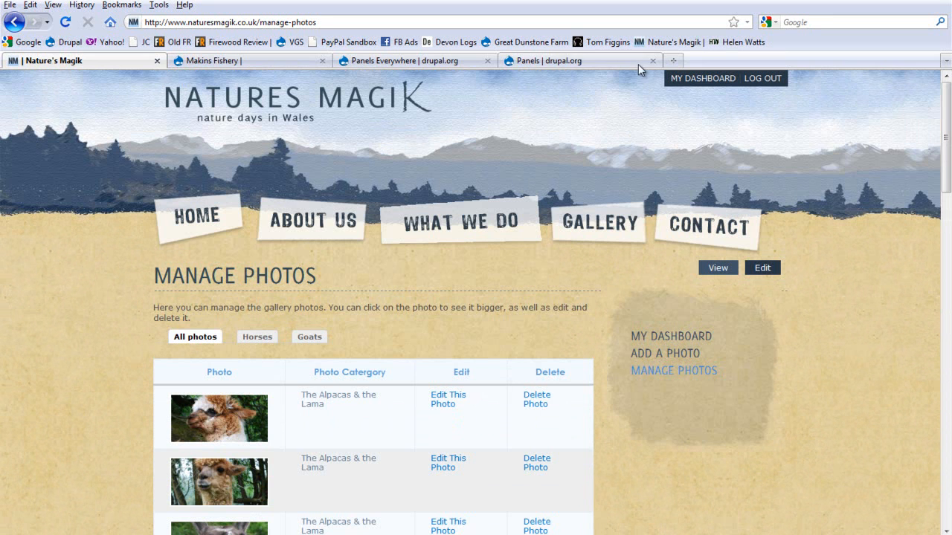
left_click(670, 336)
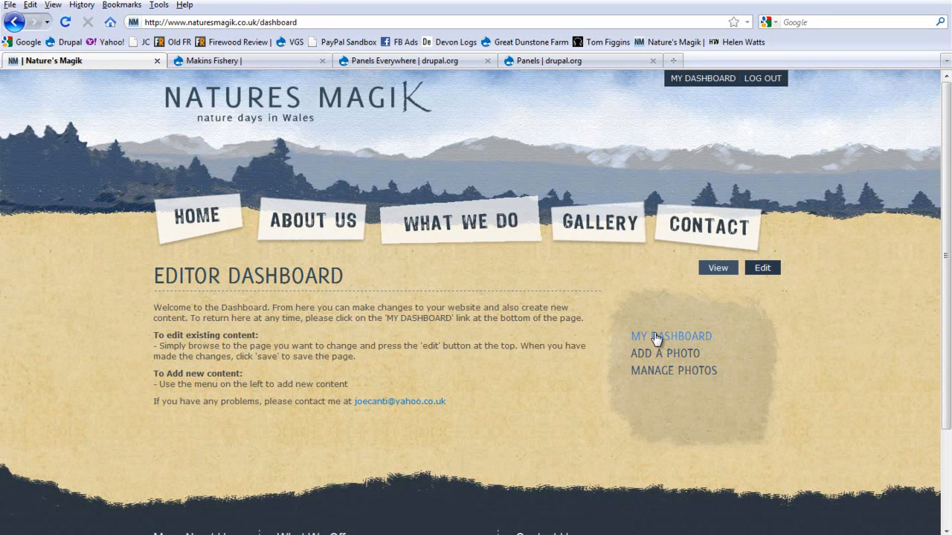
mouse_move(312, 220)
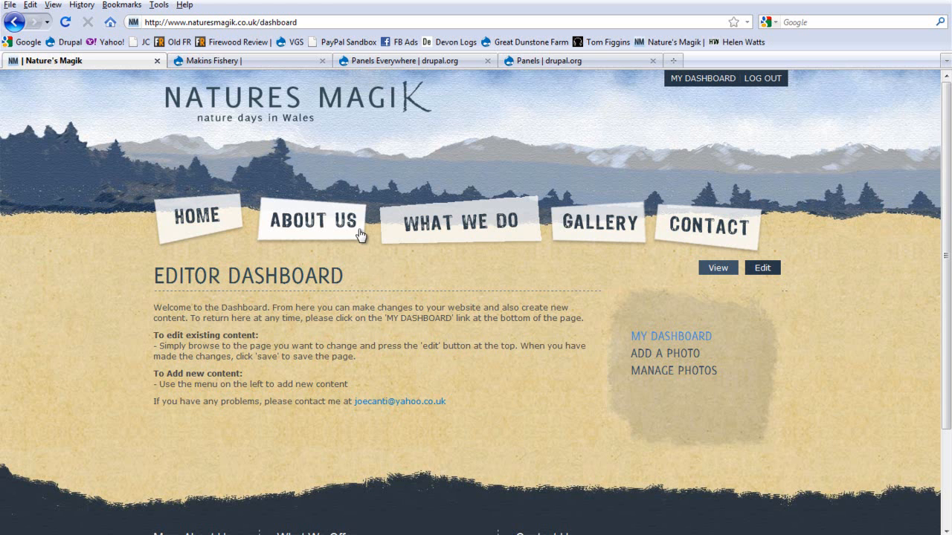
mouse_move(784, 82)
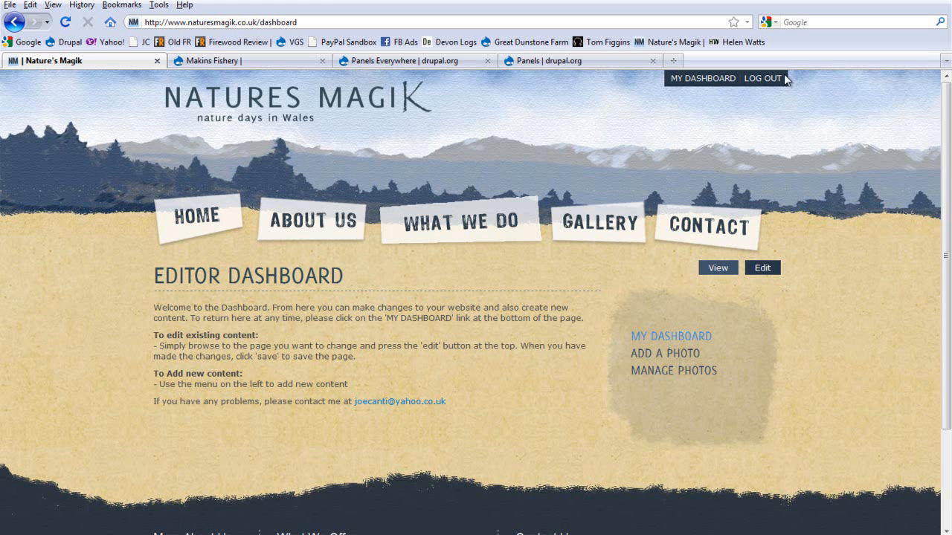
Log out, scroll the public welcome page, then switch to the Makins Fishery tab.
left_click(197, 219)
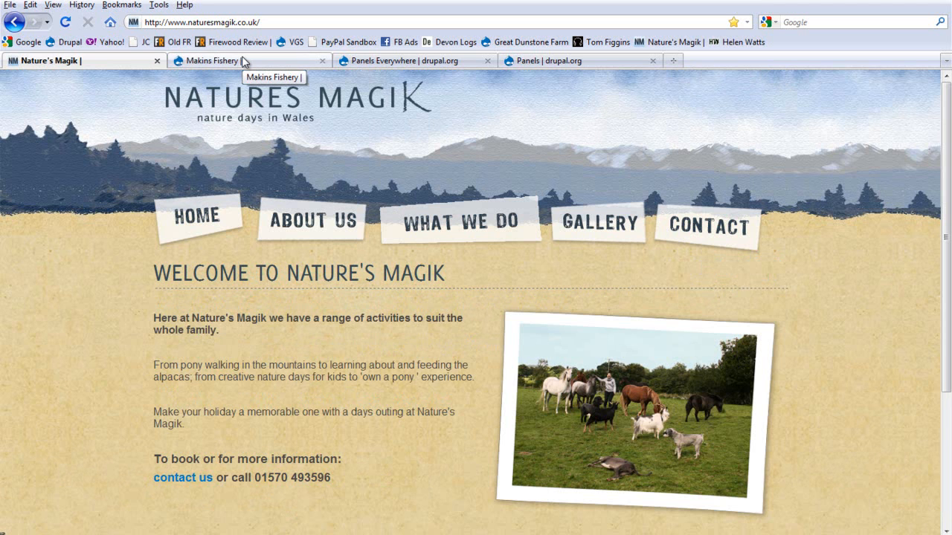
mouse_move(245, 63)
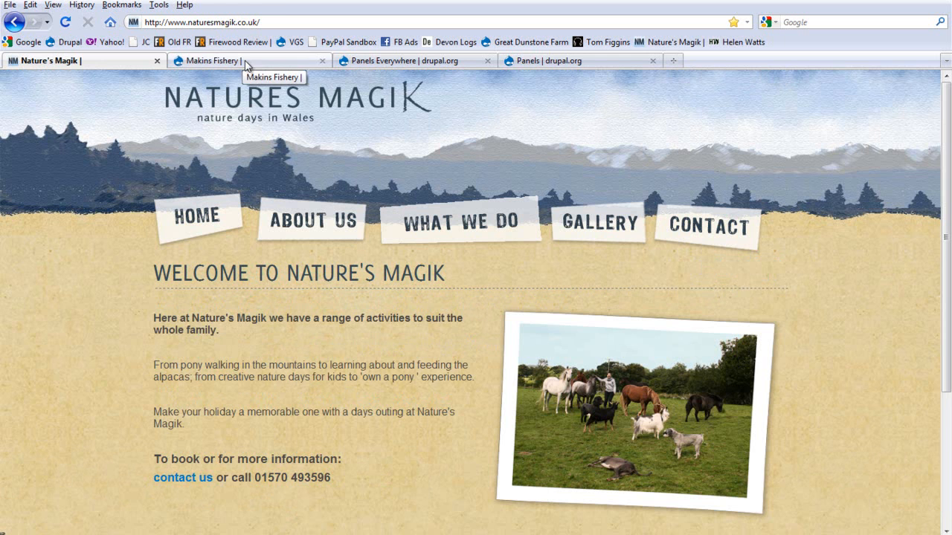
mouse_move(286, 12)
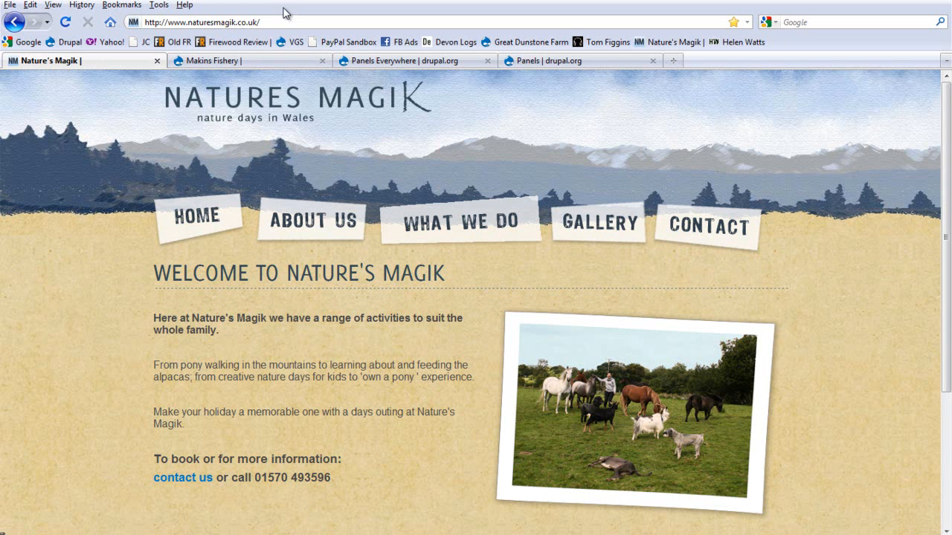
mouse_move(831, 183)
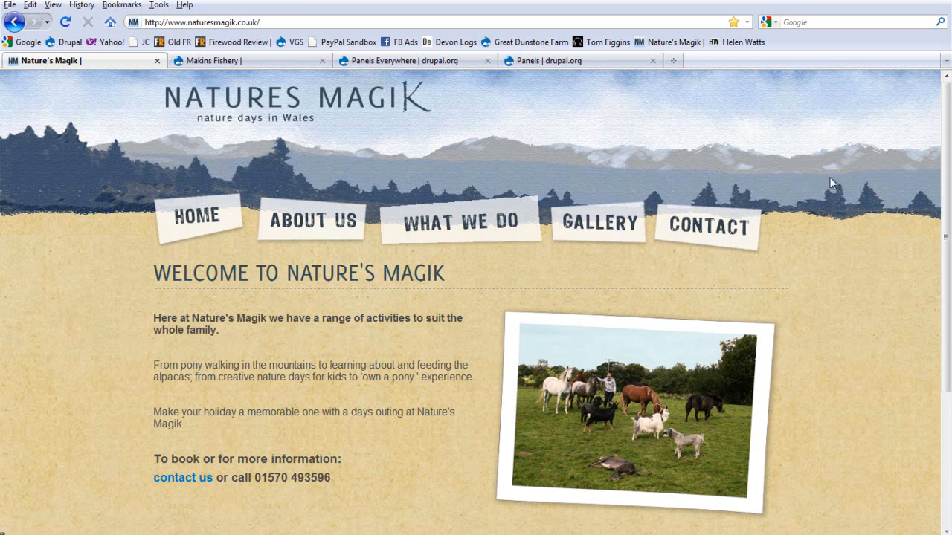
mouse_move(838, 214)
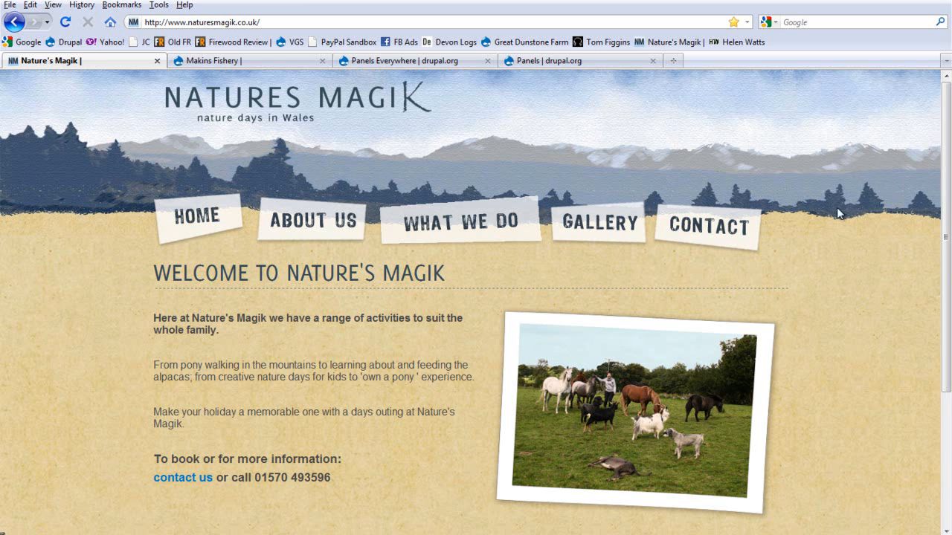
mouse_move(417, 309)
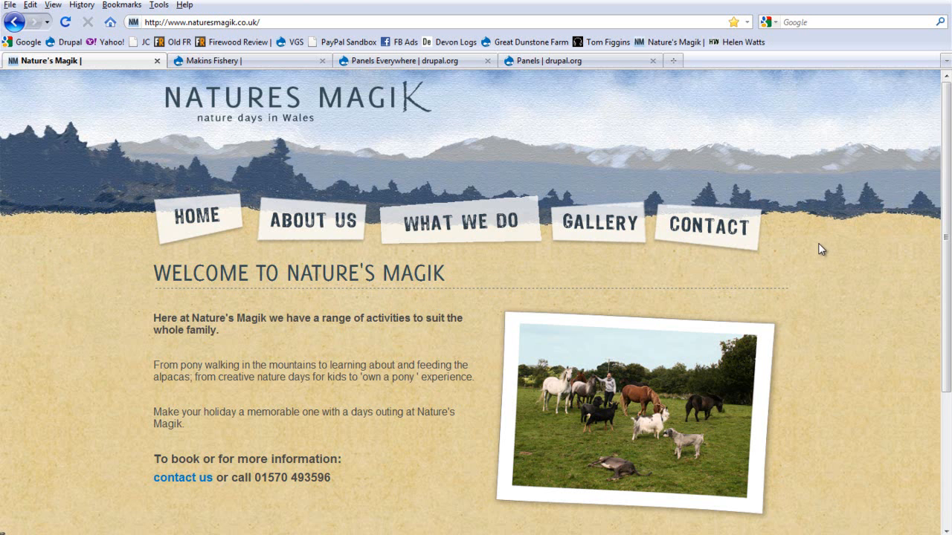
scroll("down", 3)
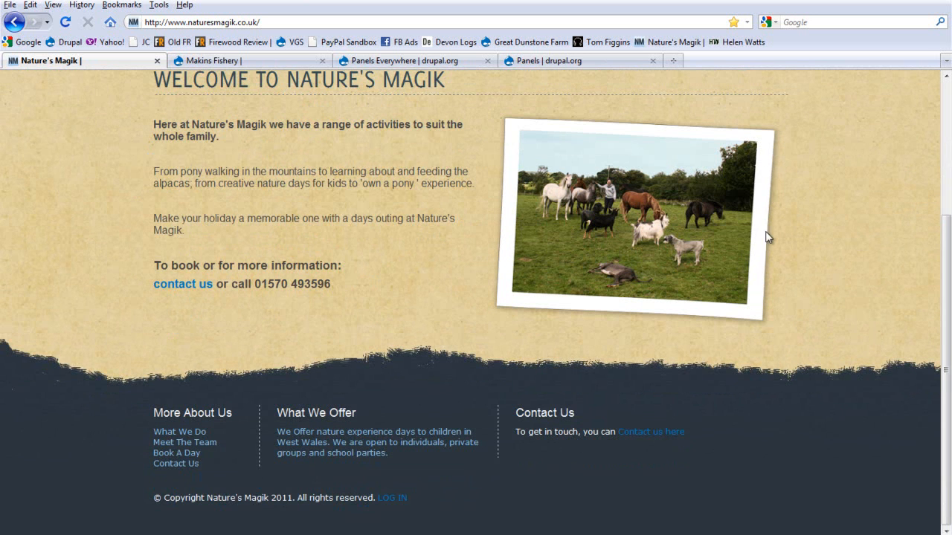
mouse_move(682, 359)
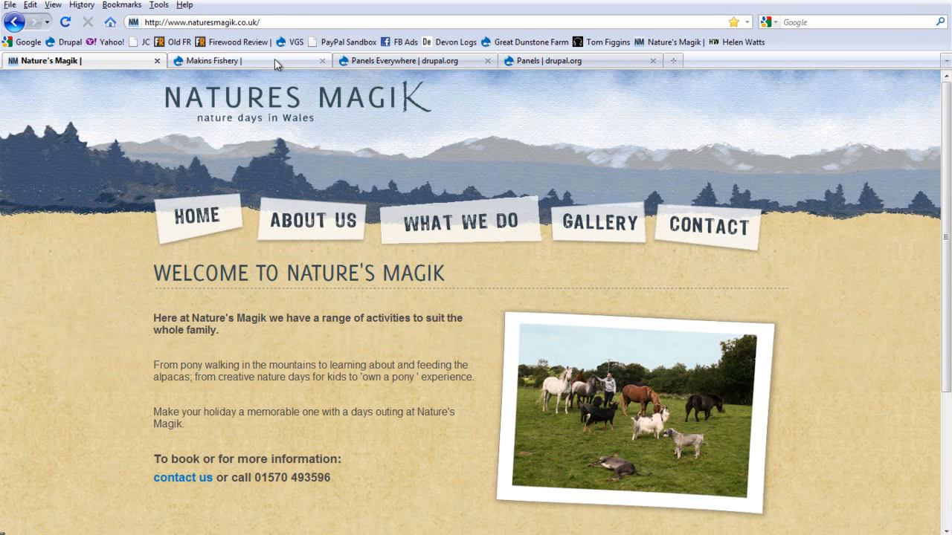
left_click(249, 60)
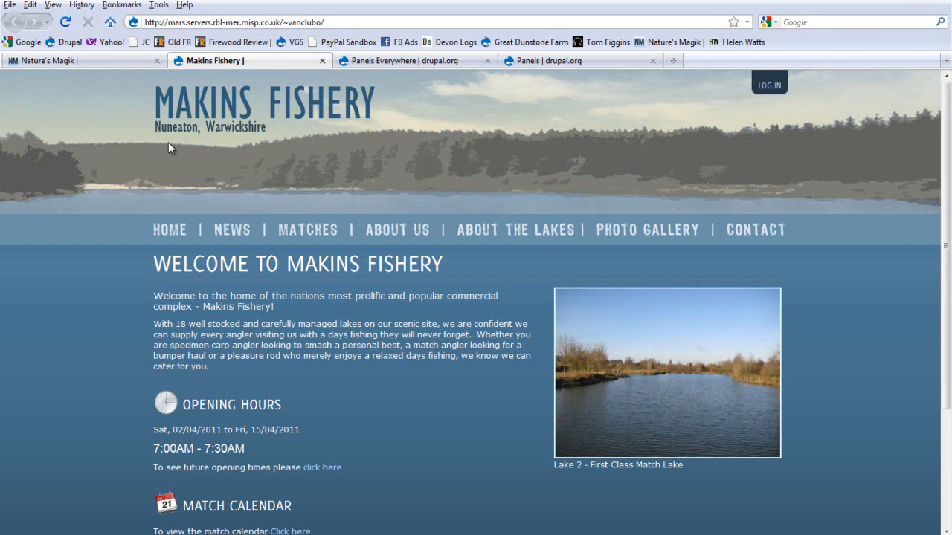
mouse_move(235, 174)
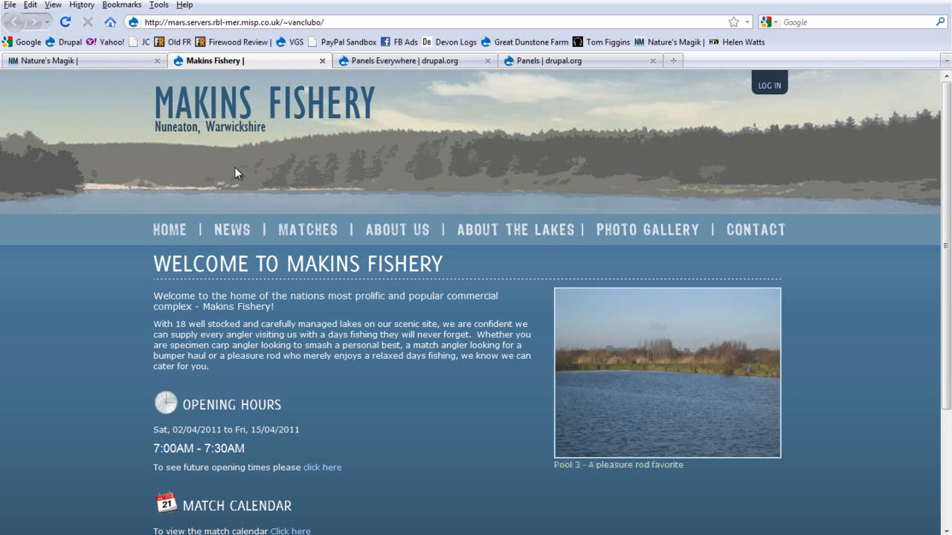
View the Makins Fishery News & Events page, then open Matches at Makins.
left_click(232, 229)
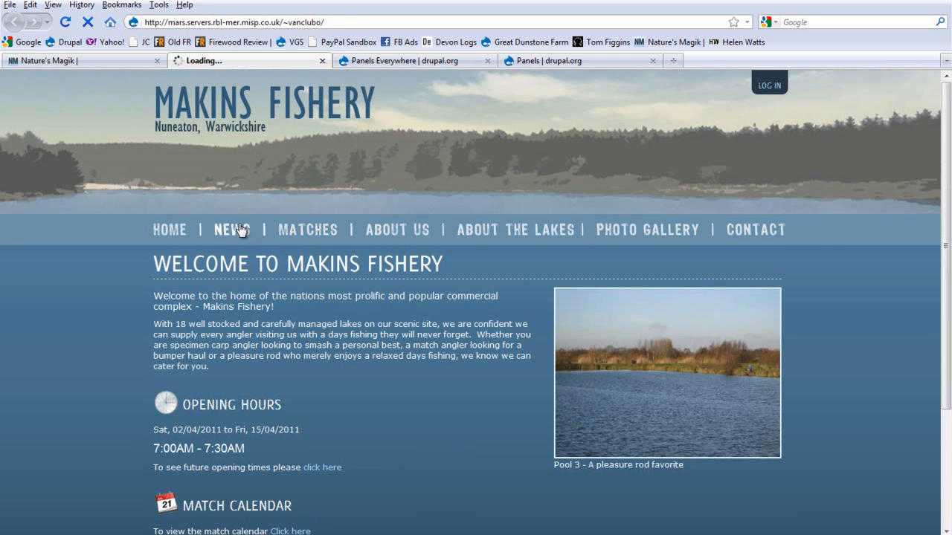
left_click(232, 229)
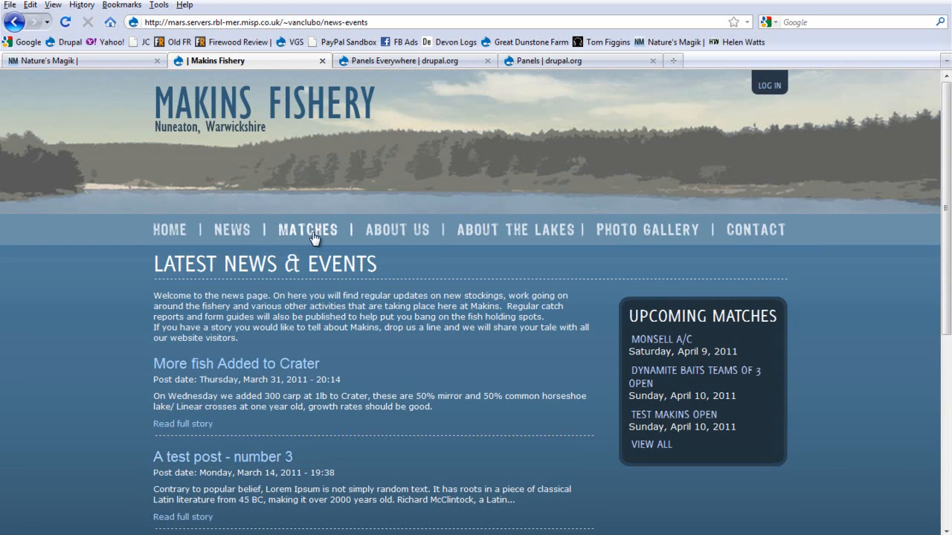
left_click(397, 229)
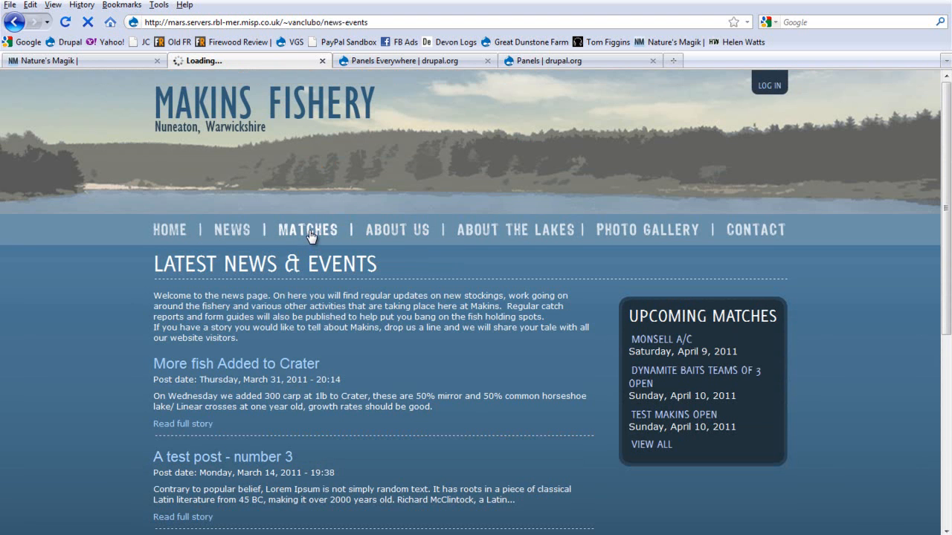
mouse_move(308, 229)
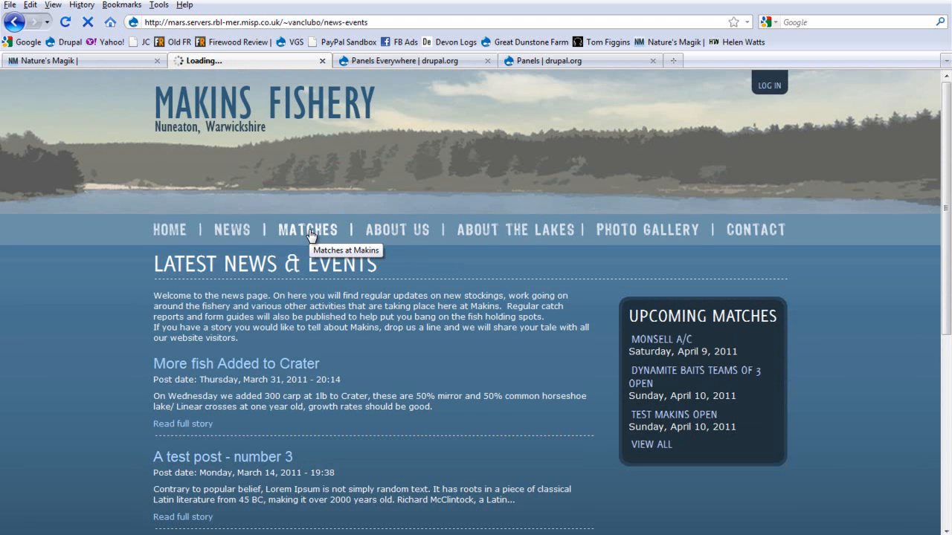
left_click(307, 229)
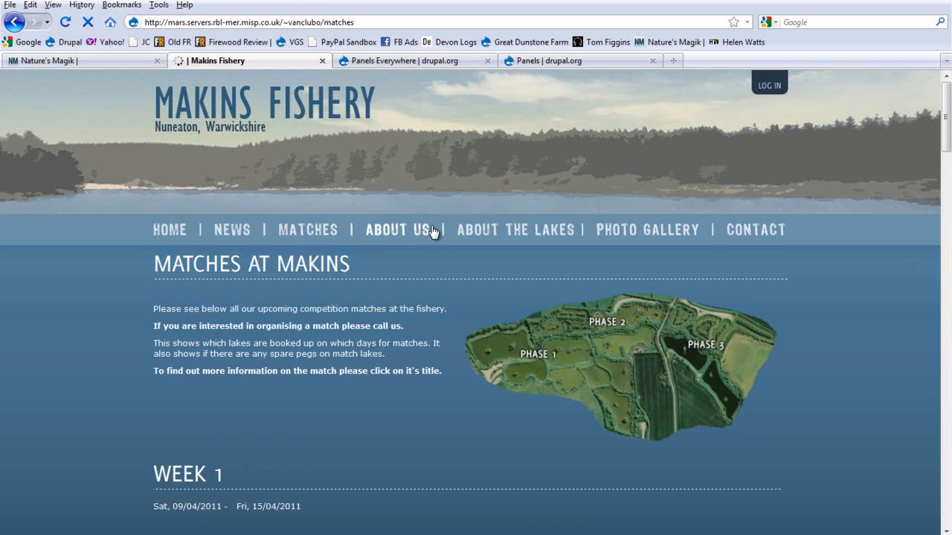
Scroll through the matches page, then visit About Us and Lake Plans.
scroll("down", 3)
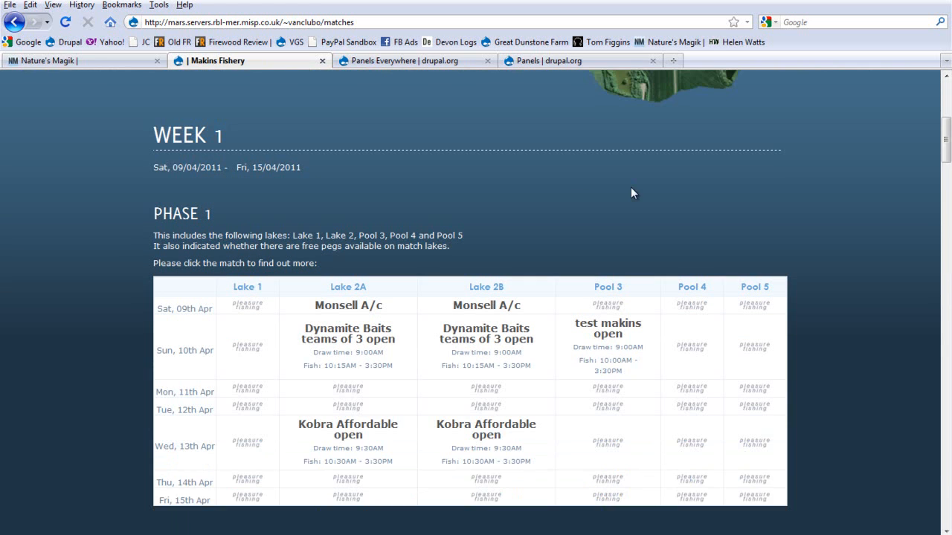
scroll("down", 3)
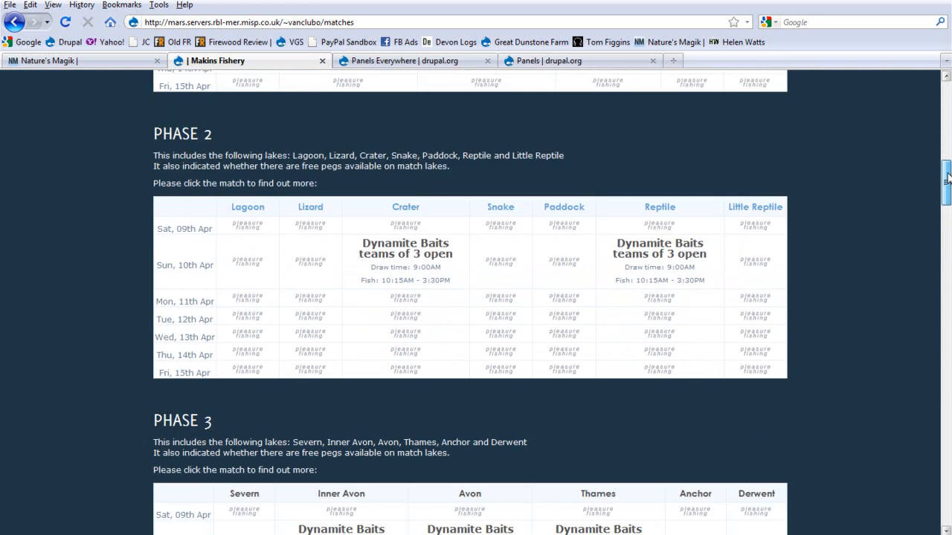
scroll("down", 3)
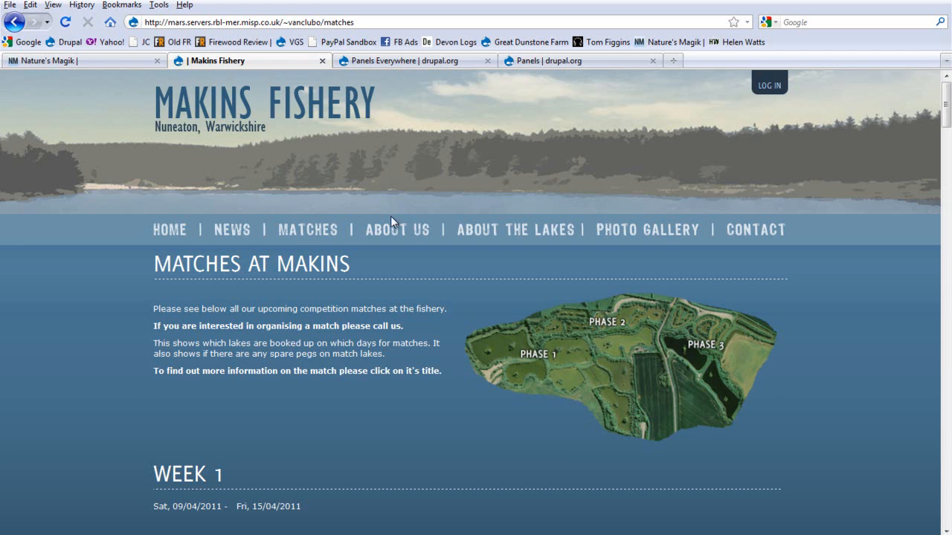
left_click(515, 229)
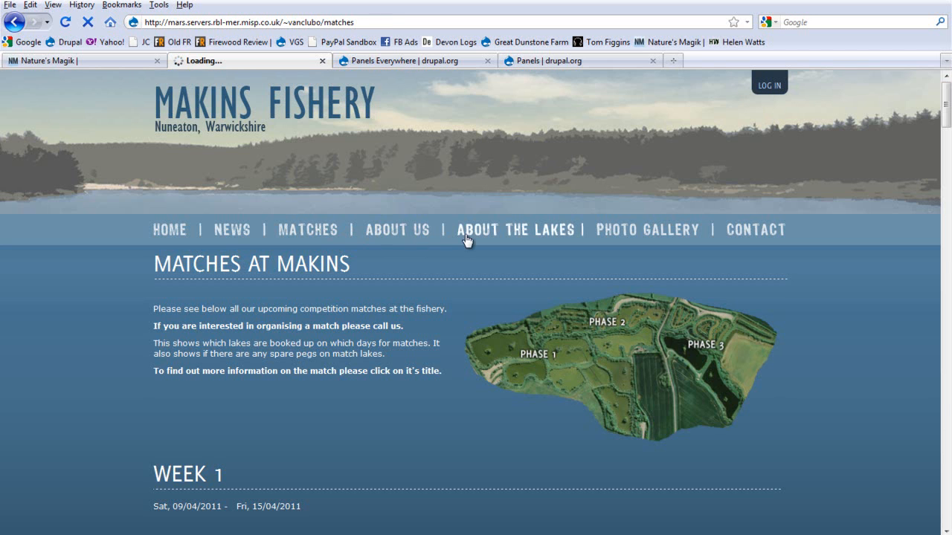
left_click(397, 229)
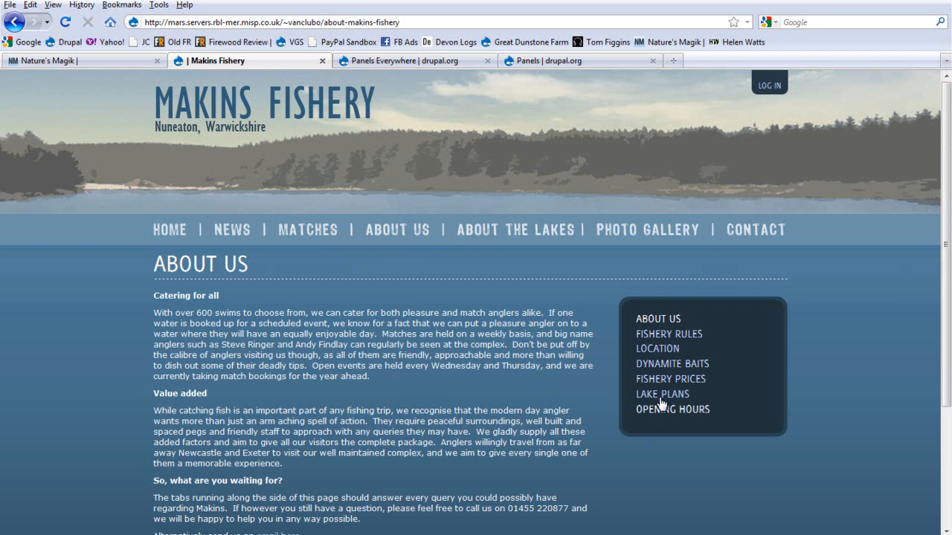
left_click(662, 394)
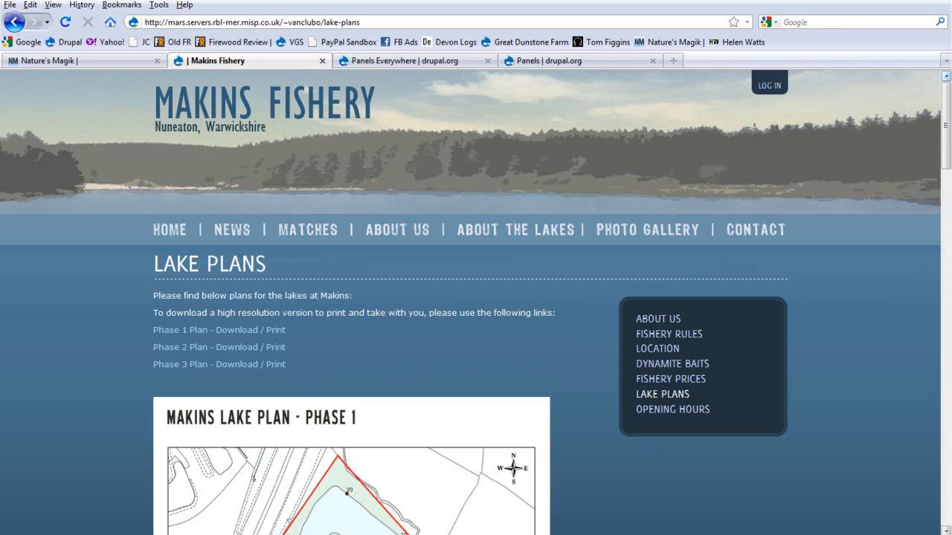
View the Photo Gallery, then bring up the dashboard sign-in form.
scroll("down", 3)
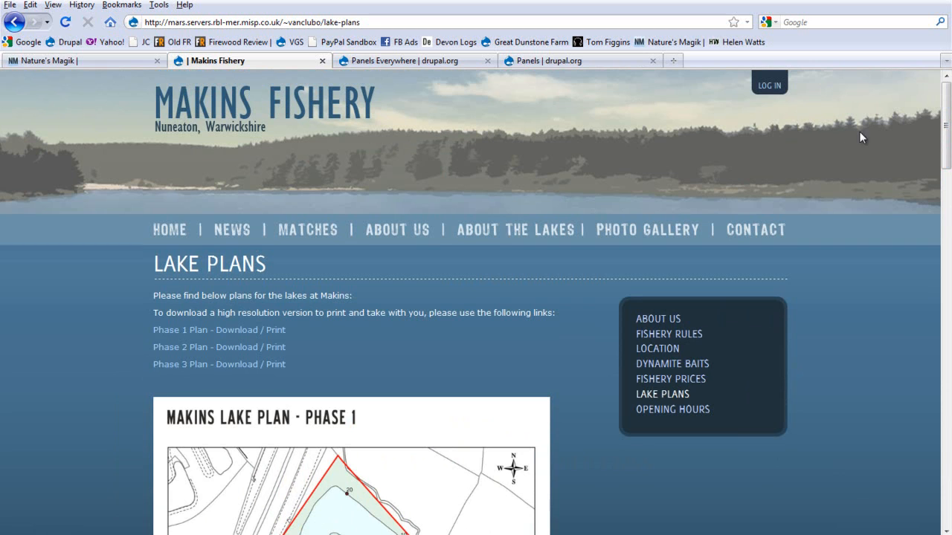
mouse_move(646, 205)
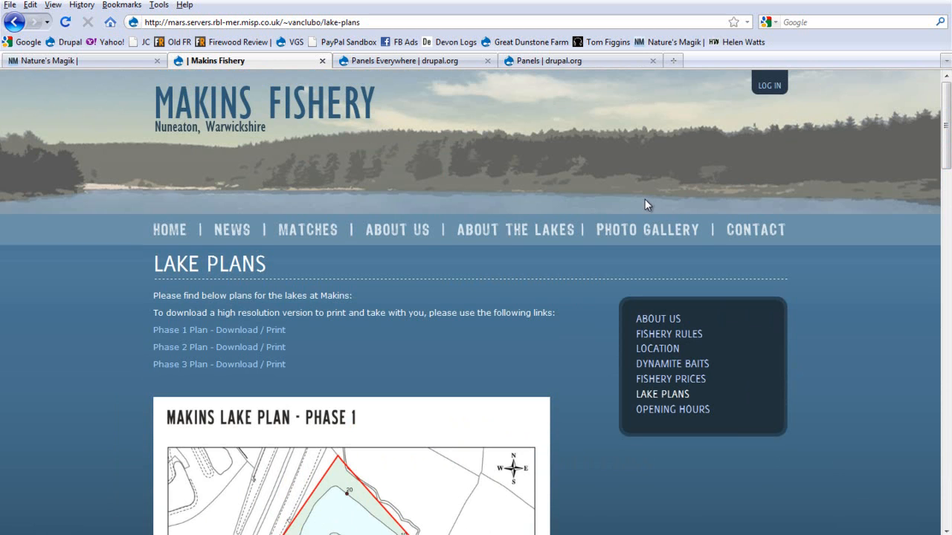
mouse_move(636, 227)
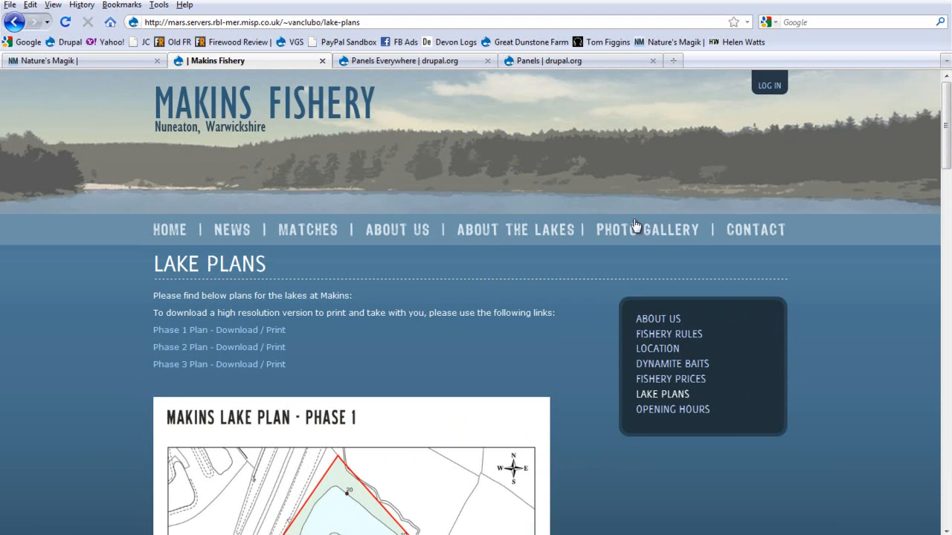
left_click(647, 229)
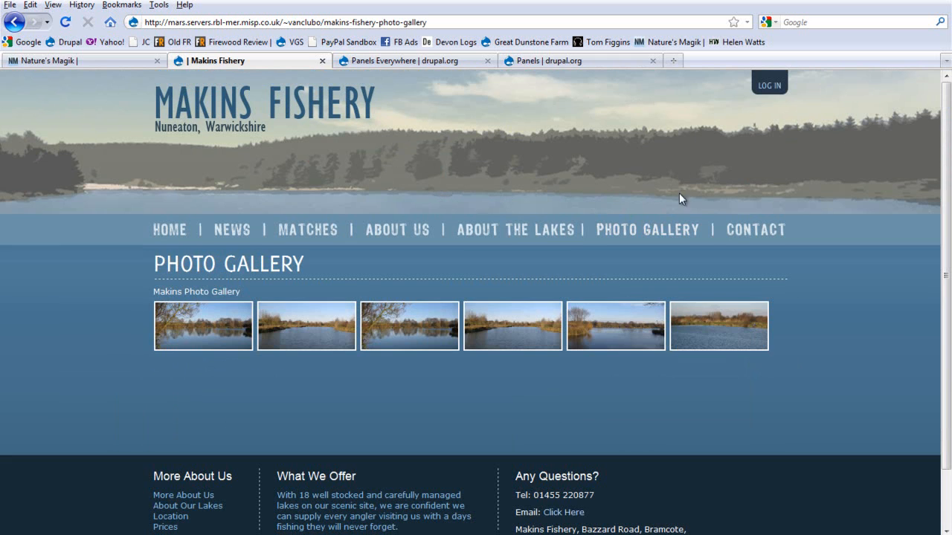
mouse_move(755, 229)
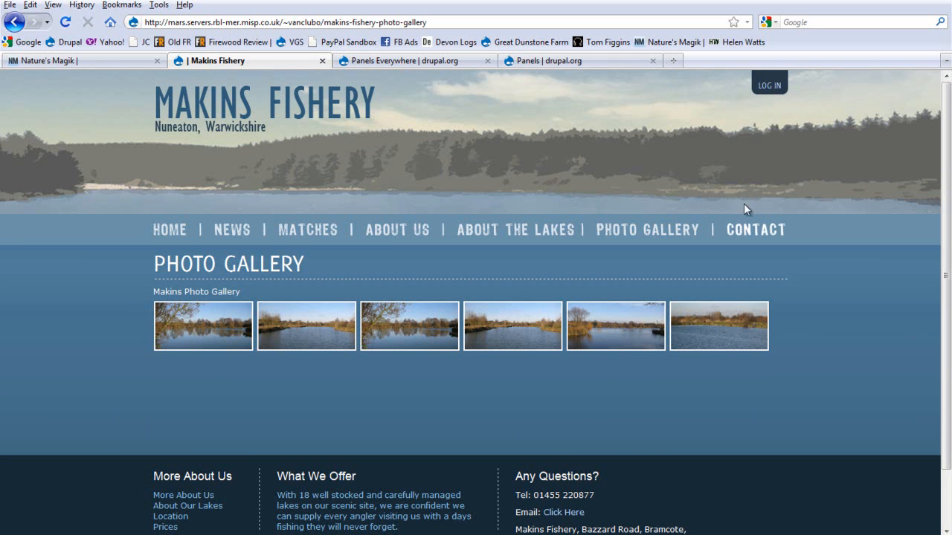
left_click(397, 229)
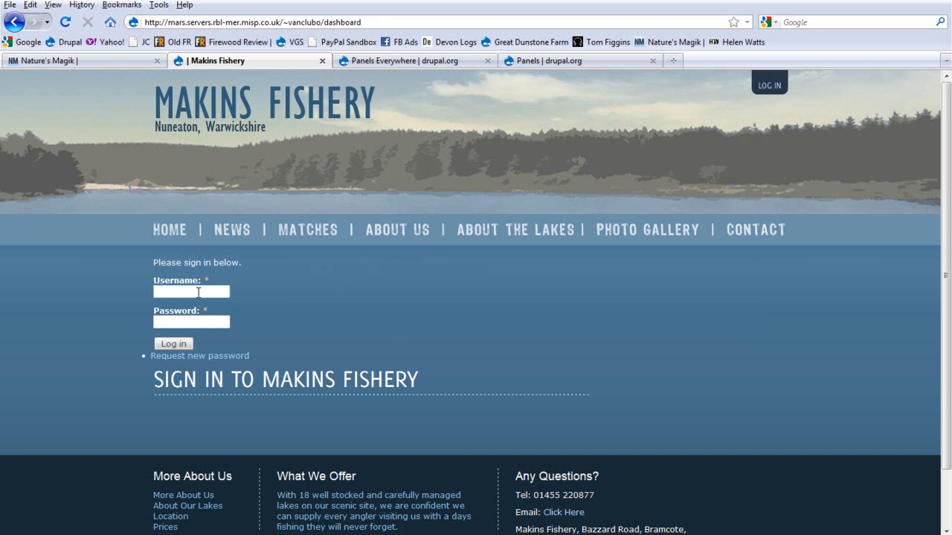
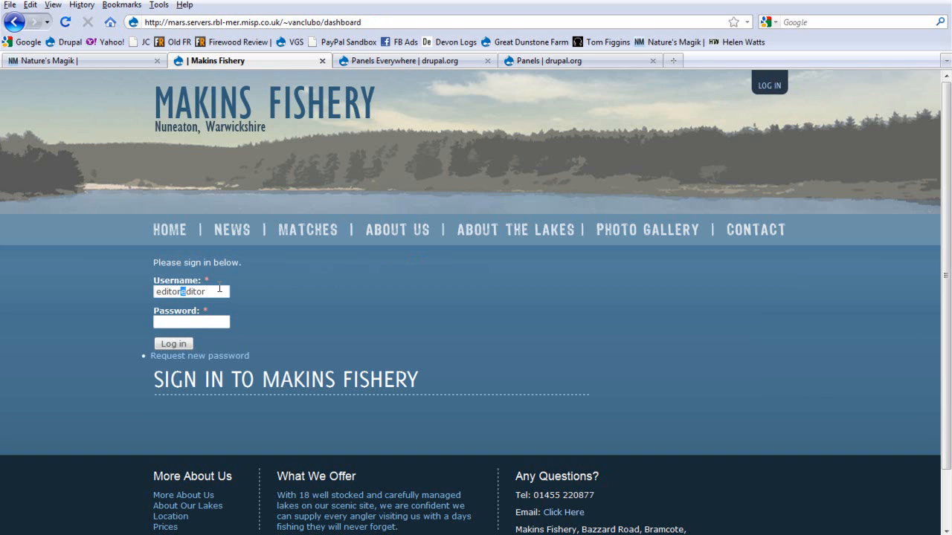
Log in to Makins Fishery as 'editor' and dismiss the remember-password prompt.
left_click(174, 343)
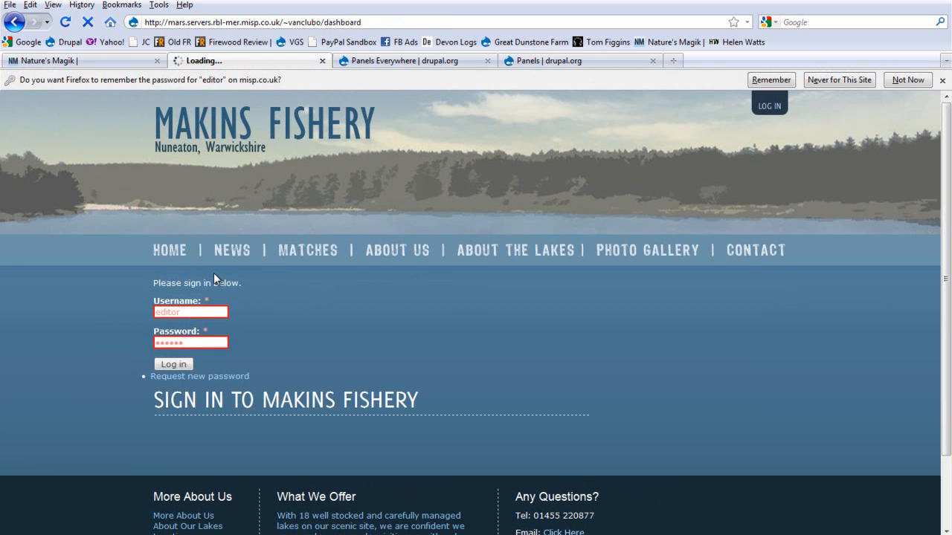
left_click(172, 364)
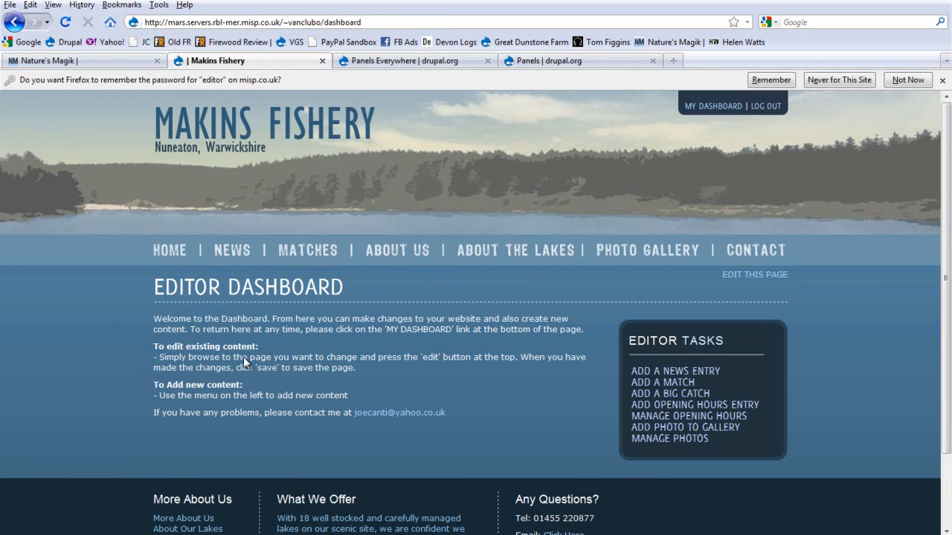
mouse_move(820, 132)
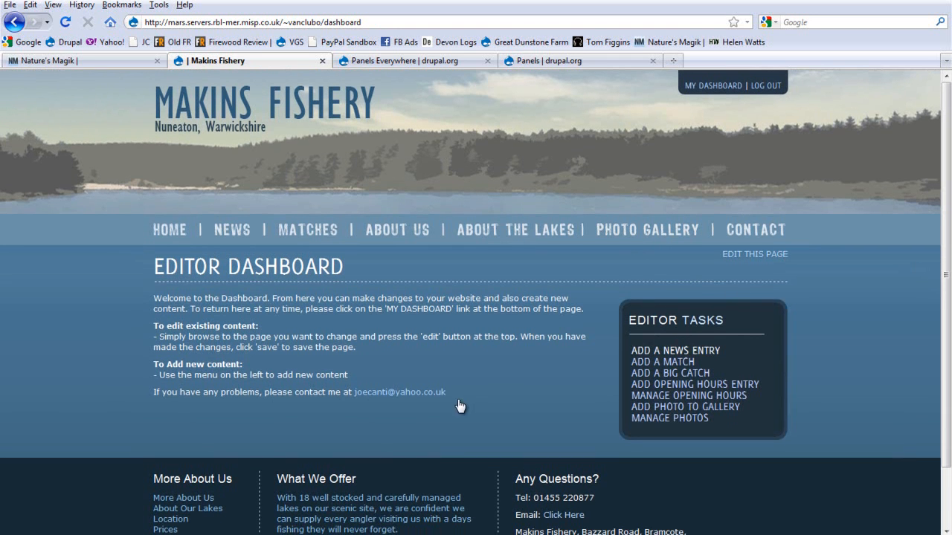
View the Add News Entry, Add Match and Add Big Catch forms, then log out.
left_click(674, 350)
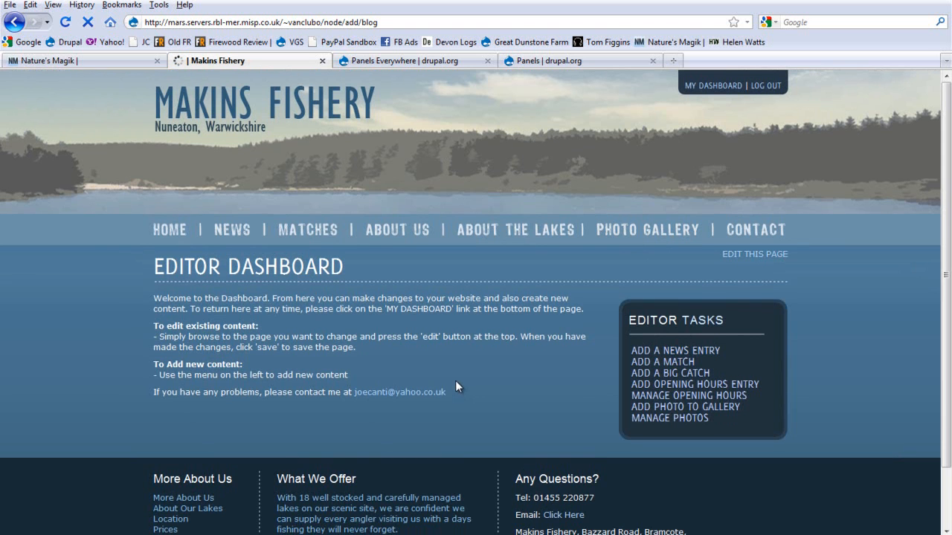
left_click(674, 350)
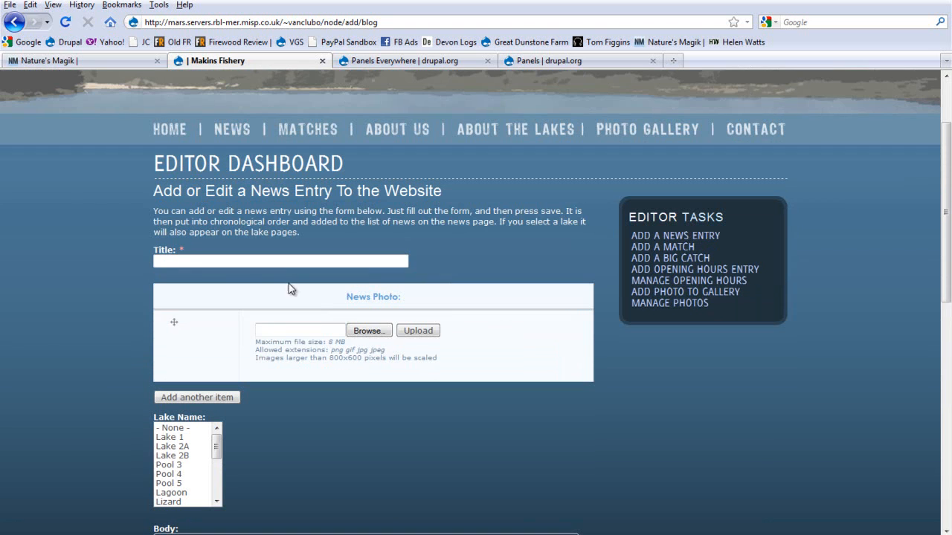
scroll("down", 3)
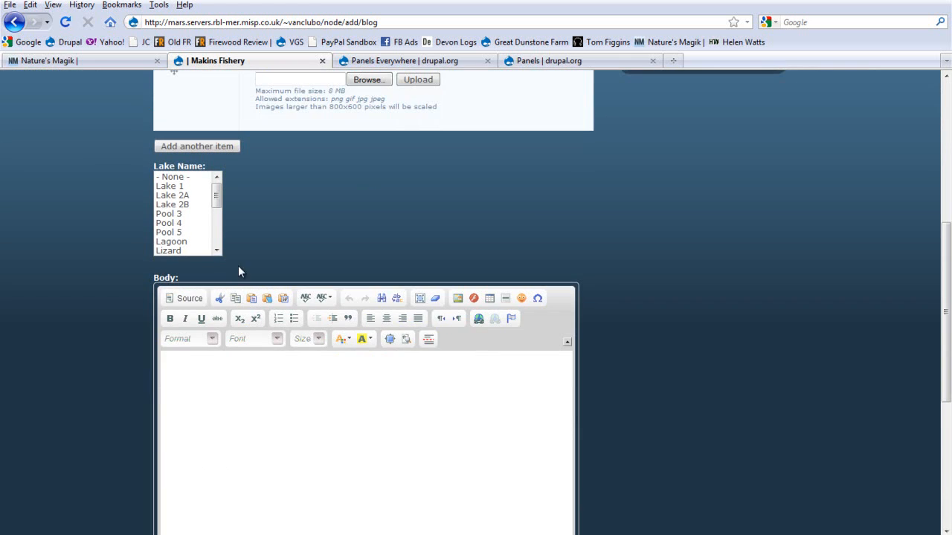
scroll("up", 3)
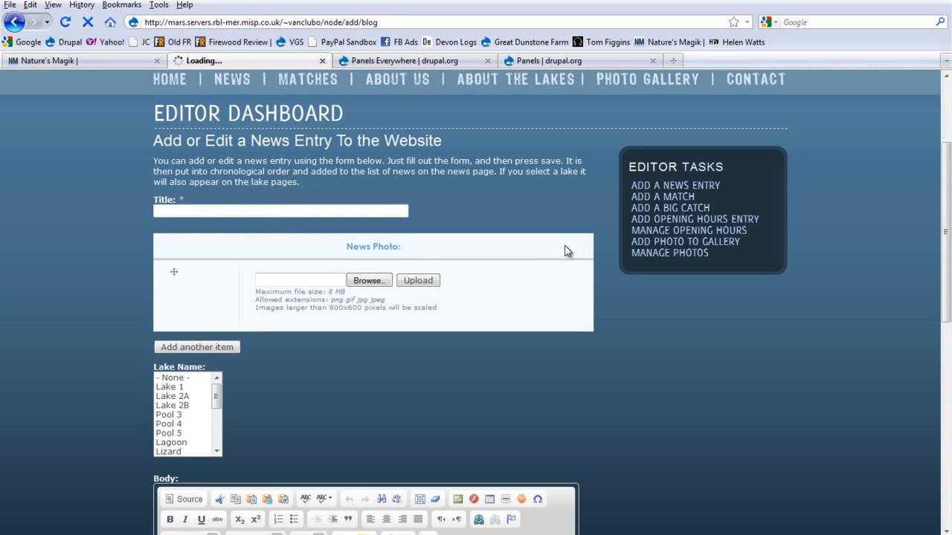
left_click(661, 196)
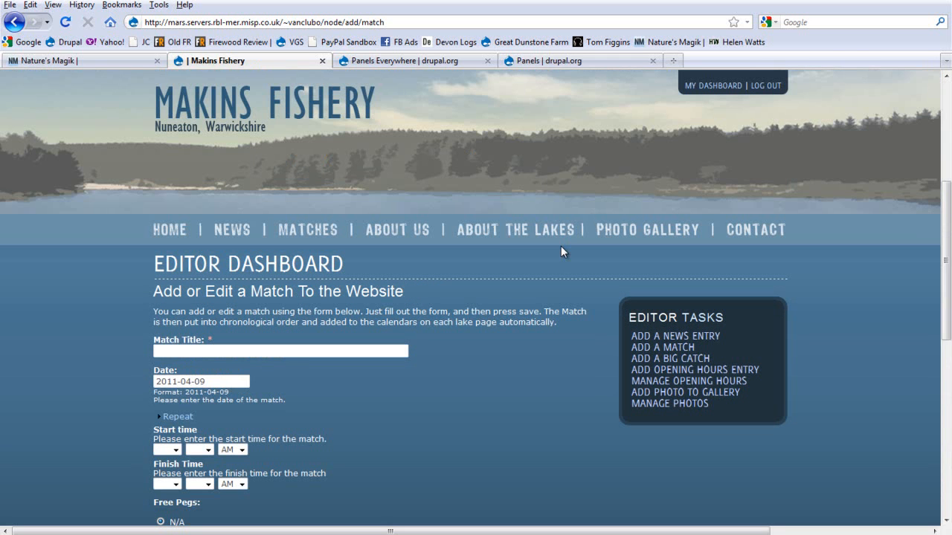
mouse_move(670, 358)
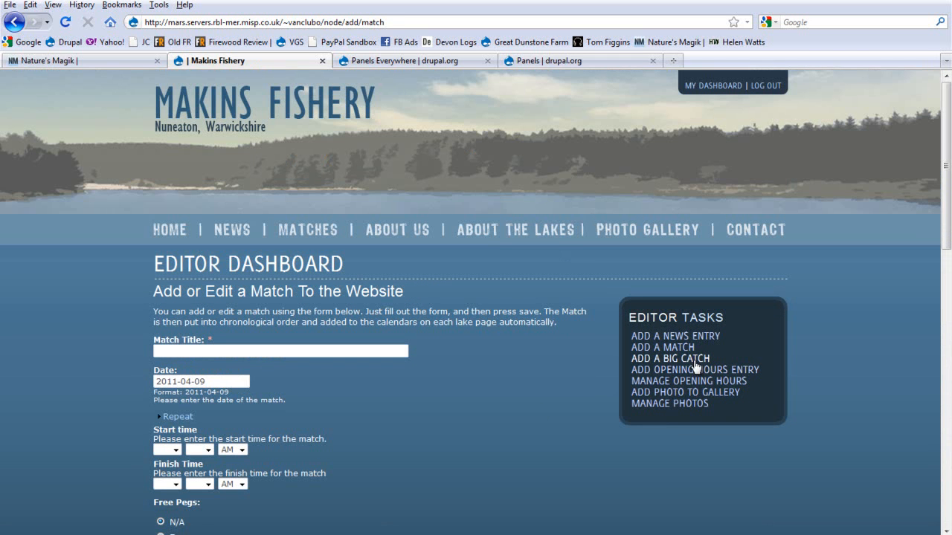
left_click(669, 358)
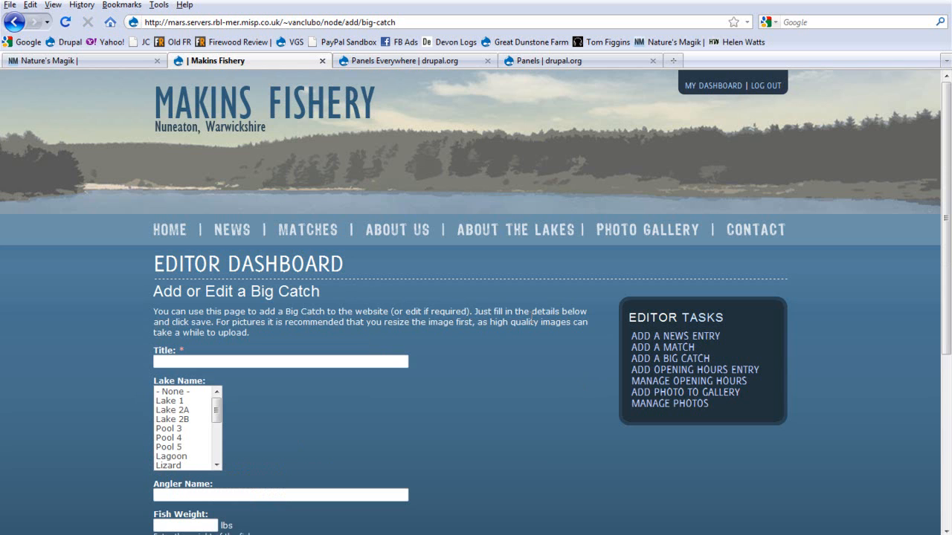
mouse_move(766, 85)
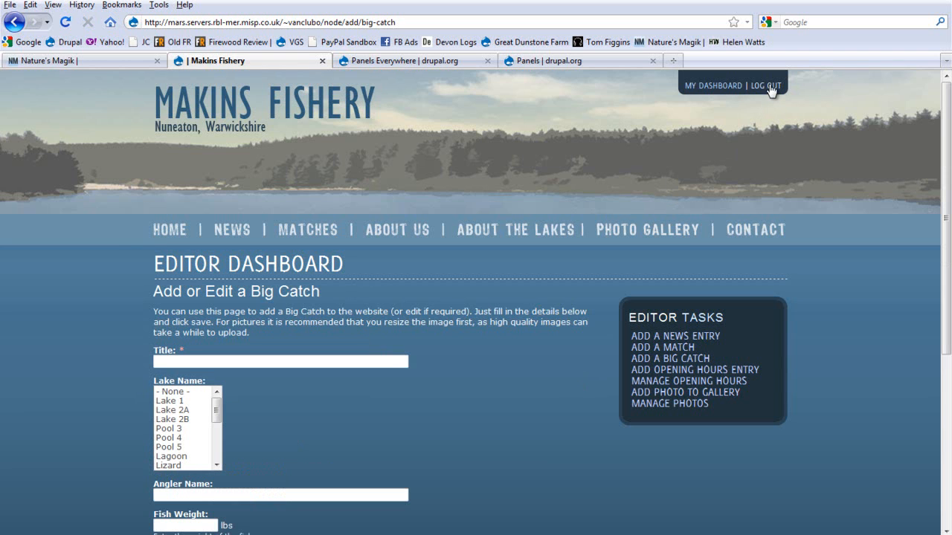
left_click(765, 85)
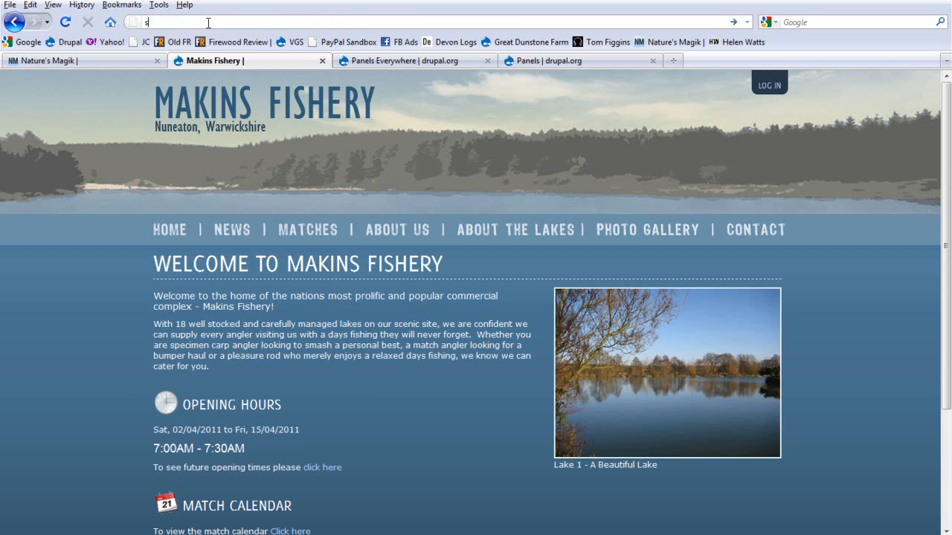
Go to Sid Valley Tree Surgery, close the other site tabs, and log in as admin.
type("idvalleytreesurgery.co.uk/")
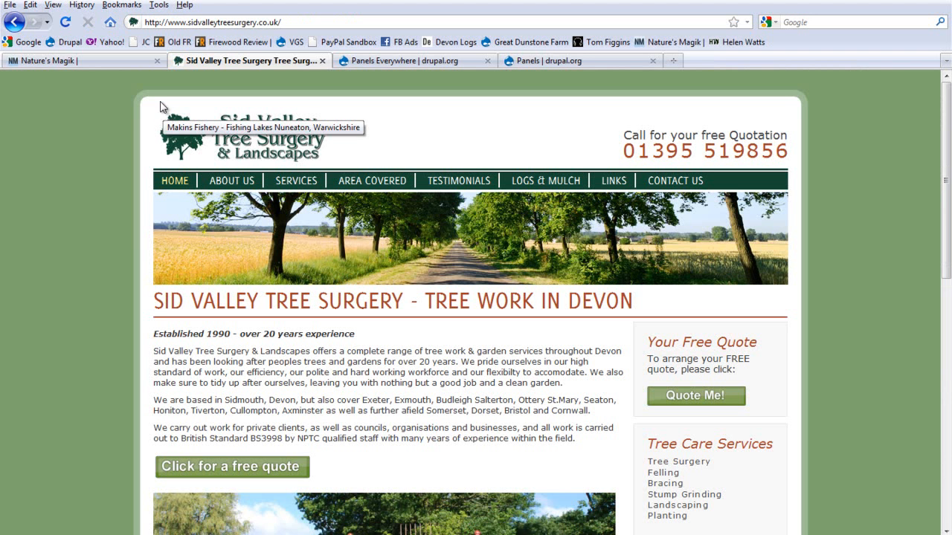
mouse_move(59, 164)
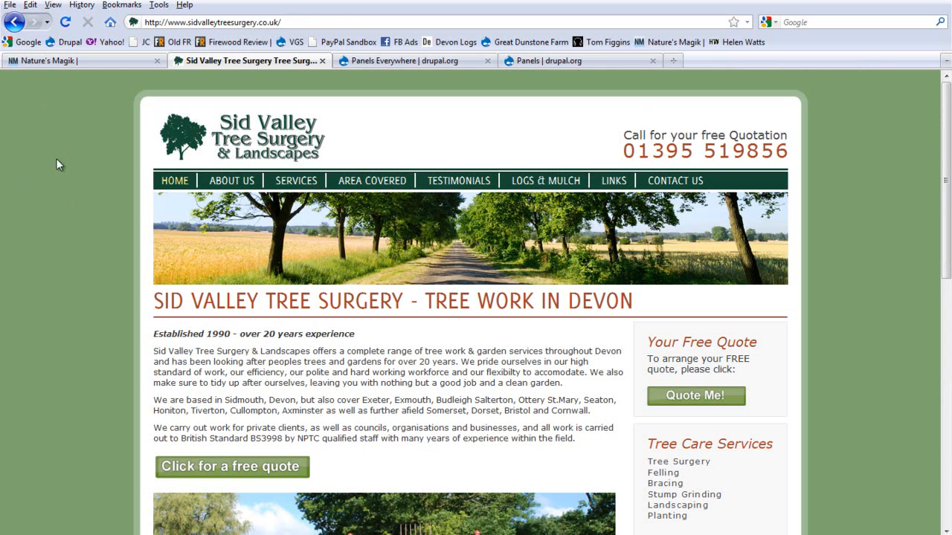
mouse_move(145, 86)
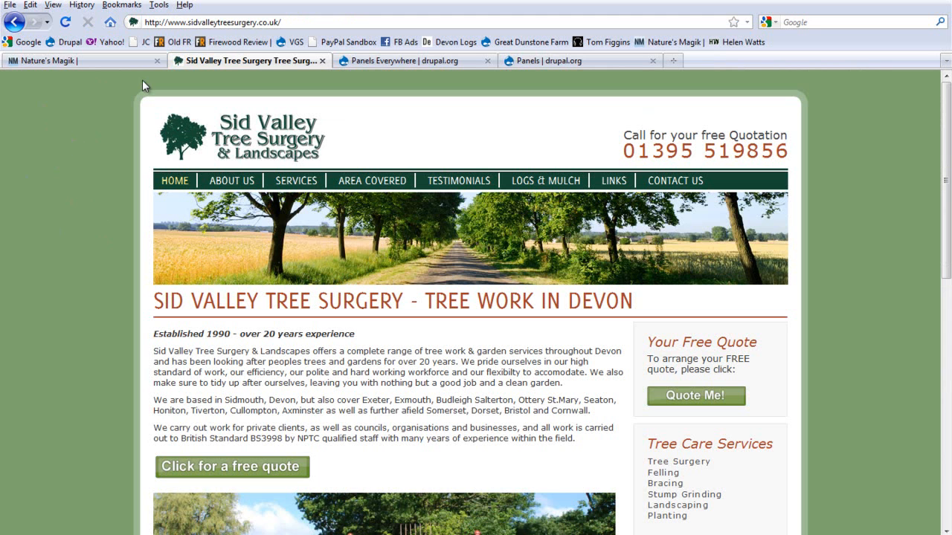
left_click(156, 60)
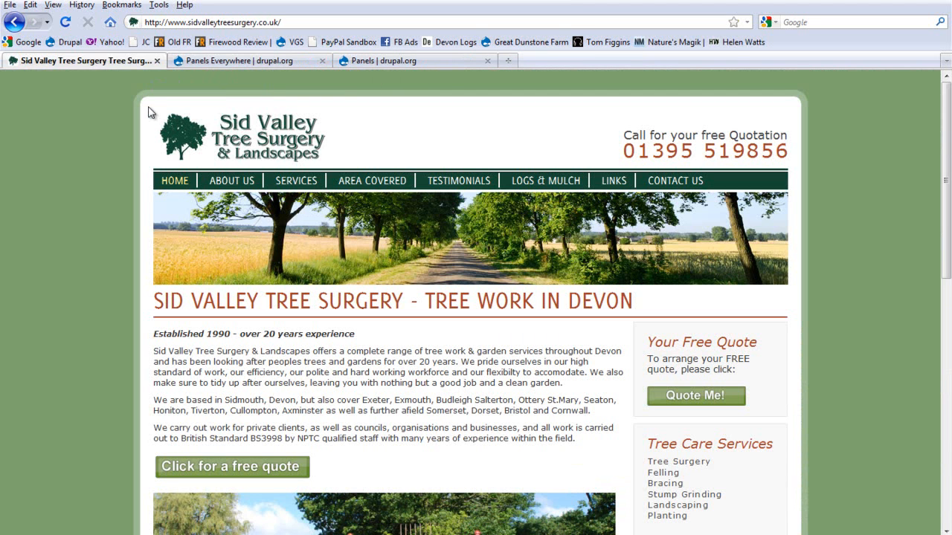
mouse_move(288, 21)
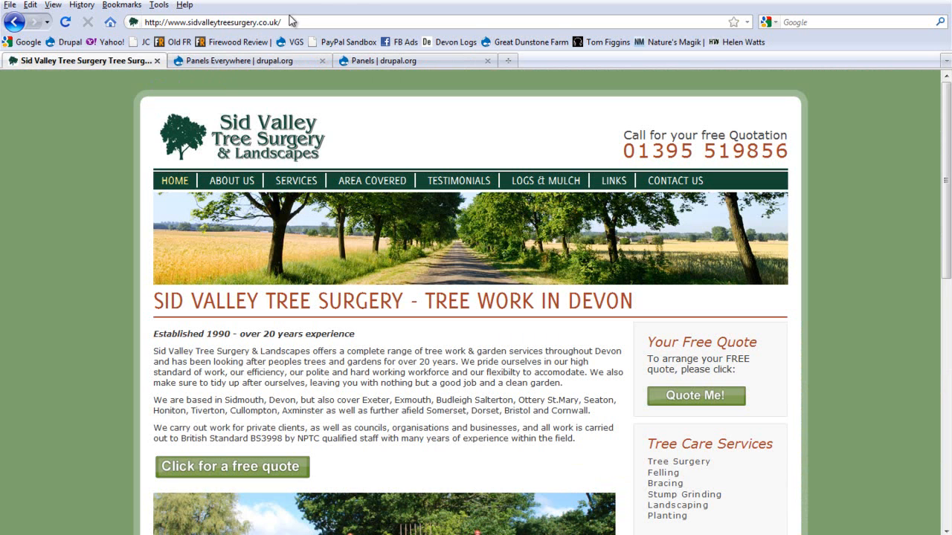
mouse_move(295, 21)
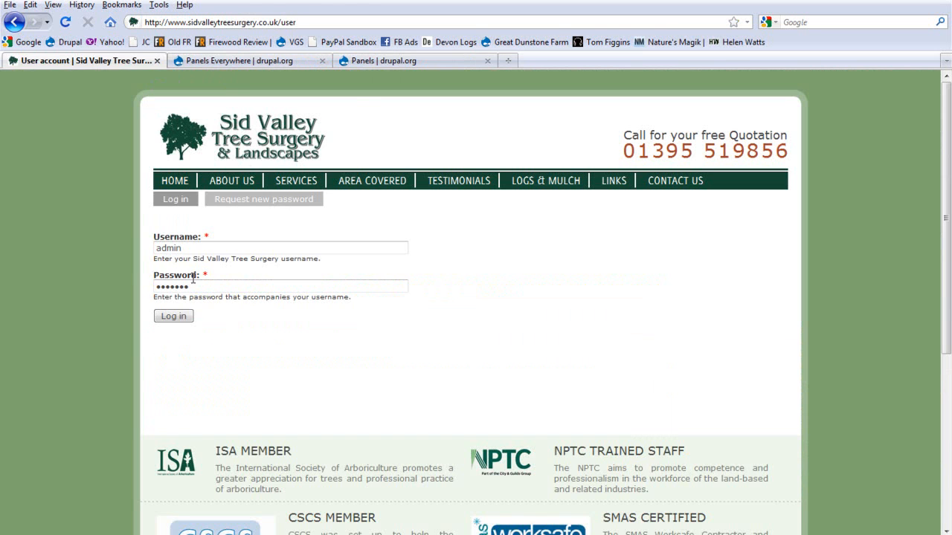
left_click(173, 316)
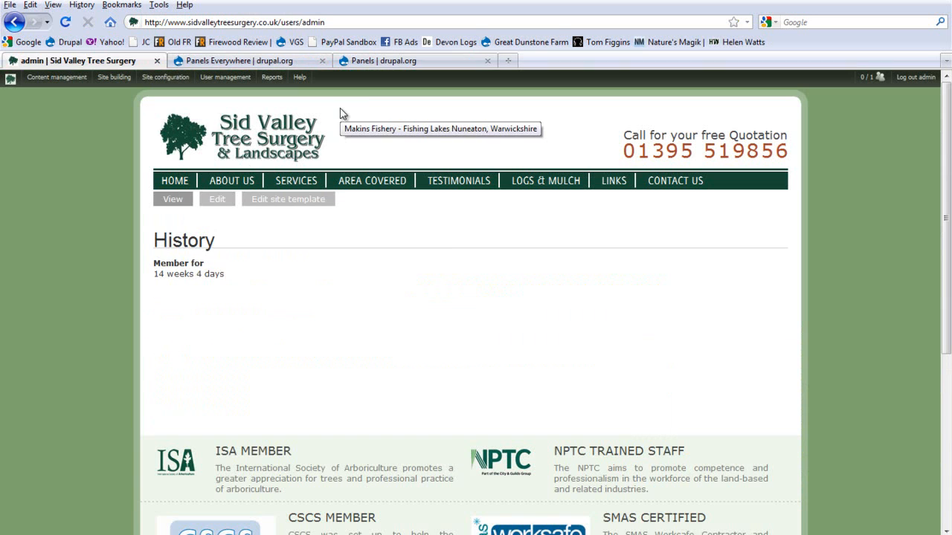
mouse_move(456, 449)
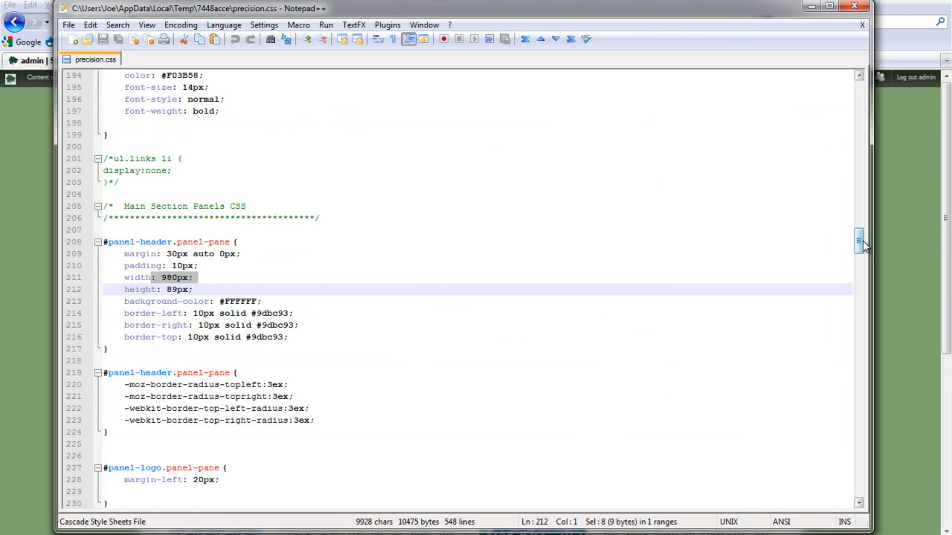
View body background #7EA56E at the top of precision.css, then close Notepad++.
scroll("up", 3)
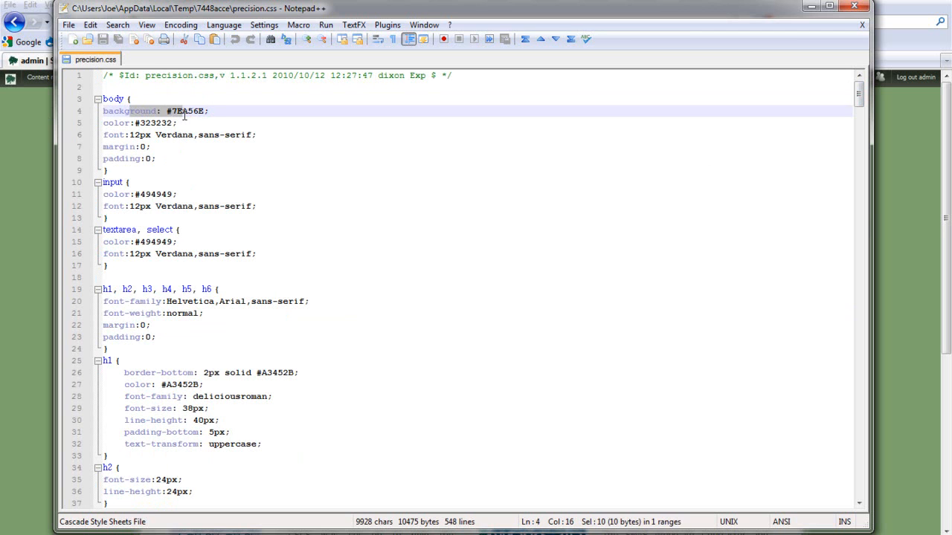
left_click(176, 110)
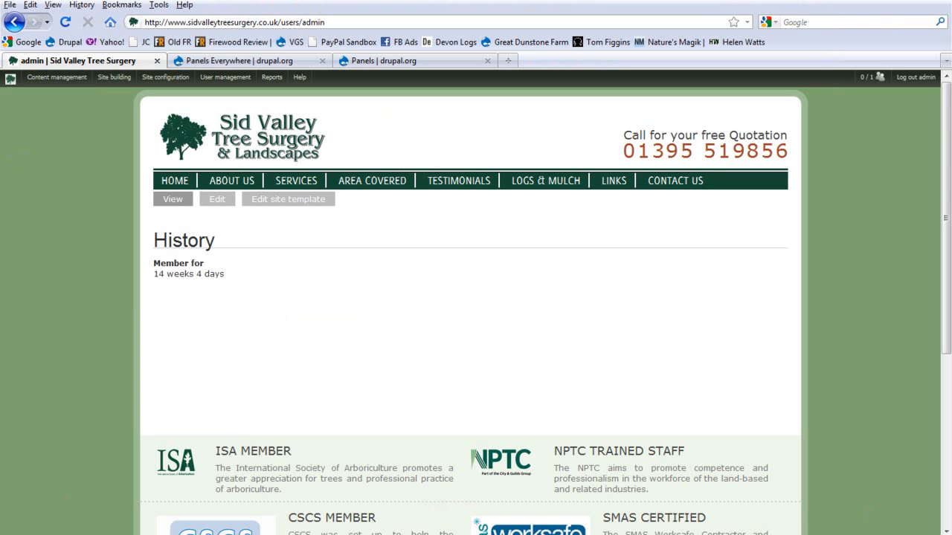
In Firebug, live-edit the body background to #111 then red, then return to Nature's Magik.
left_click(28, 365)
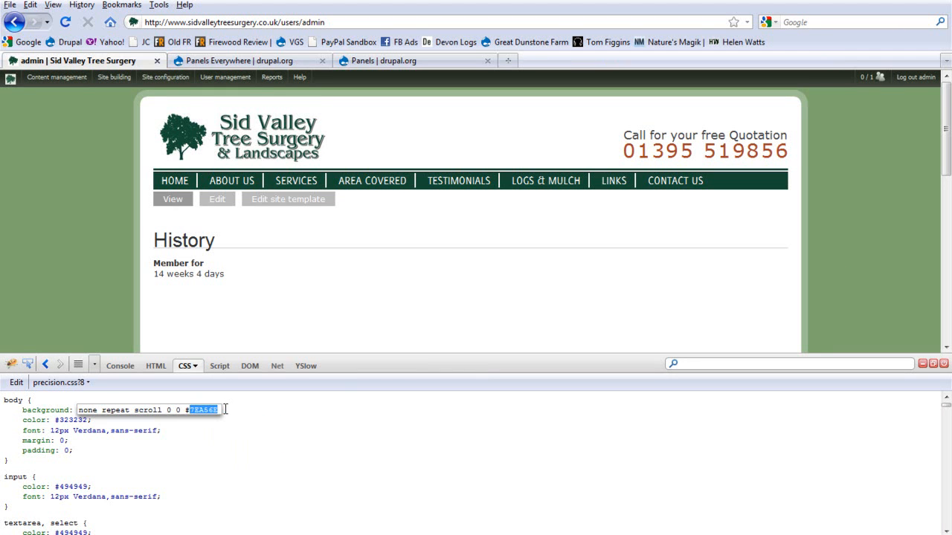
type("#111")
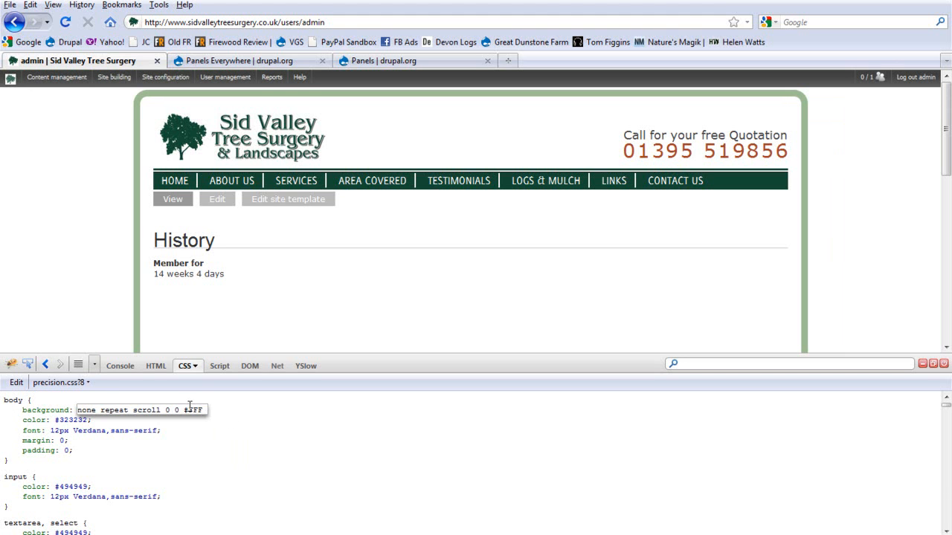
type("red")
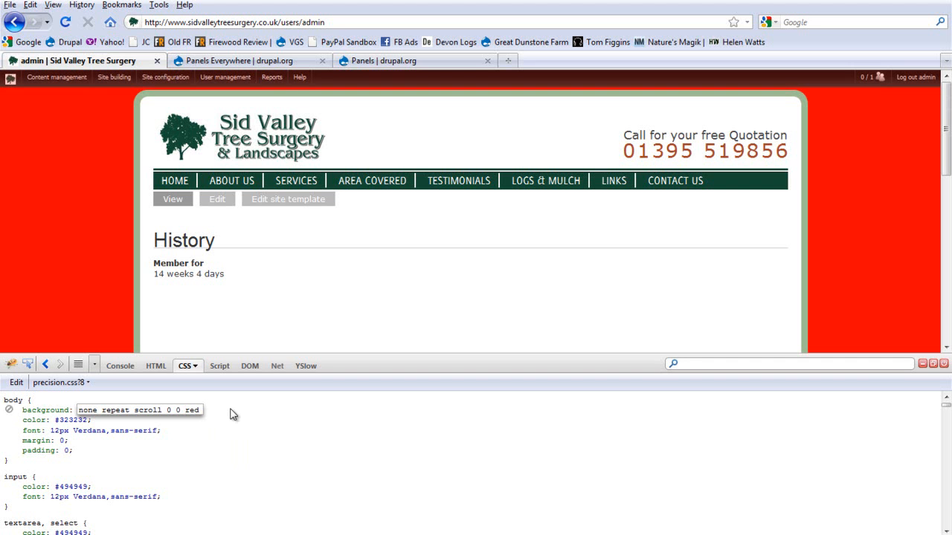
left_click(56, 76)
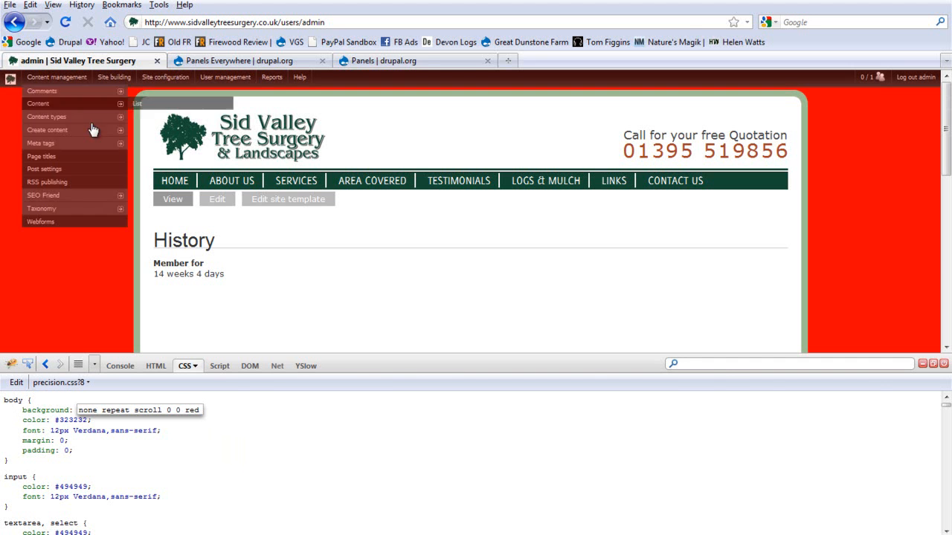
left_click(669, 42)
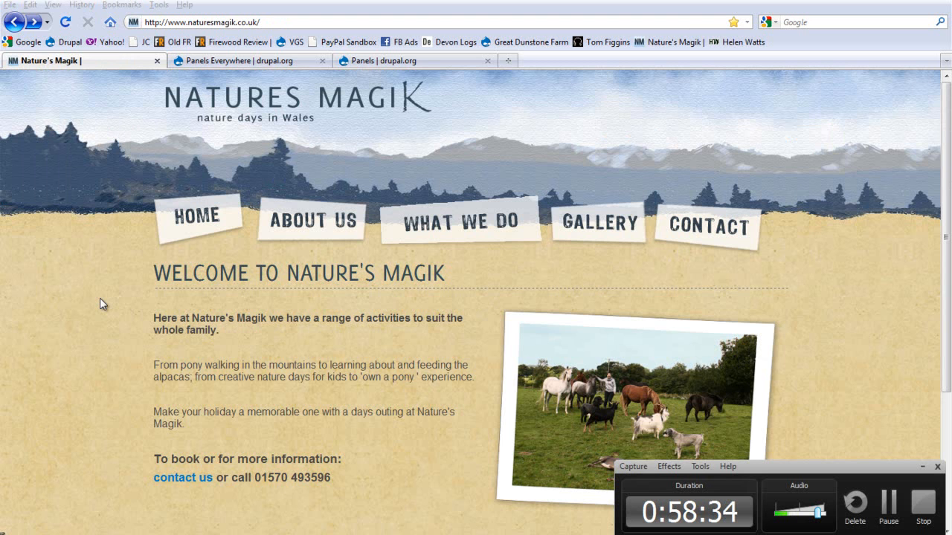